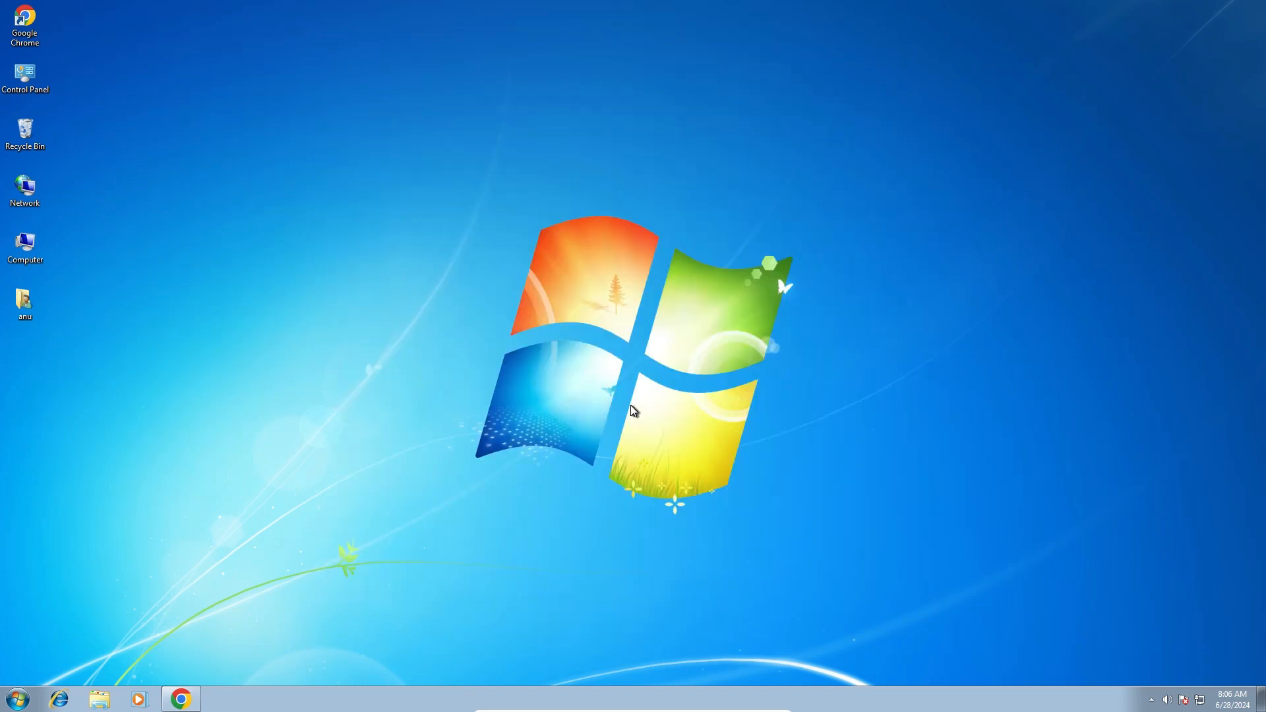
{"action": "mouse_move", "coordinate": [108, 234]}
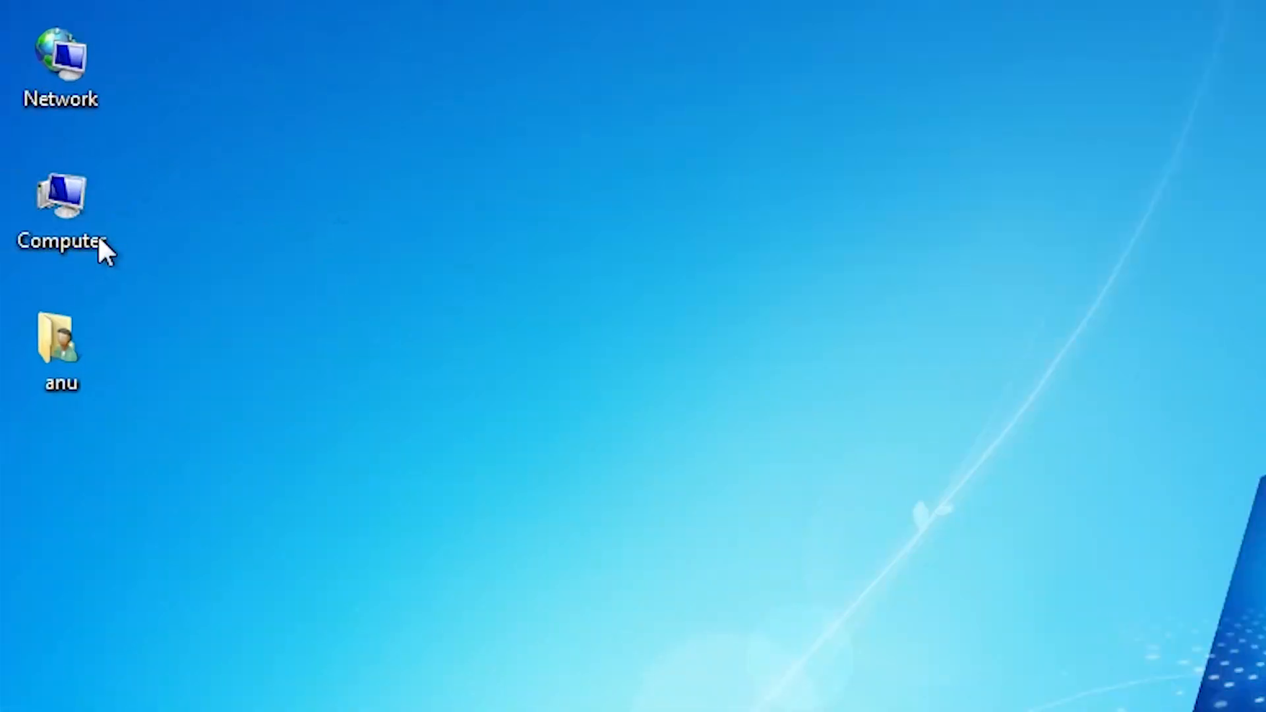
Check this computer's system details from the Computer context menu.
{"action": "right_click", "coordinate": [58, 198]}
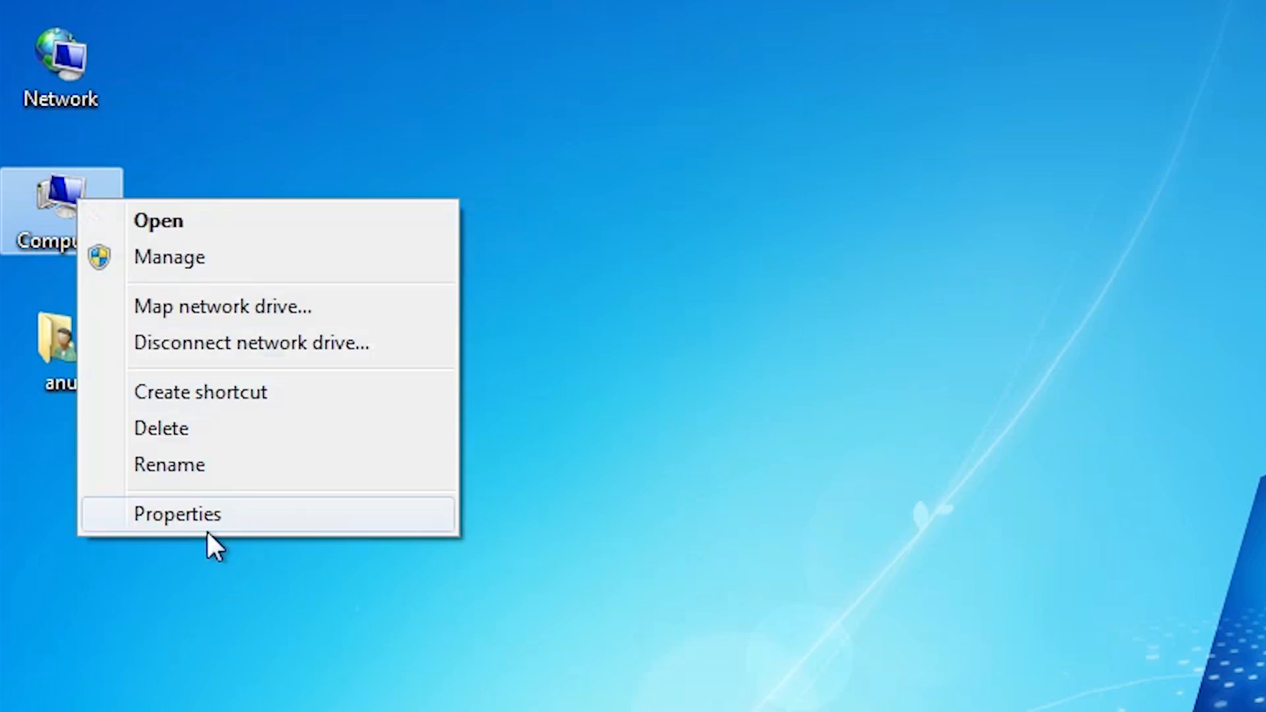
{"action": "left_click", "coordinate": [177, 514]}
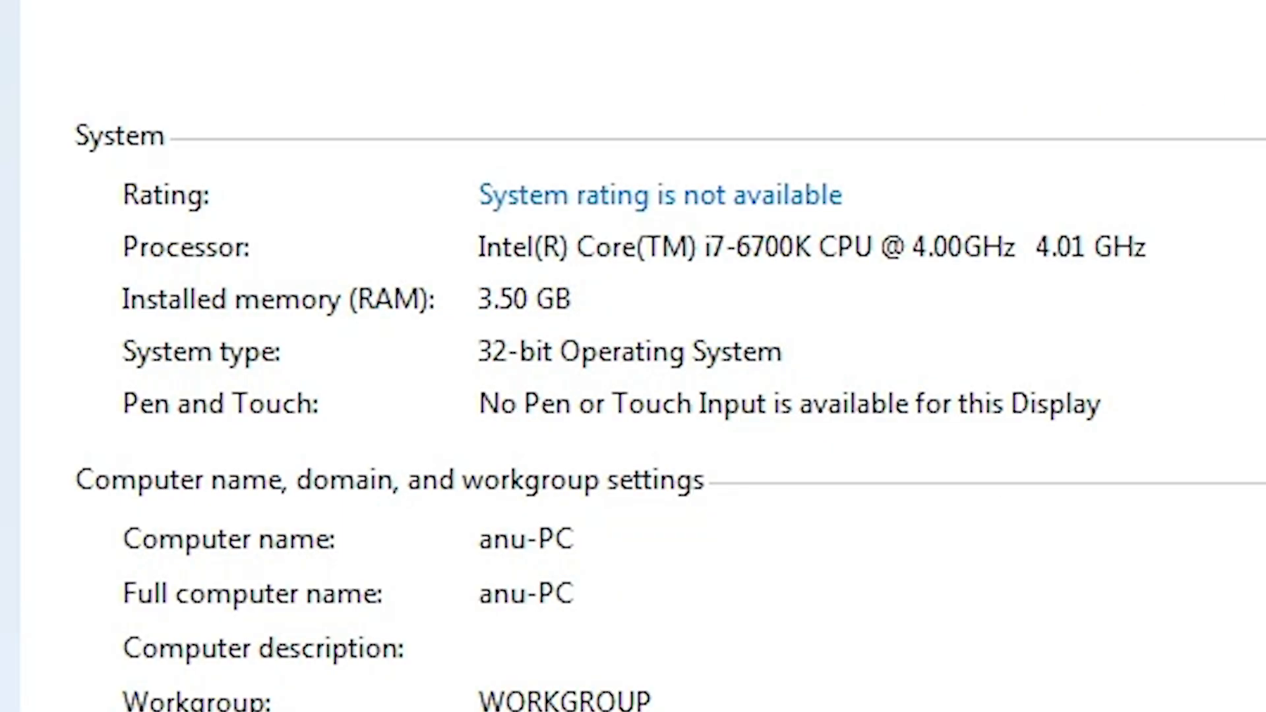
{"action": "mouse_move", "coordinate": [356, 384]}
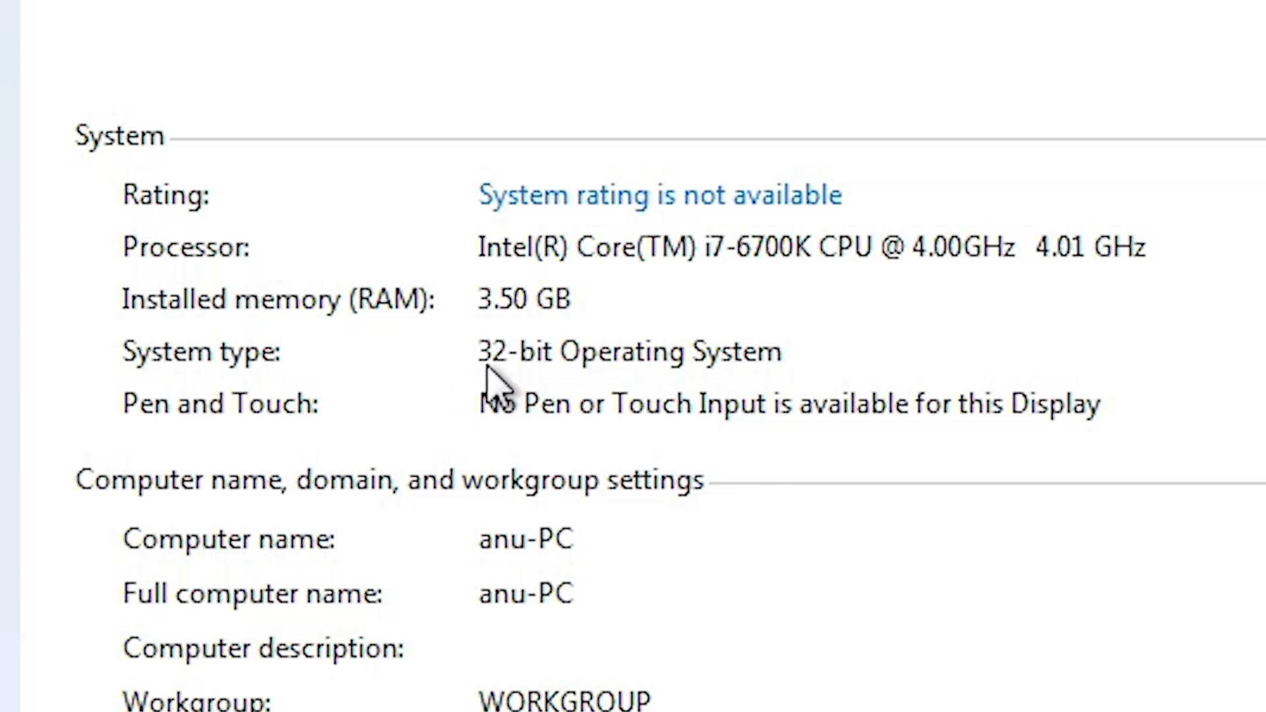
{"action": "mouse_move", "coordinate": [824, 360]}
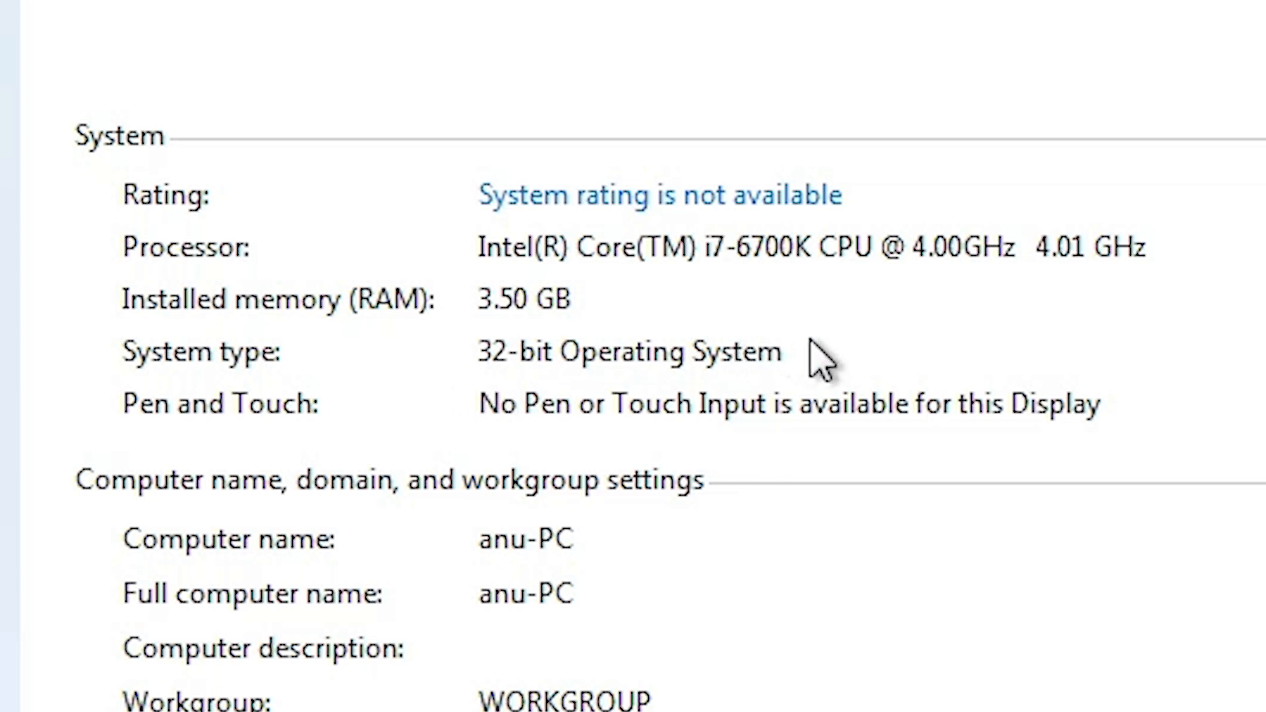
{"action": "mouse_move", "coordinate": [642, 375]}
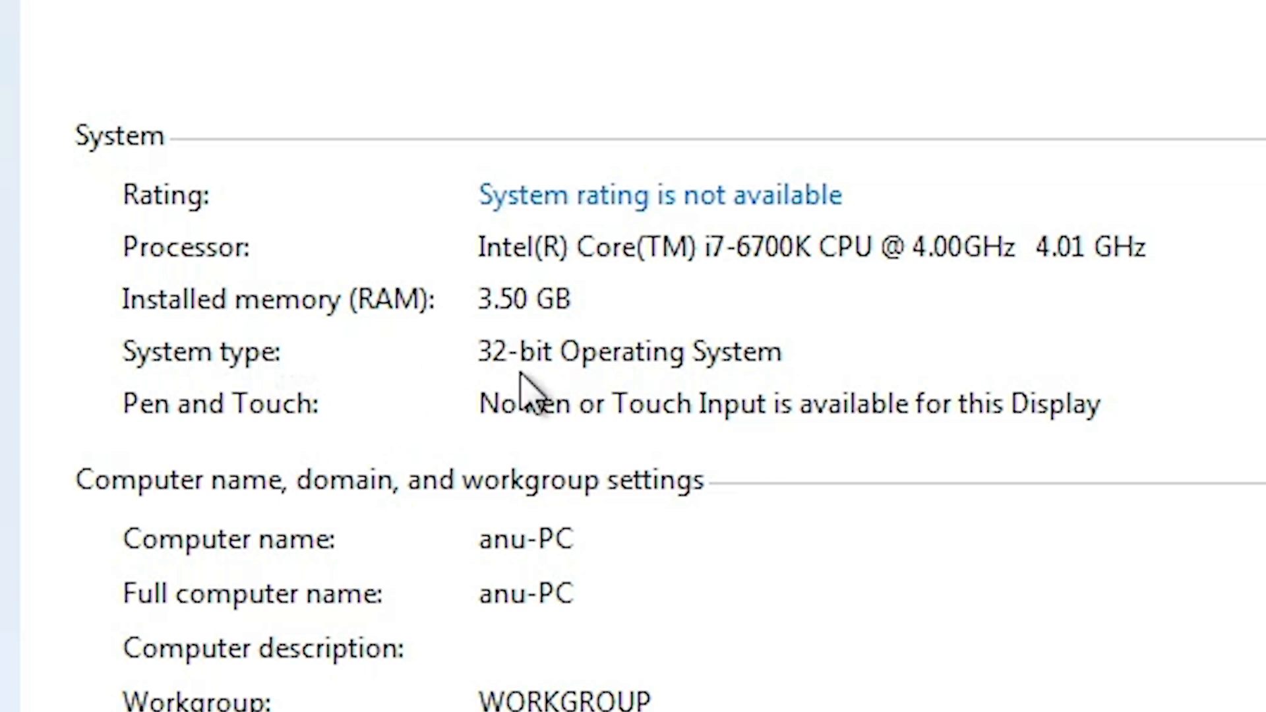
{"action": "mouse_move", "coordinate": [500, 396]}
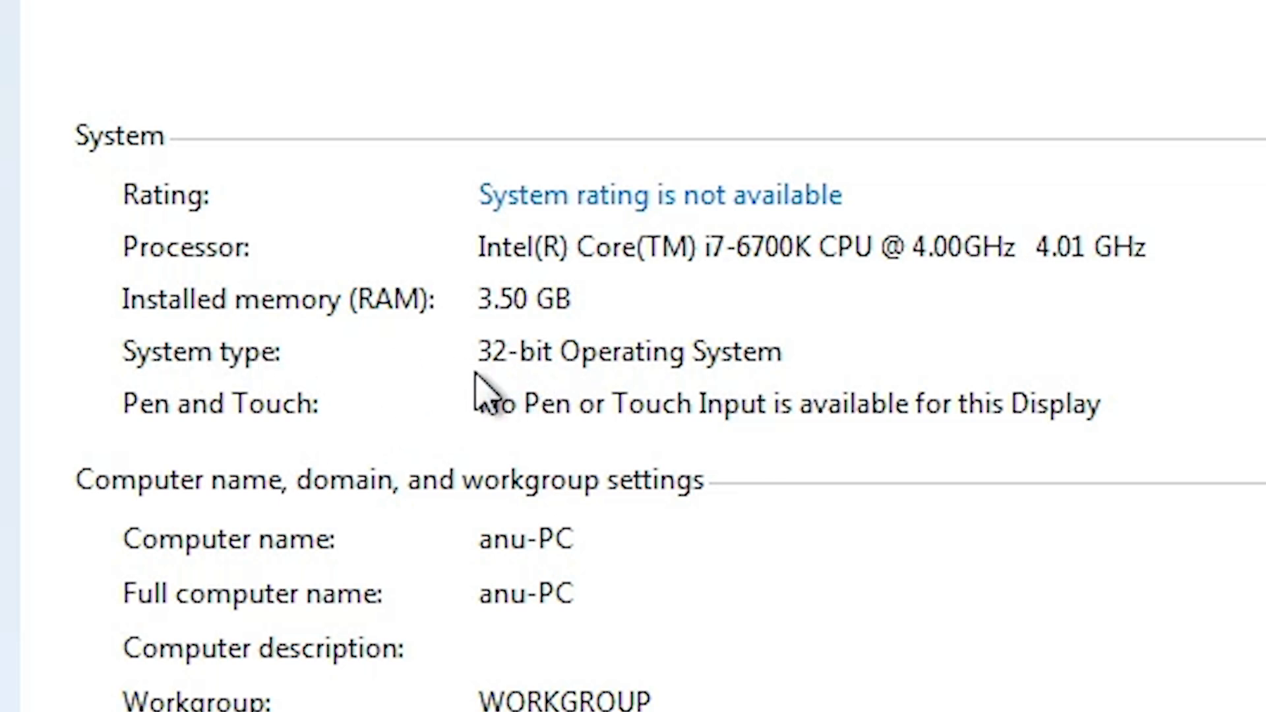
{"action": "mouse_move", "coordinate": [670, 385]}
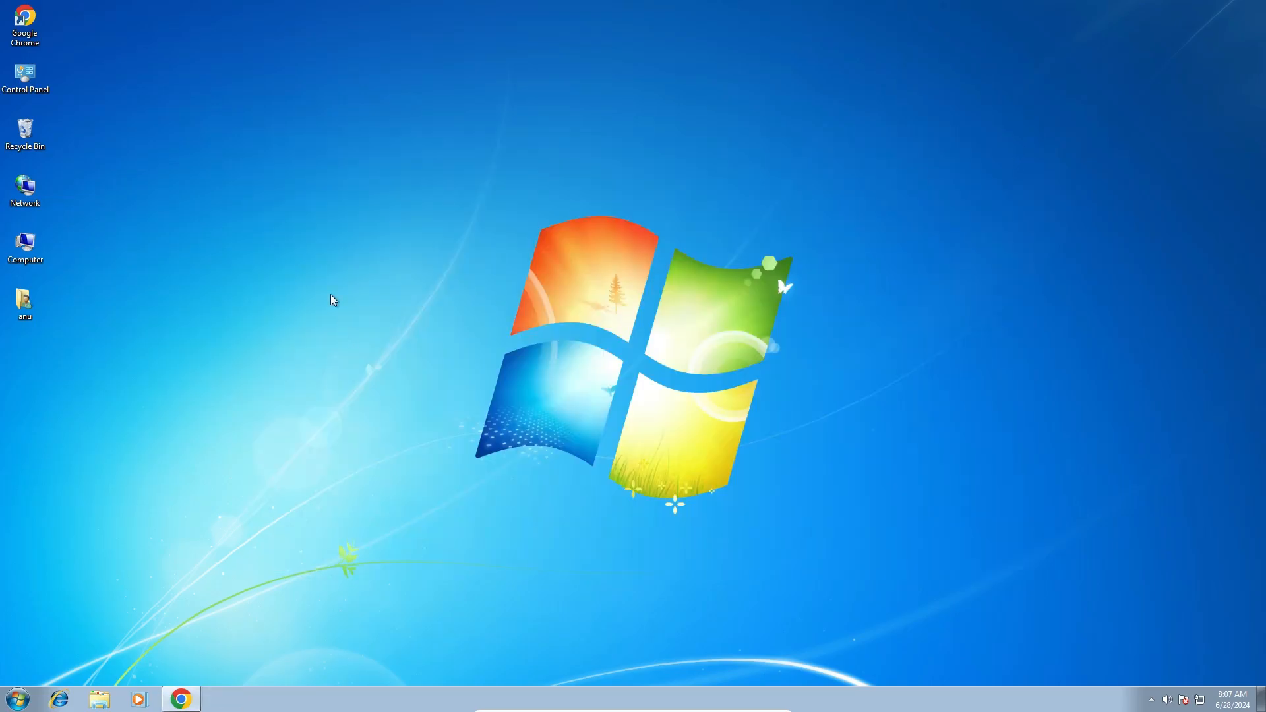
{"action": "mouse_move", "coordinate": [330, 267]}
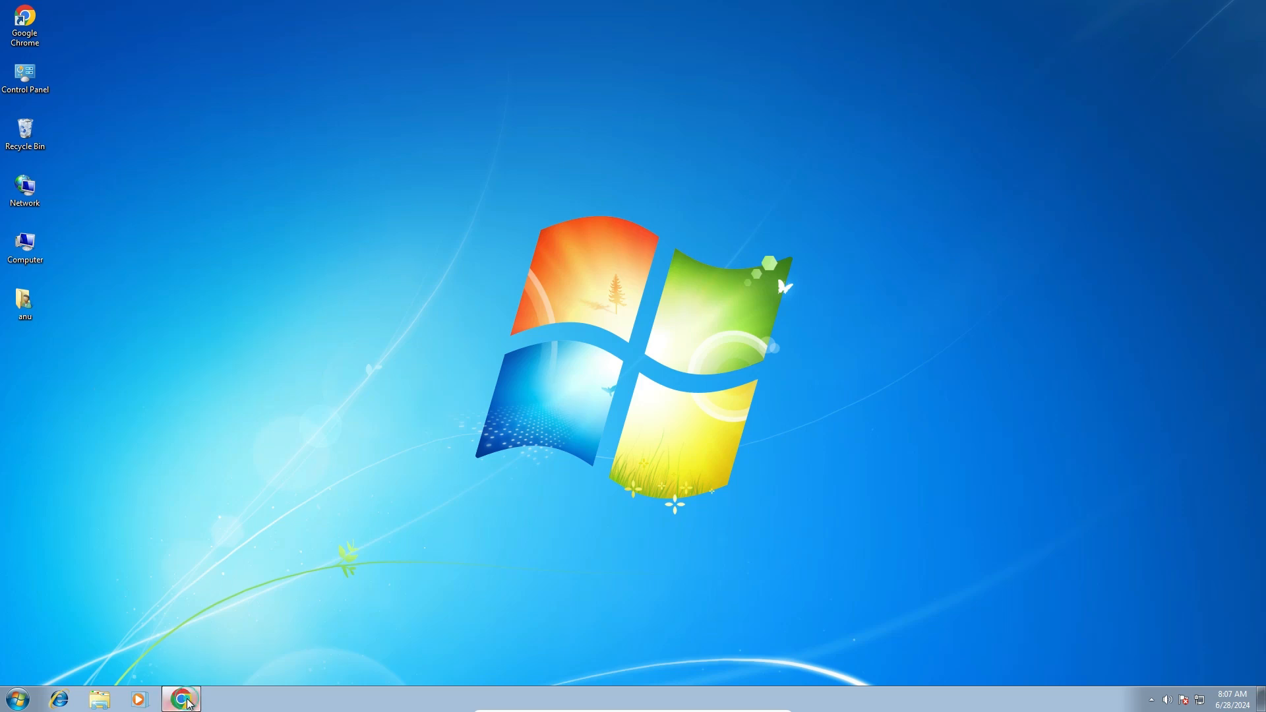
Return to Chrome's Google results for 'hp laserjet 3015 driver' and target the HP Support link.
{"action": "left_click", "coordinate": [180, 698]}
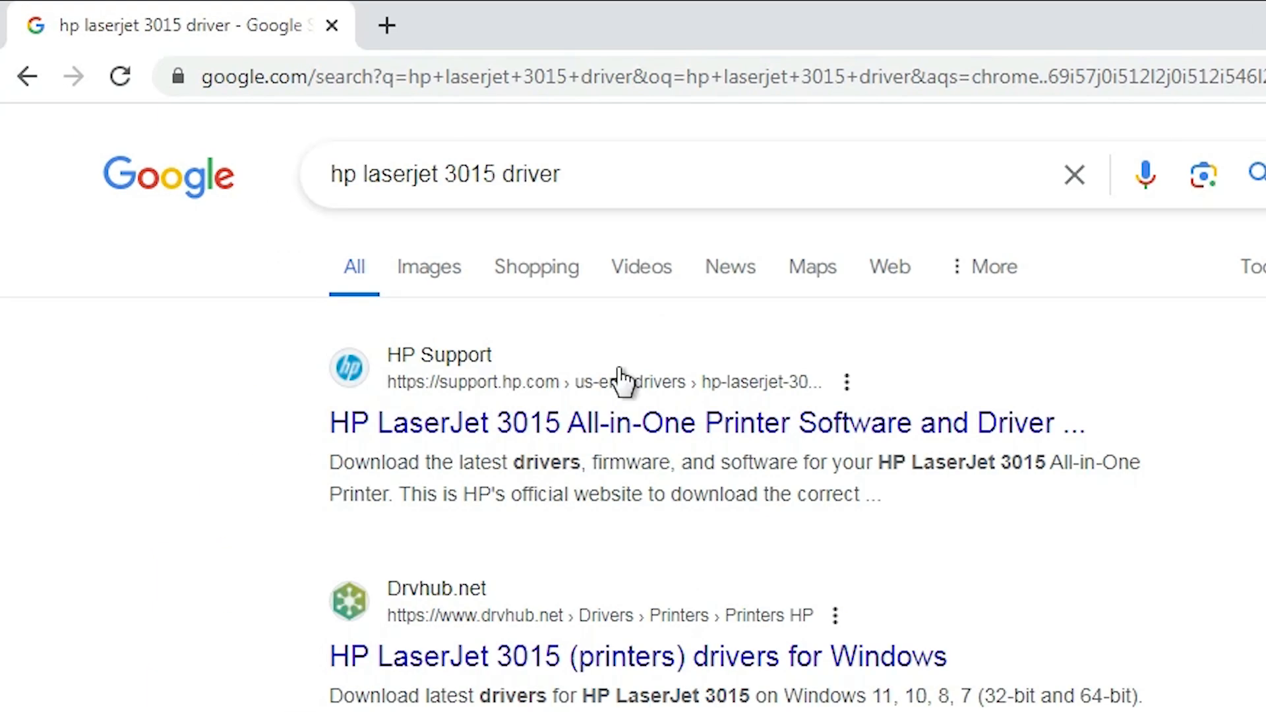
{"action": "left_click", "coordinate": [457, 173]}
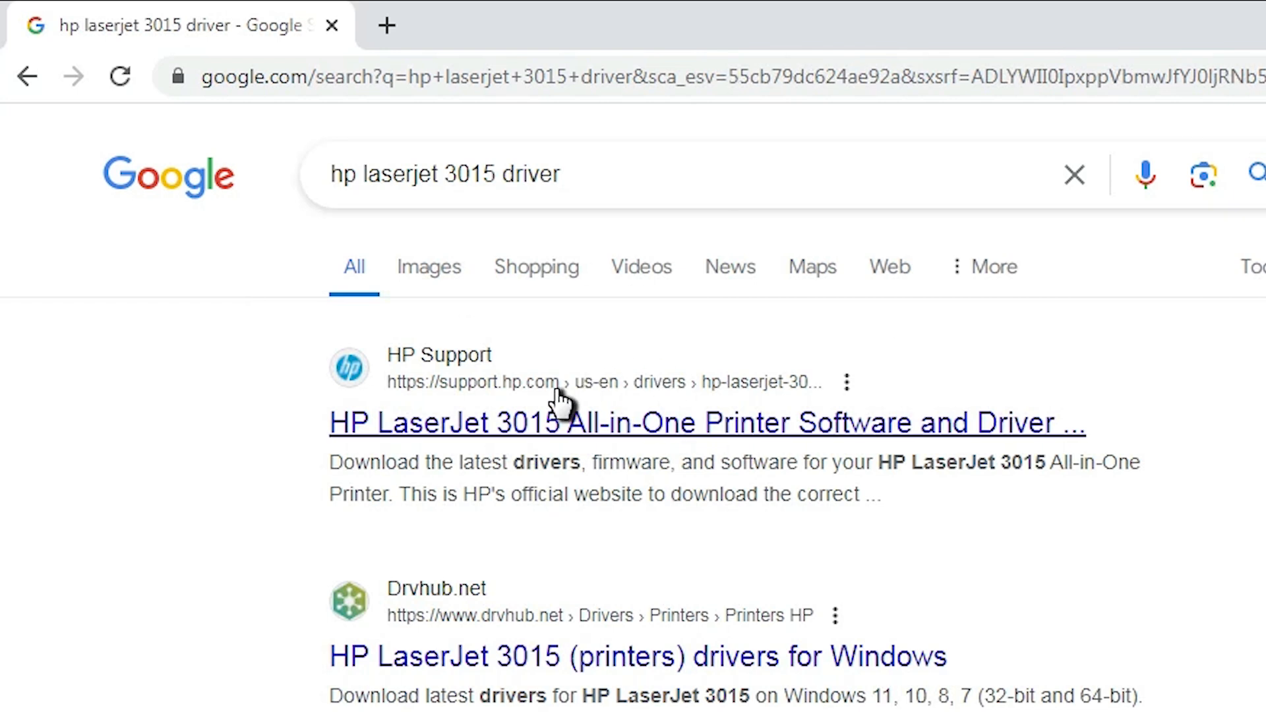
{"action": "mouse_move", "coordinate": [900, 297]}
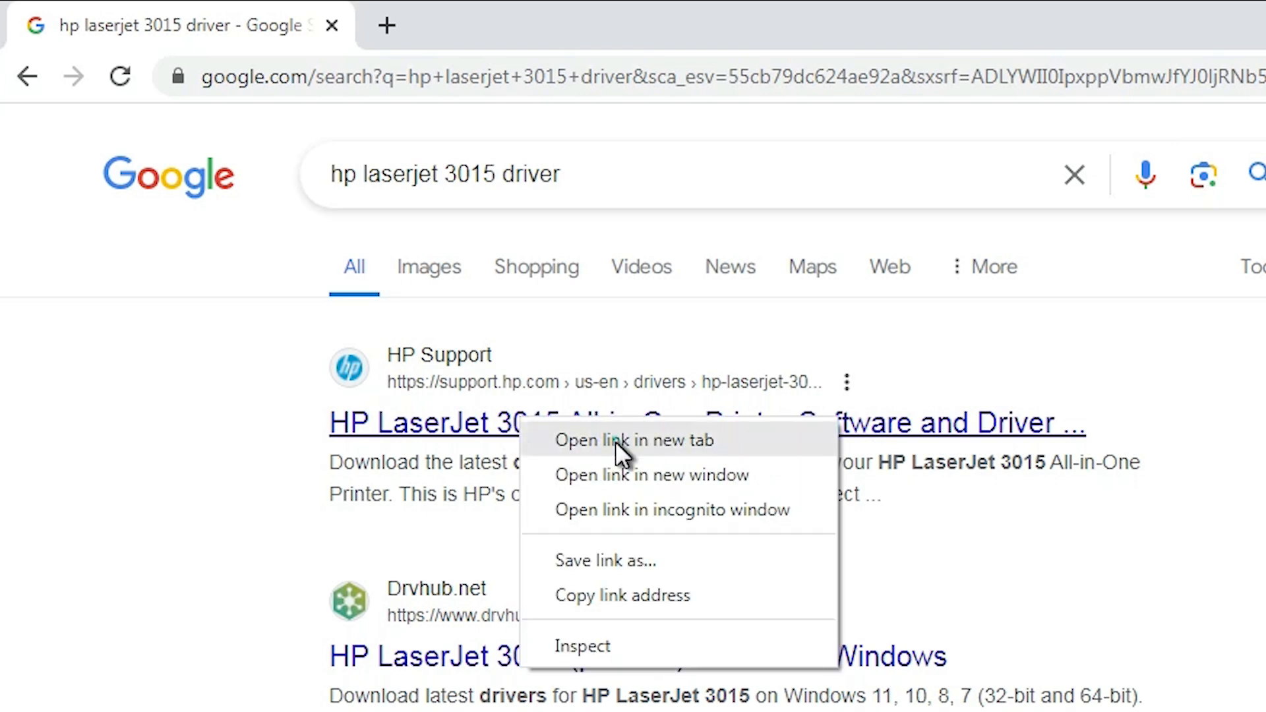
On the HP Support LaserJet 3015 page, switch the driver listing to Windows 7 (32-bit).
{"action": "left_click", "coordinate": [635, 440]}
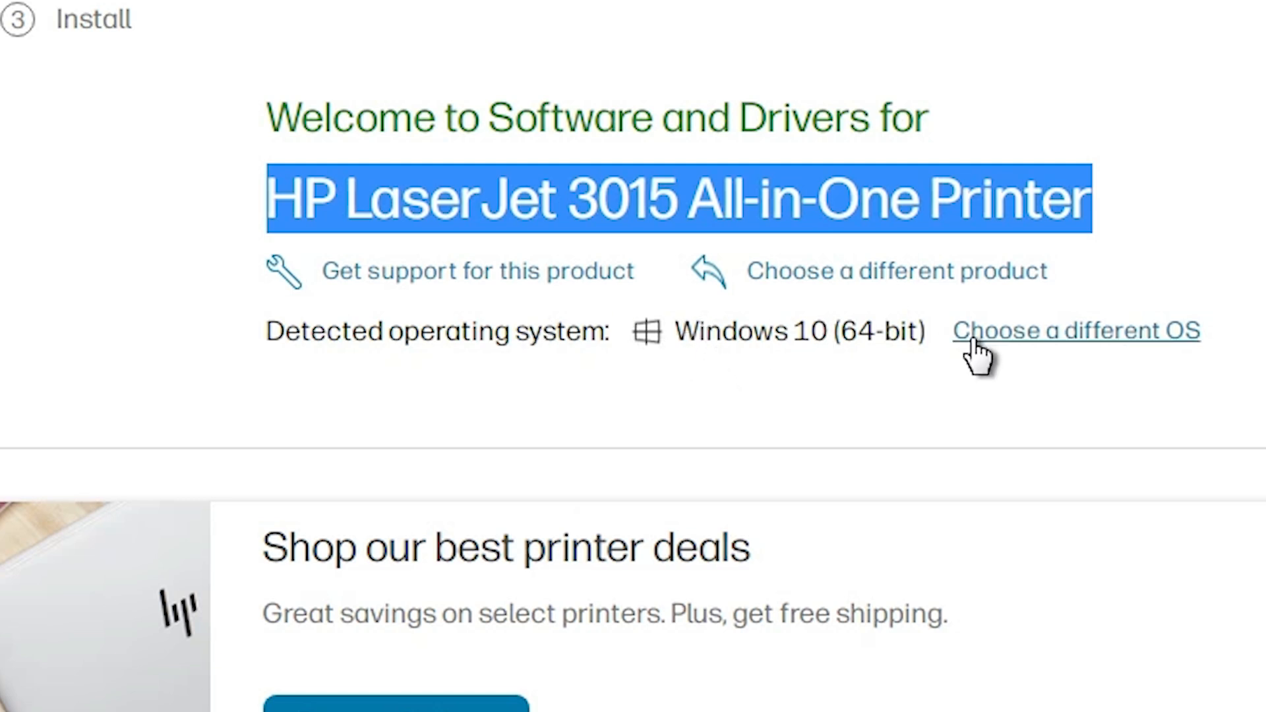
{"action": "left_click", "coordinate": [1074, 331]}
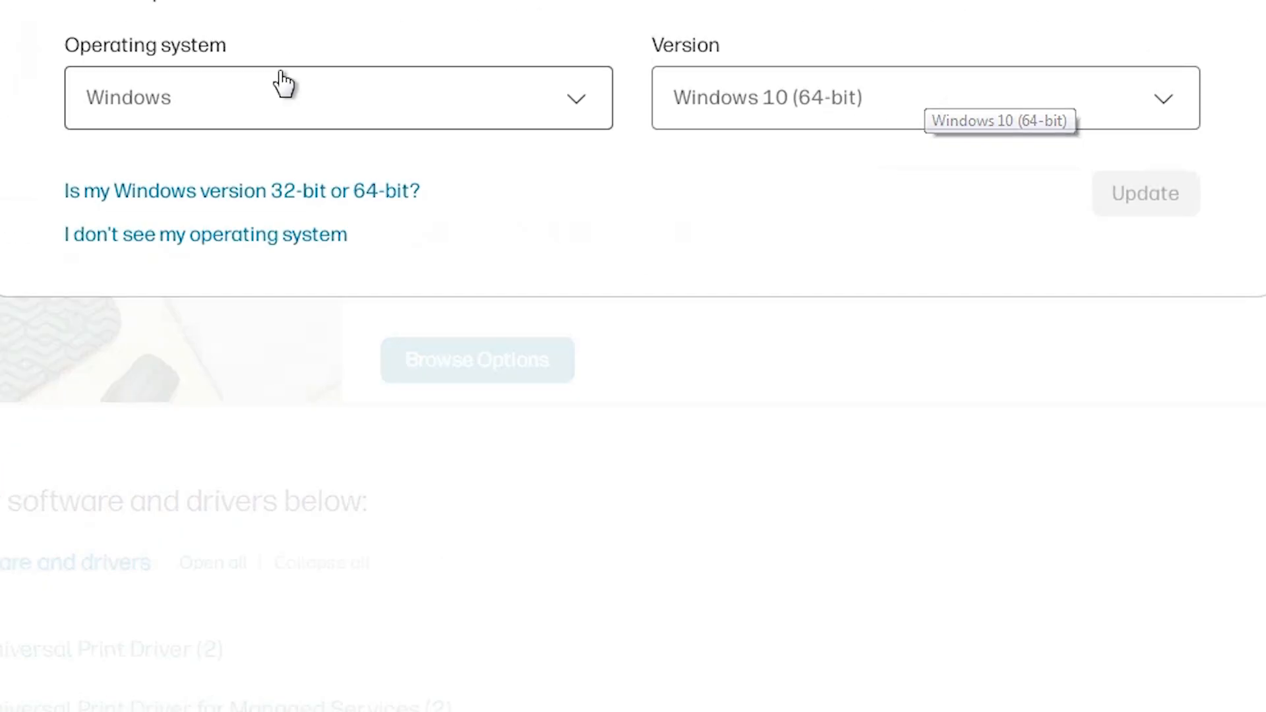
{"action": "left_click", "coordinate": [338, 97]}
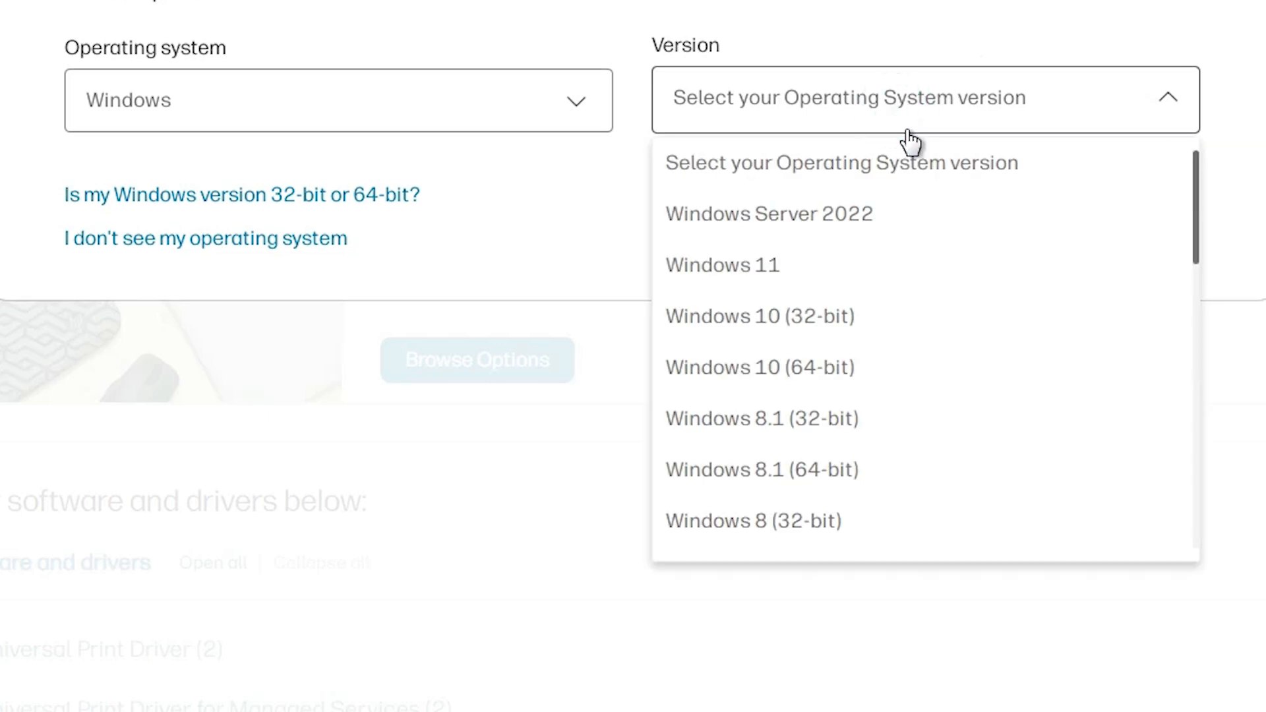
{"action": "scroll", "scroll_direction": "down", "scroll_amount": 3}
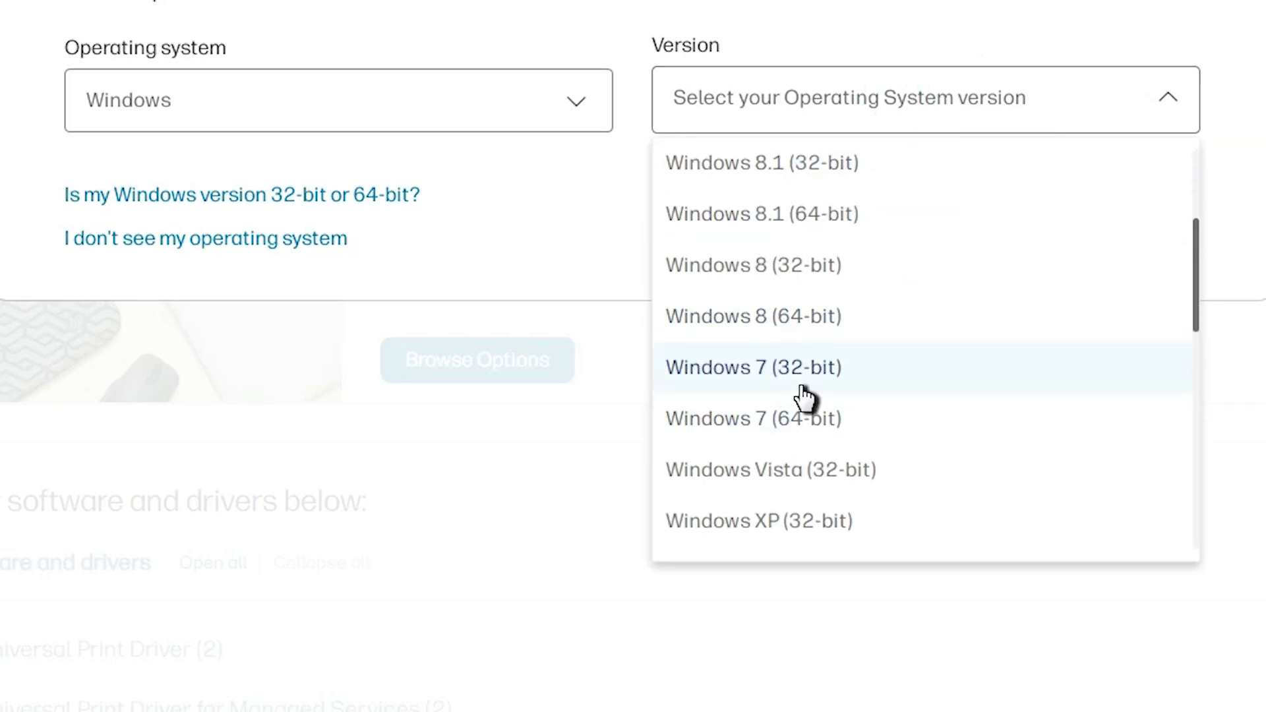
{"action": "mouse_move", "coordinate": [827, 436]}
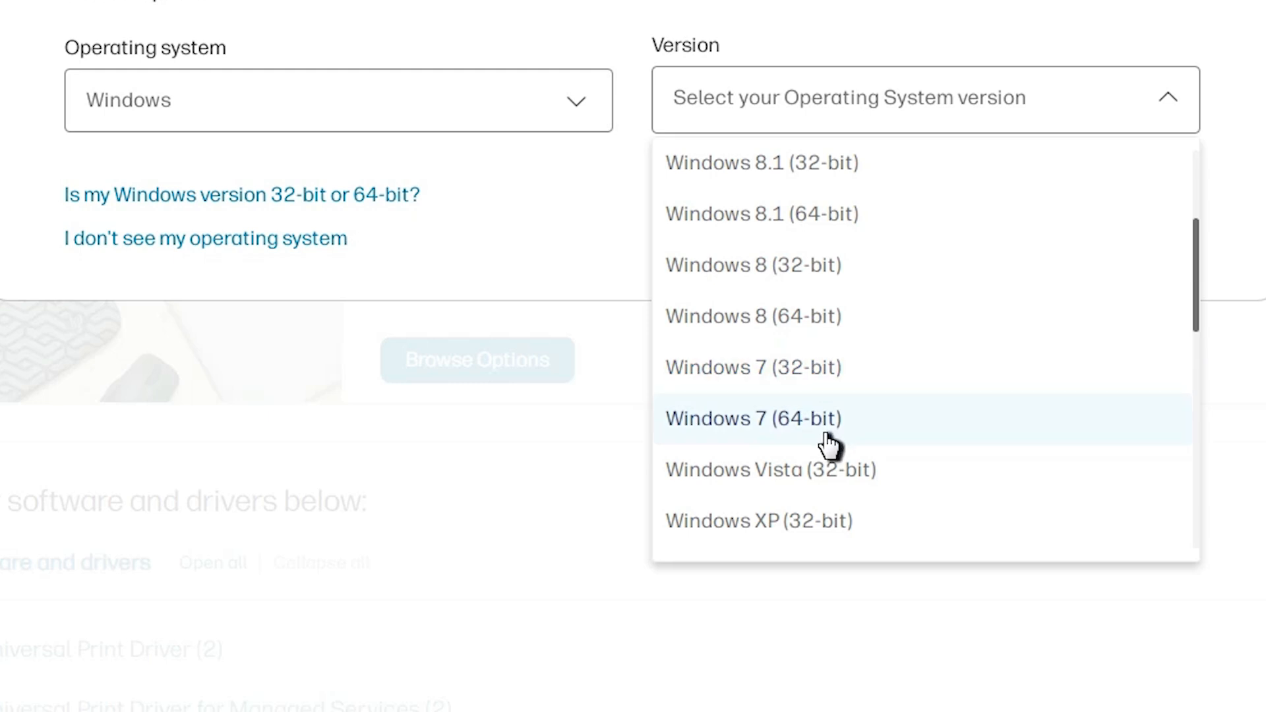
{"action": "mouse_move", "coordinate": [799, 367]}
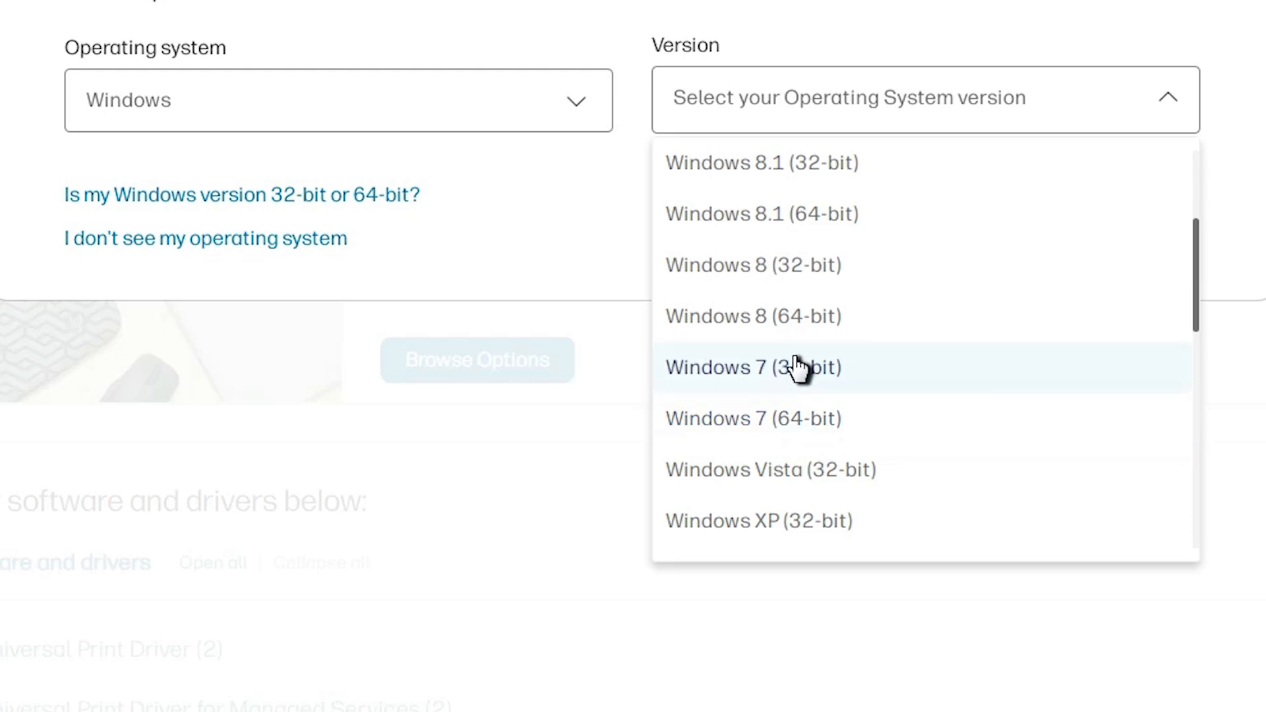
{"action": "mouse_move", "coordinate": [840, 374]}
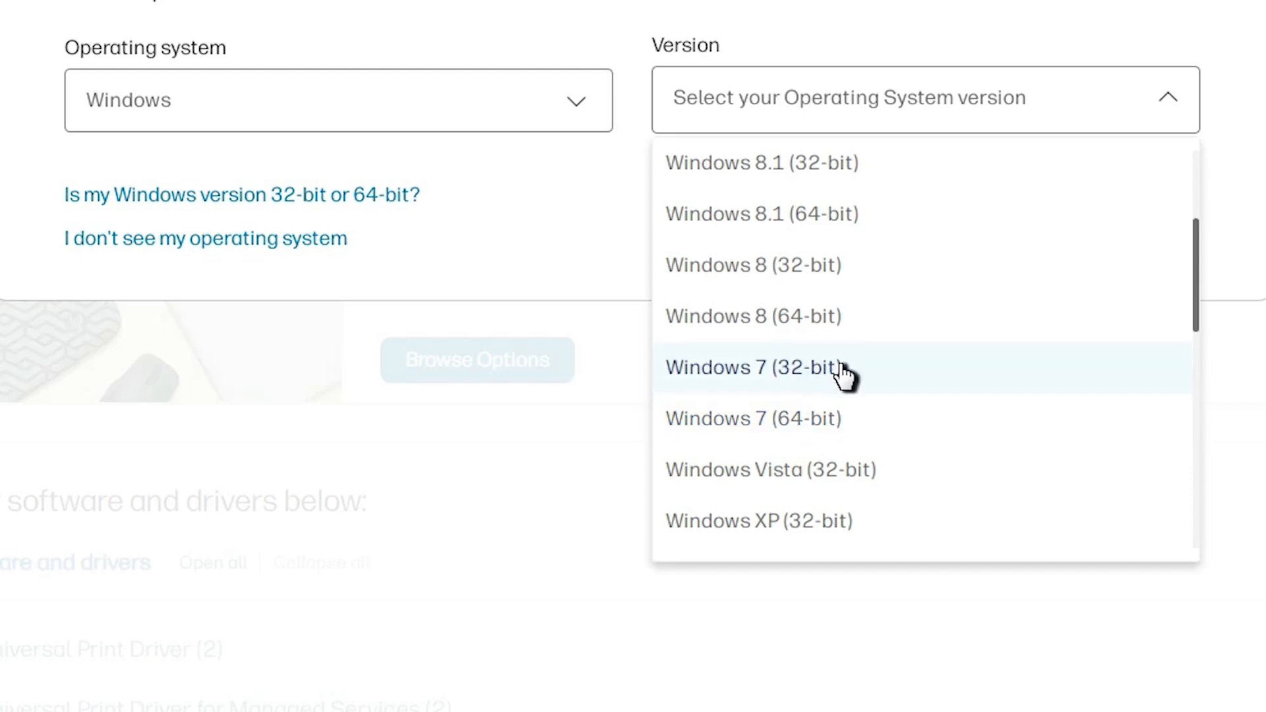
{"action": "left_click", "coordinate": [754, 367]}
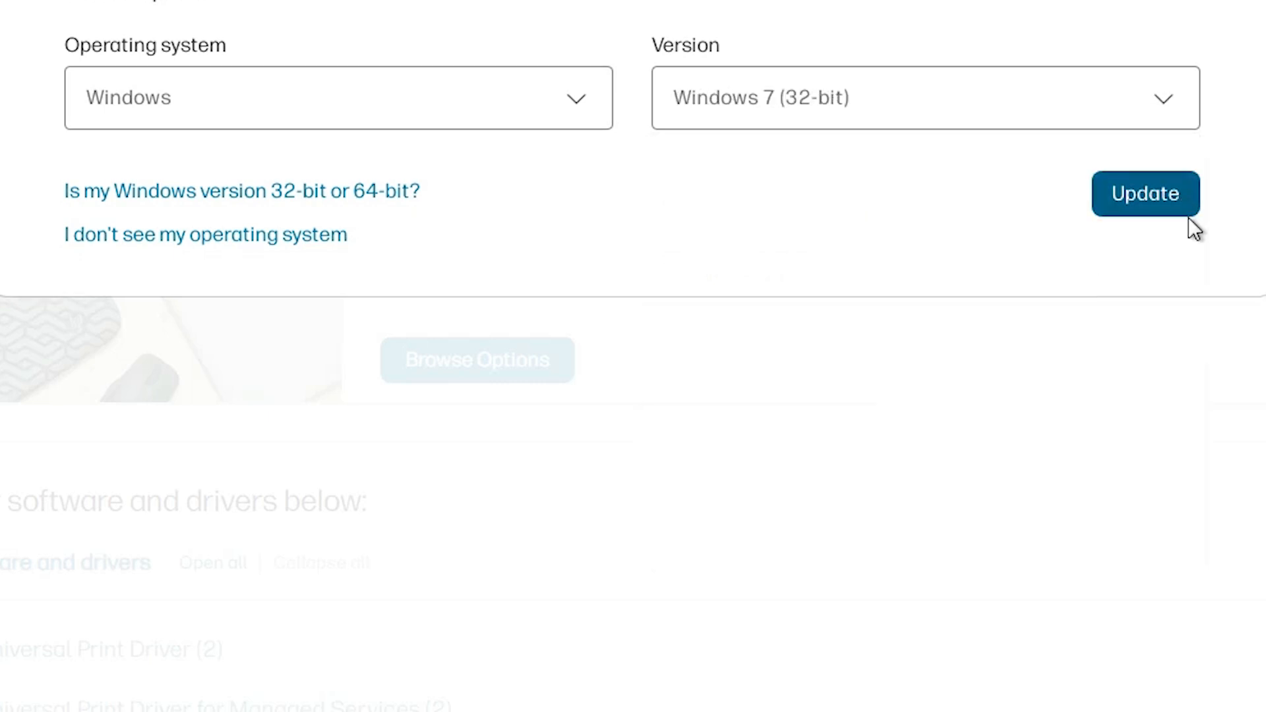
{"action": "left_click", "coordinate": [1144, 194]}
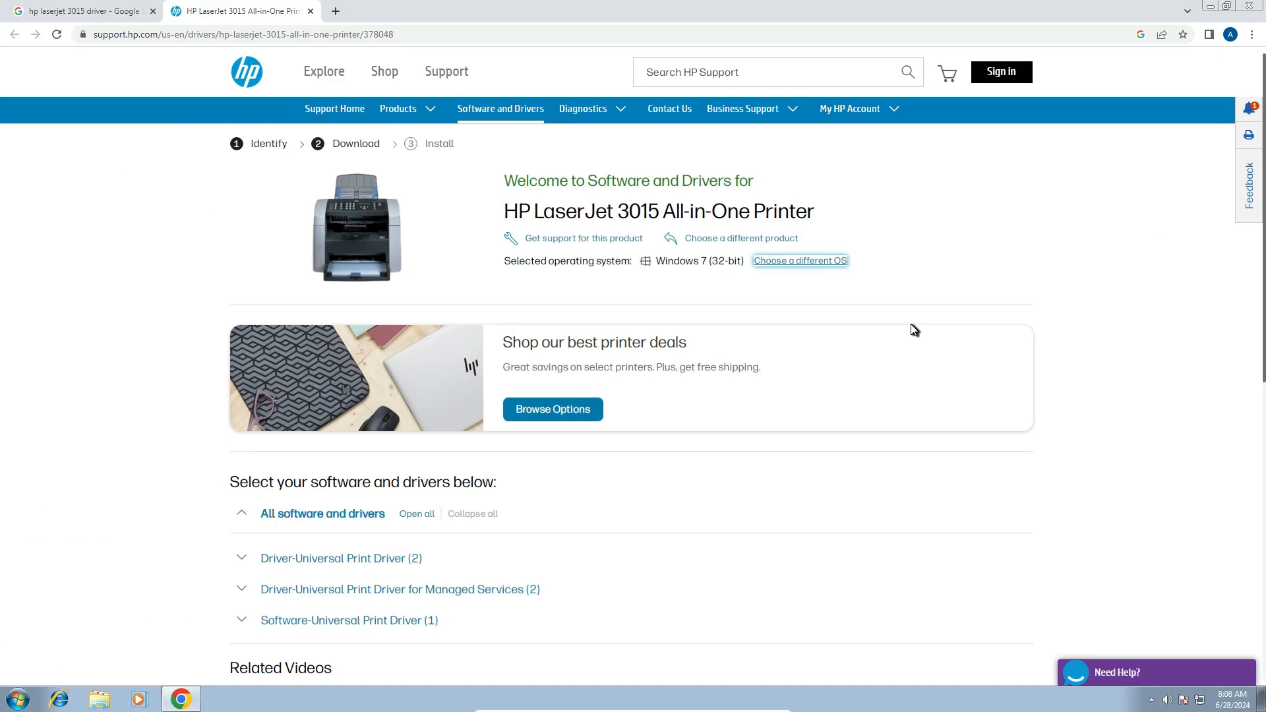
{"action": "mouse_move", "coordinate": [184, 410]}
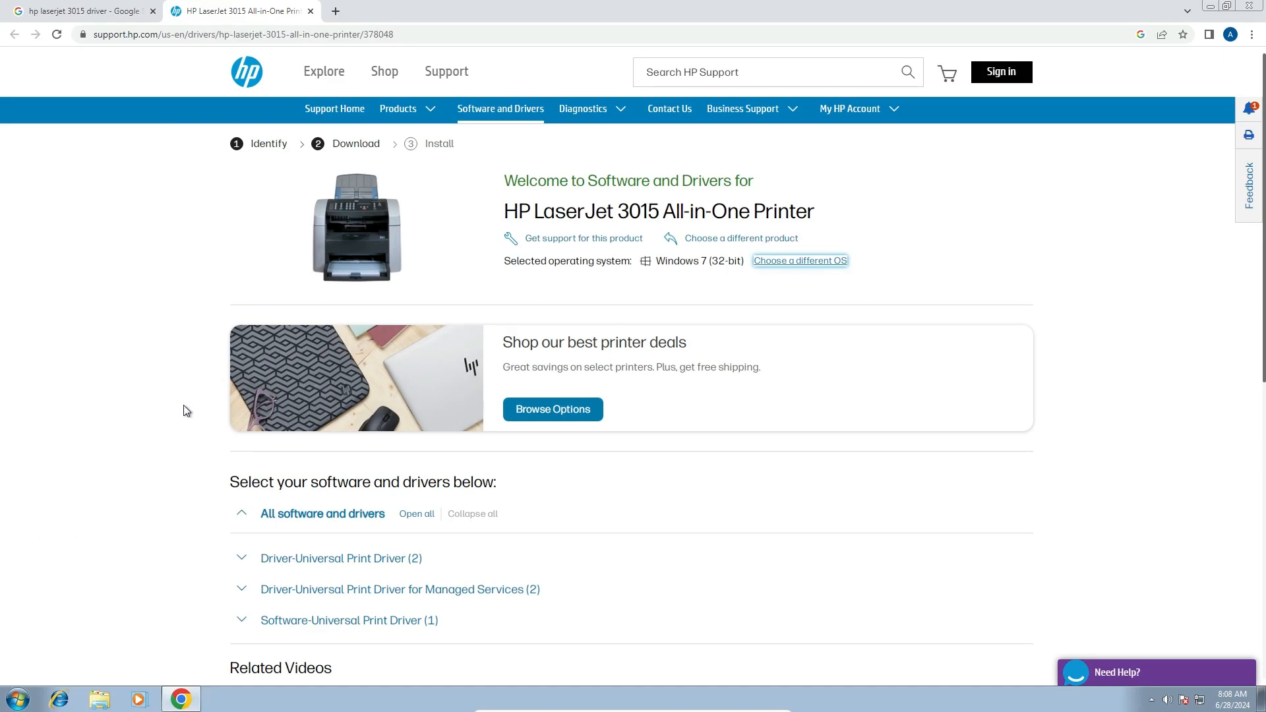
Download the HP Universal Print Driver PCL6 (32-bit) v7.2.0.25780 from the Universal Print Driver section.
{"action": "scroll", "scroll_direction": "down", "scroll_amount": 3}
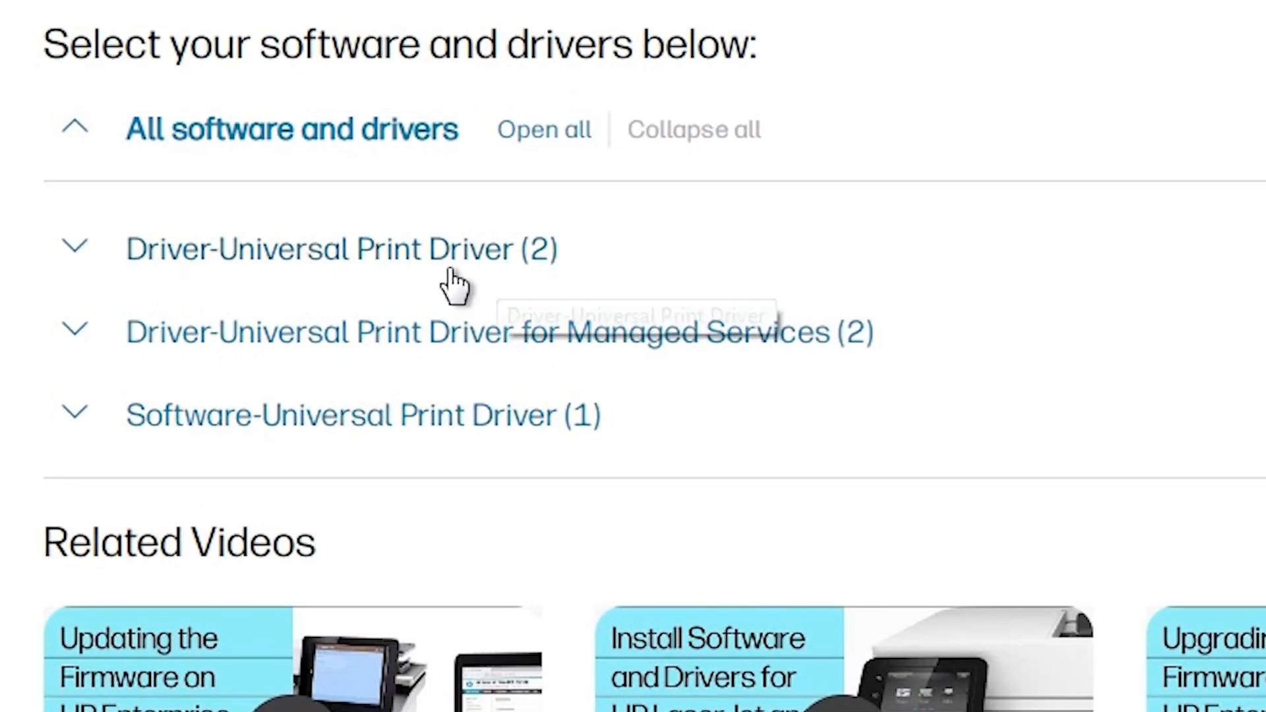
{"action": "mouse_move", "coordinate": [435, 258]}
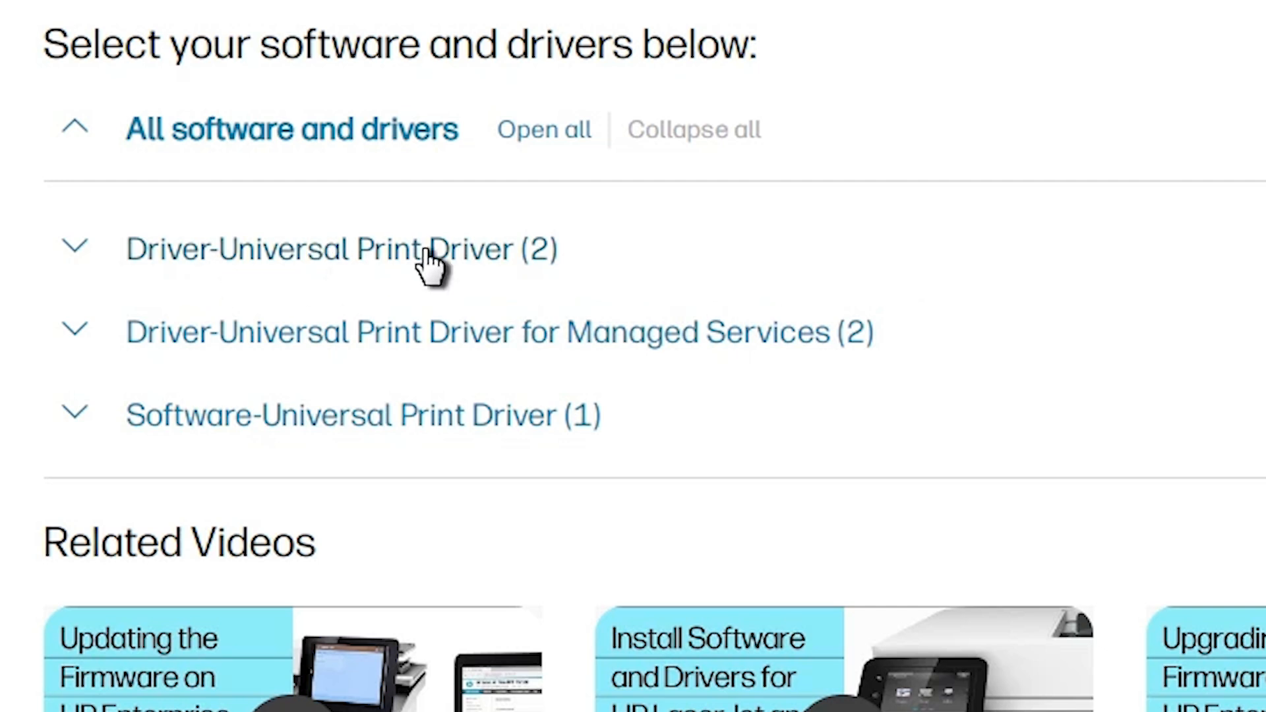
{"action": "left_click", "coordinate": [75, 248]}
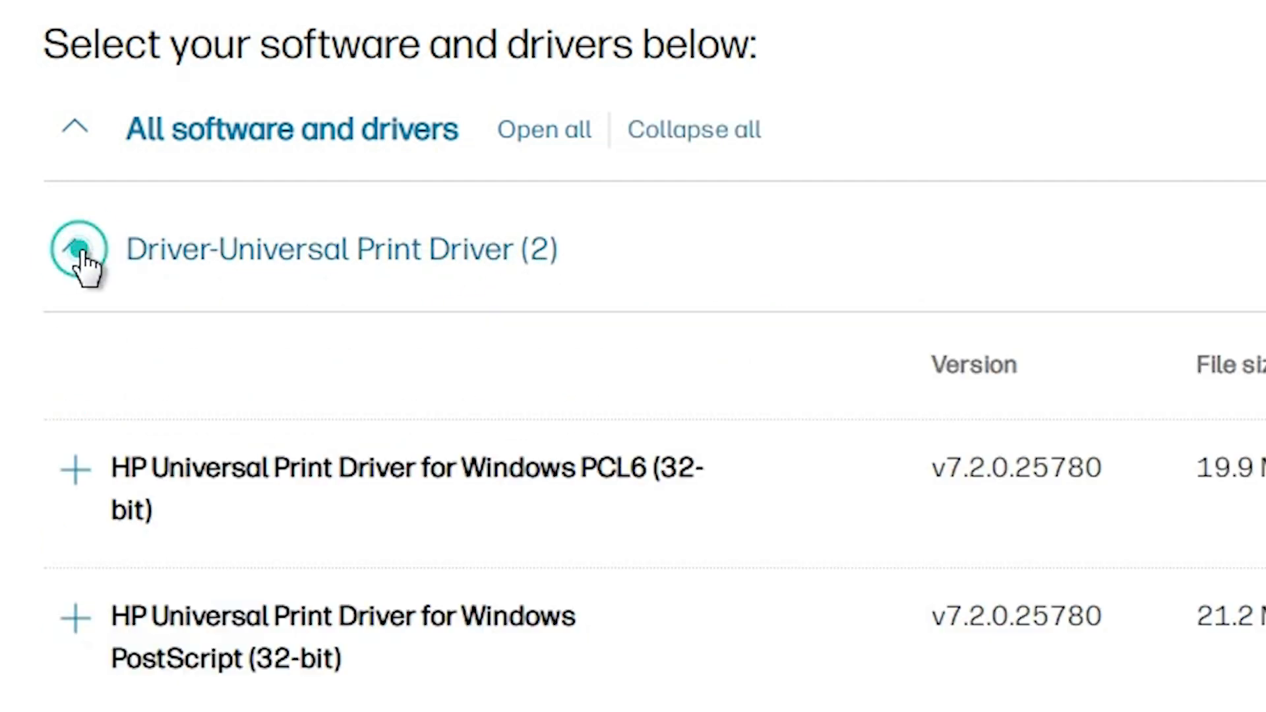
{"action": "scroll", "scroll_direction": "down", "scroll_amount": 3}
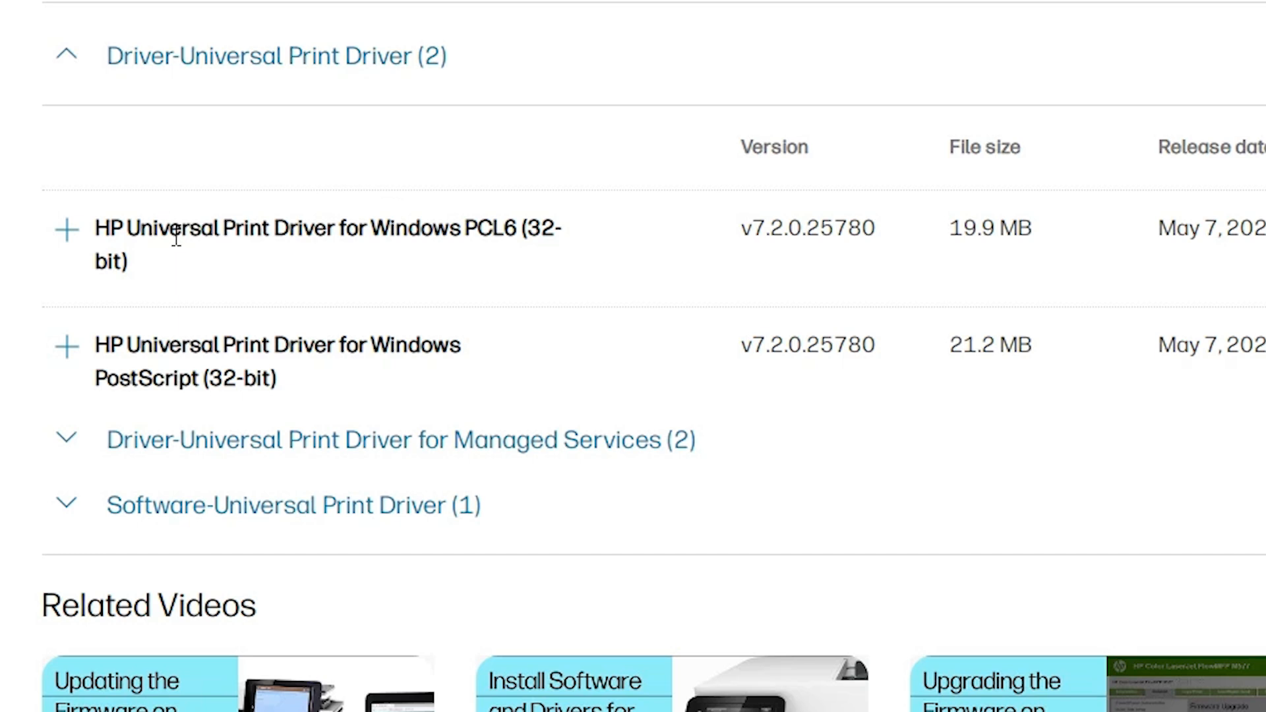
{"action": "mouse_move", "coordinate": [361, 238]}
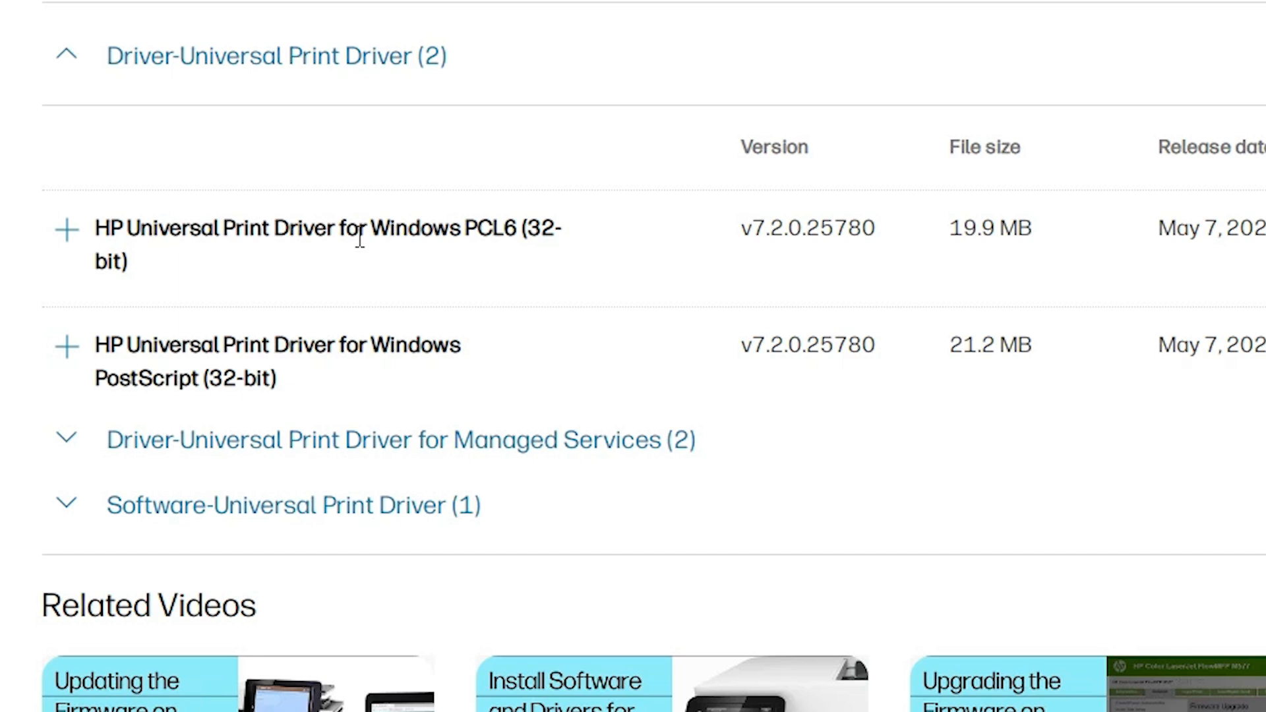
{"action": "mouse_move", "coordinate": [199, 212]}
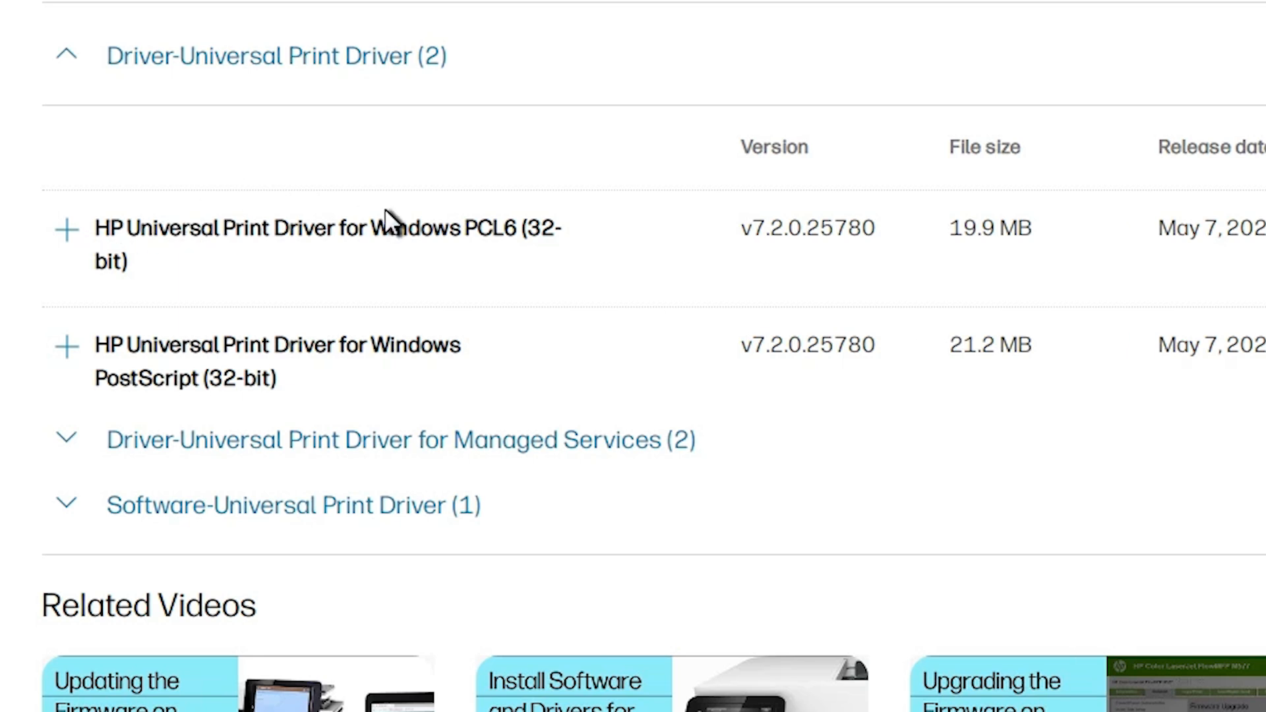
{"action": "mouse_move", "coordinate": [240, 345]}
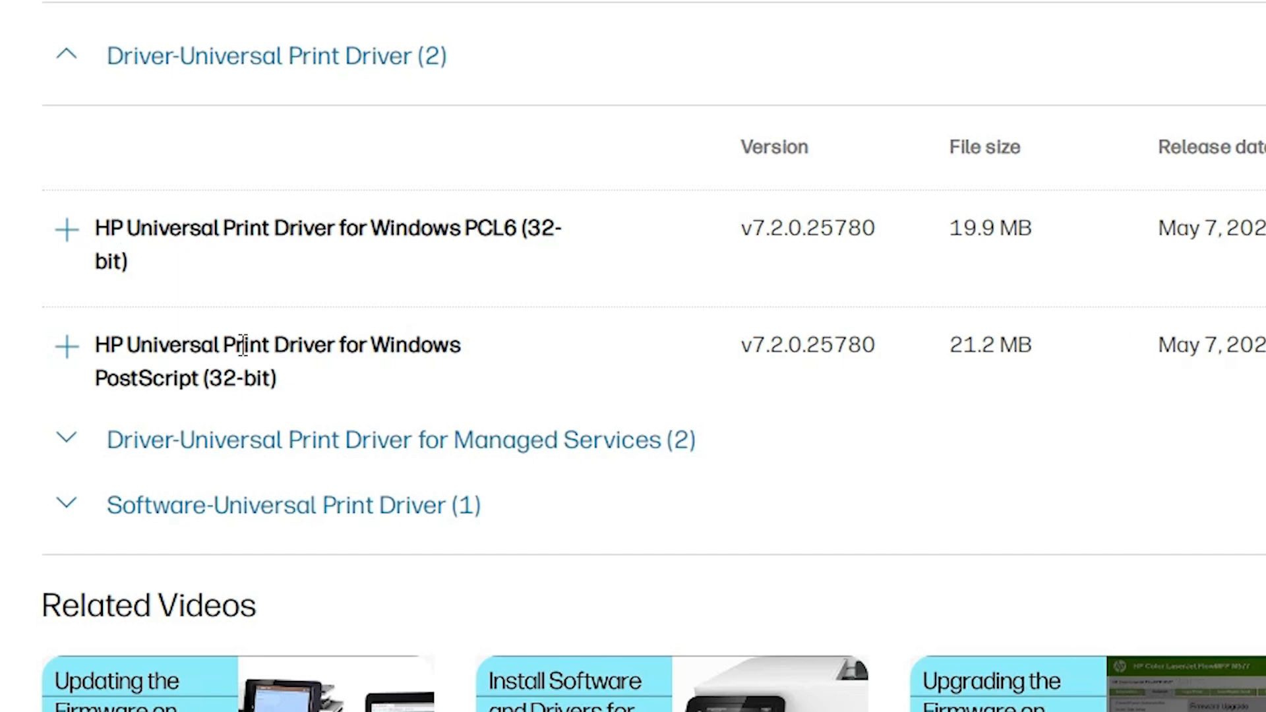
{"action": "mouse_move", "coordinate": [234, 268]}
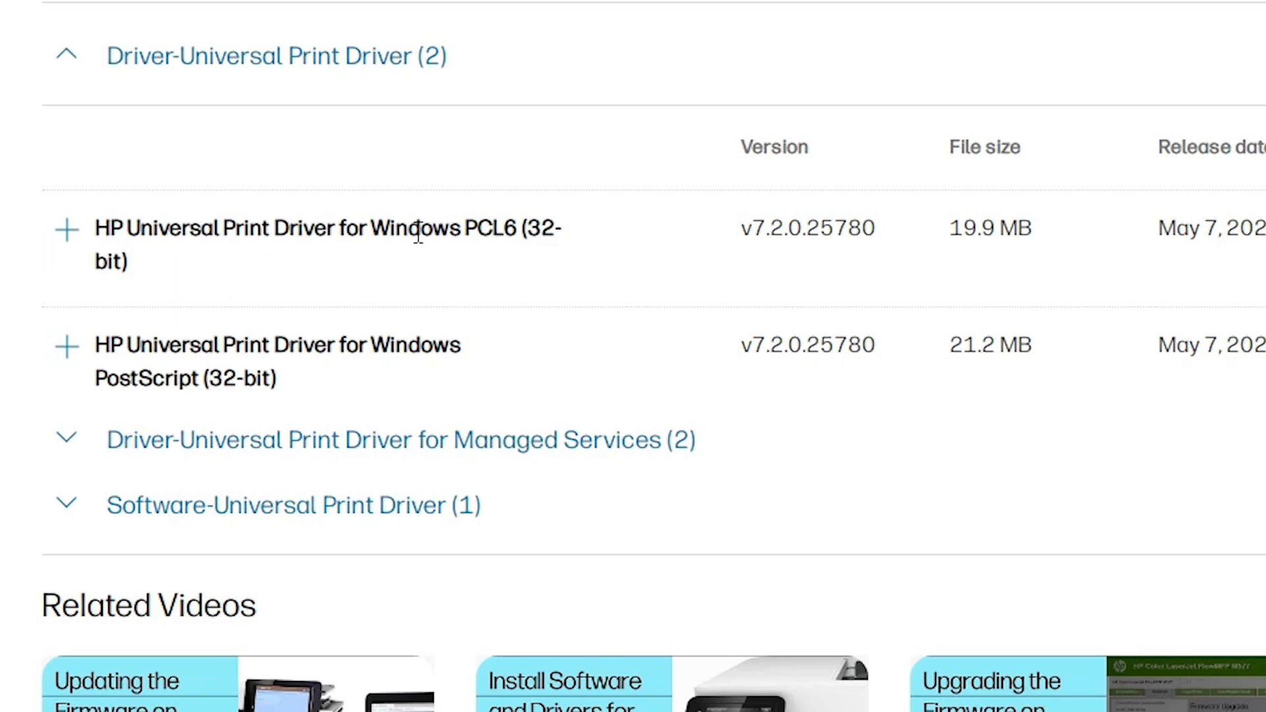
{"action": "left_click", "coordinate": [67, 229]}
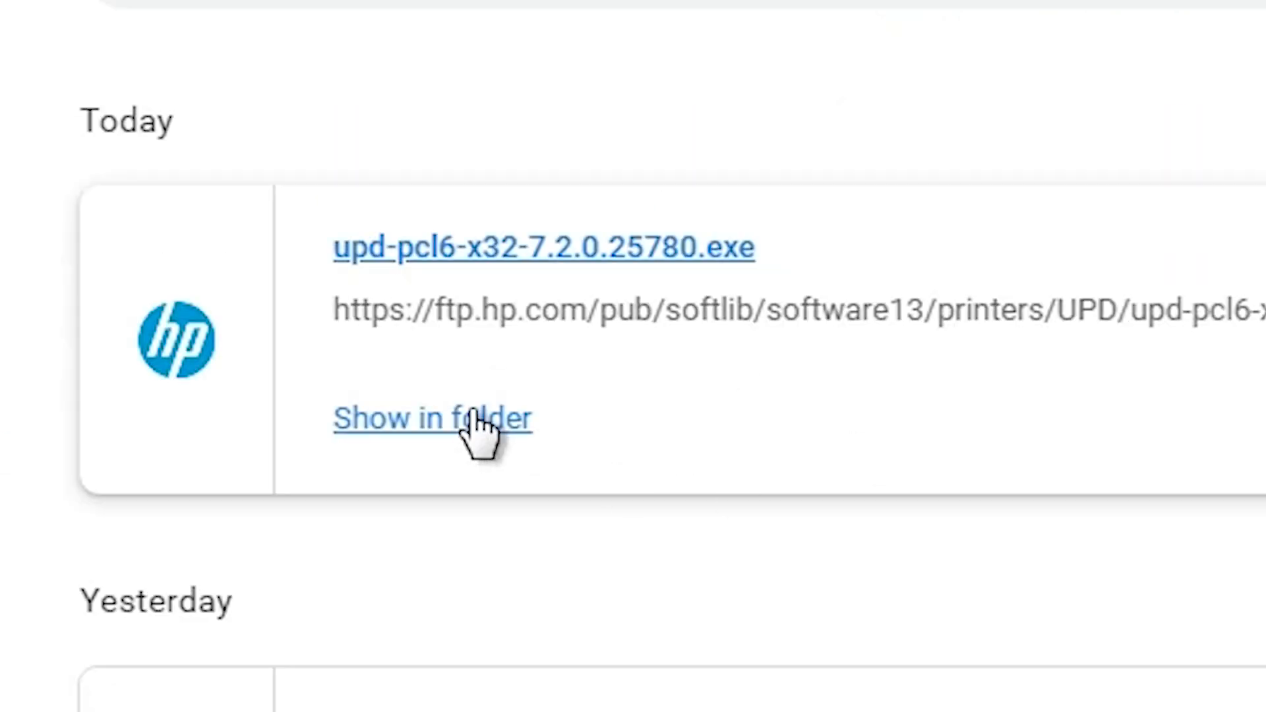
Show the downloaded upd-pcl6-x32-7.2.0.25780.exe in its folder.
{"action": "left_click", "coordinate": [434, 420]}
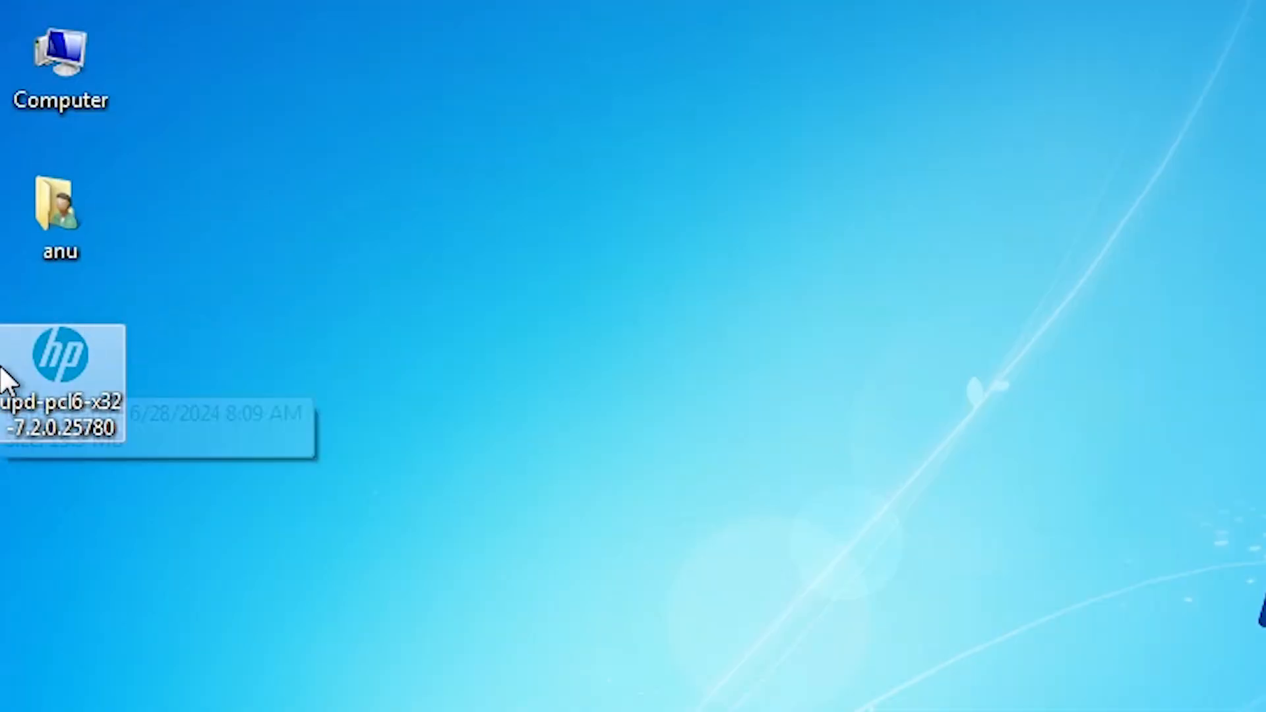
{"action": "mouse_move", "coordinate": [129, 323]}
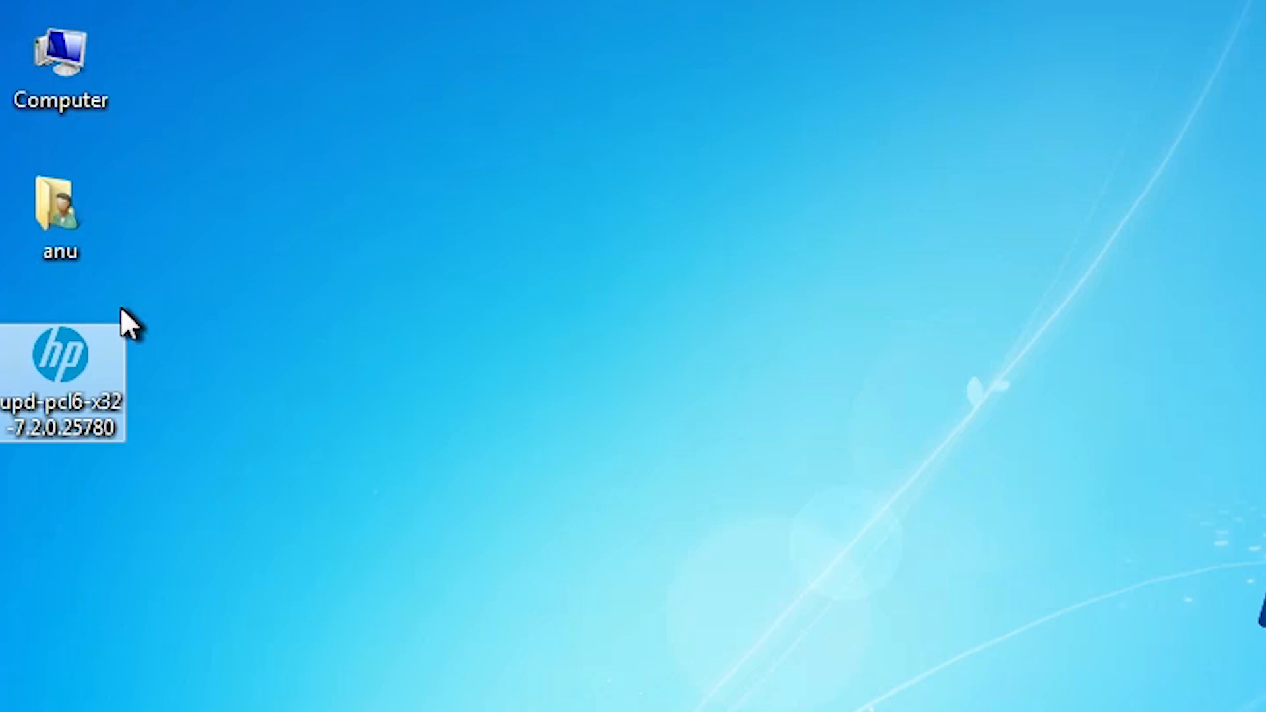
{"action": "mouse_move", "coordinate": [95, 407]}
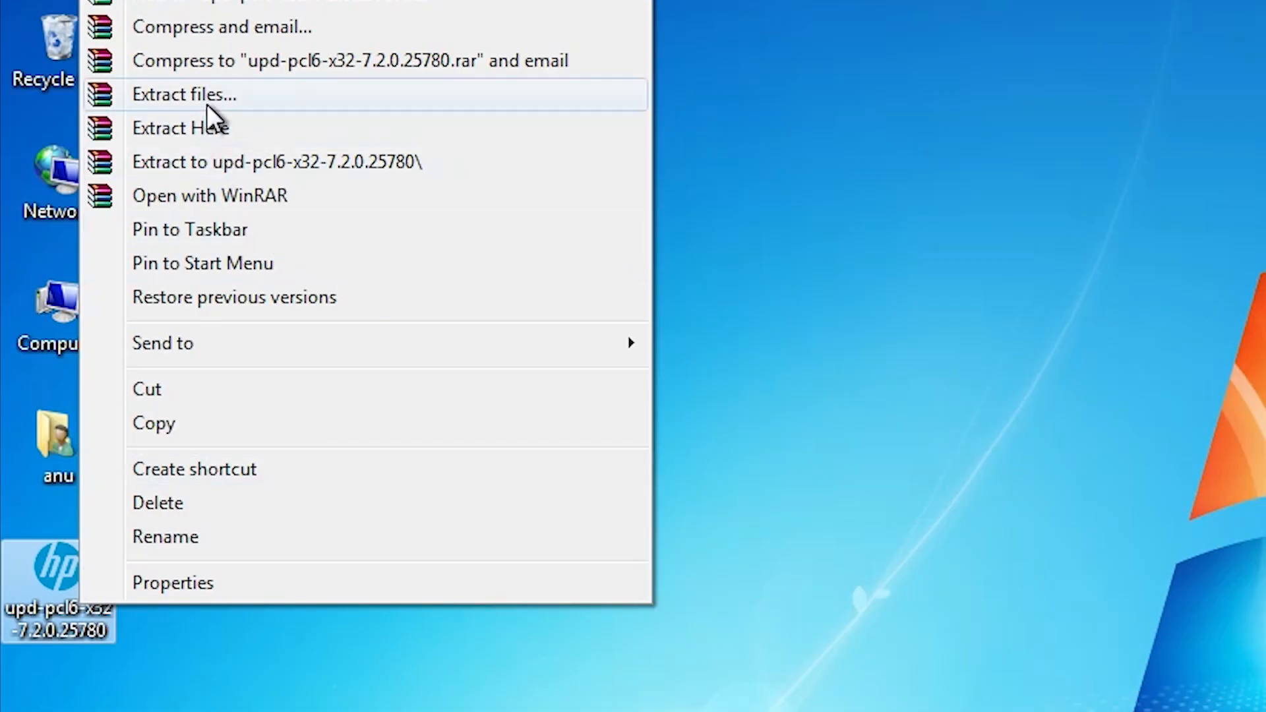
Extract the driver package with WinRAR into an upd-pcl6-x32-7.2.0.25780 folder on the desktop.
{"action": "left_click", "coordinate": [183, 94]}
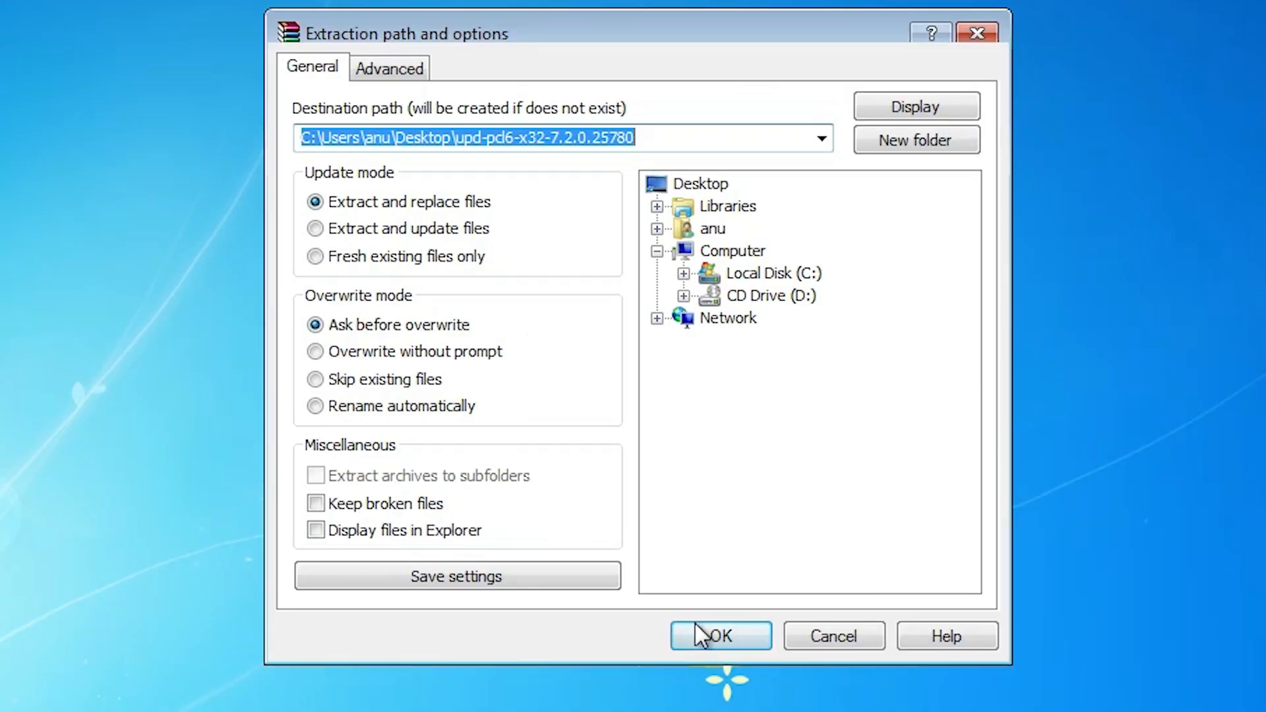
{"action": "left_click", "coordinate": [719, 635]}
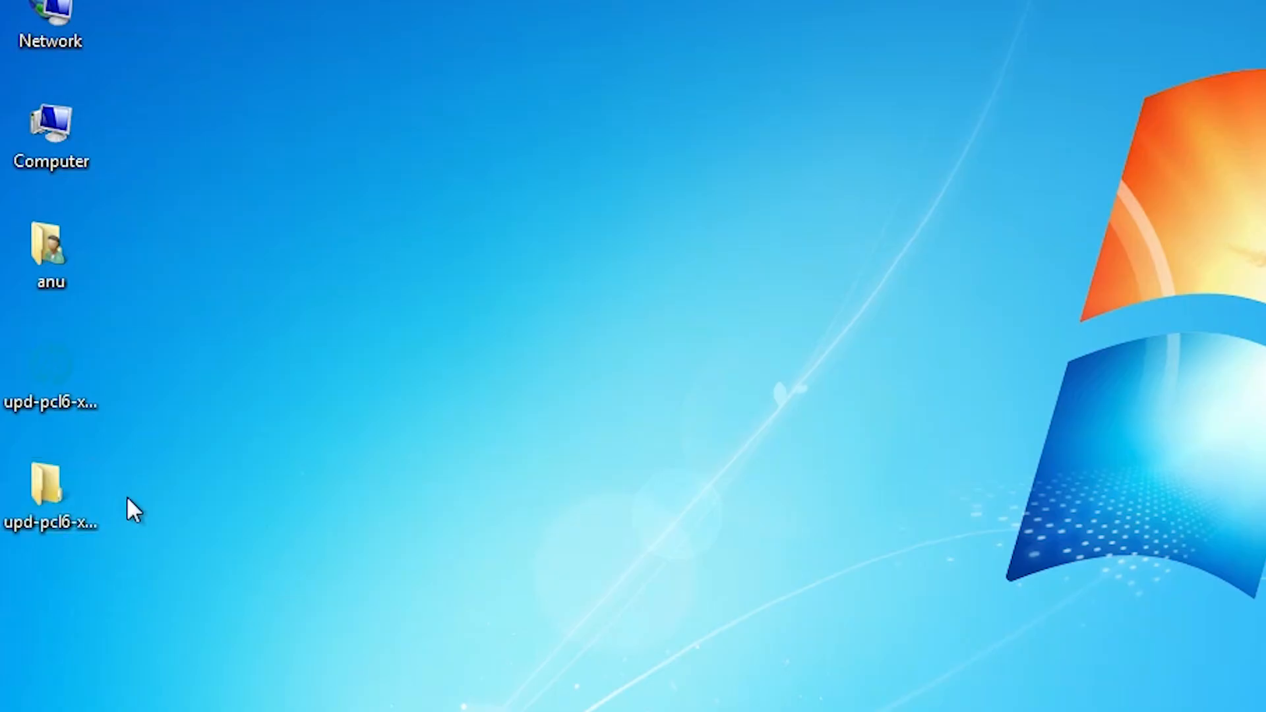
{"action": "double_click", "coordinate": [50, 485]}
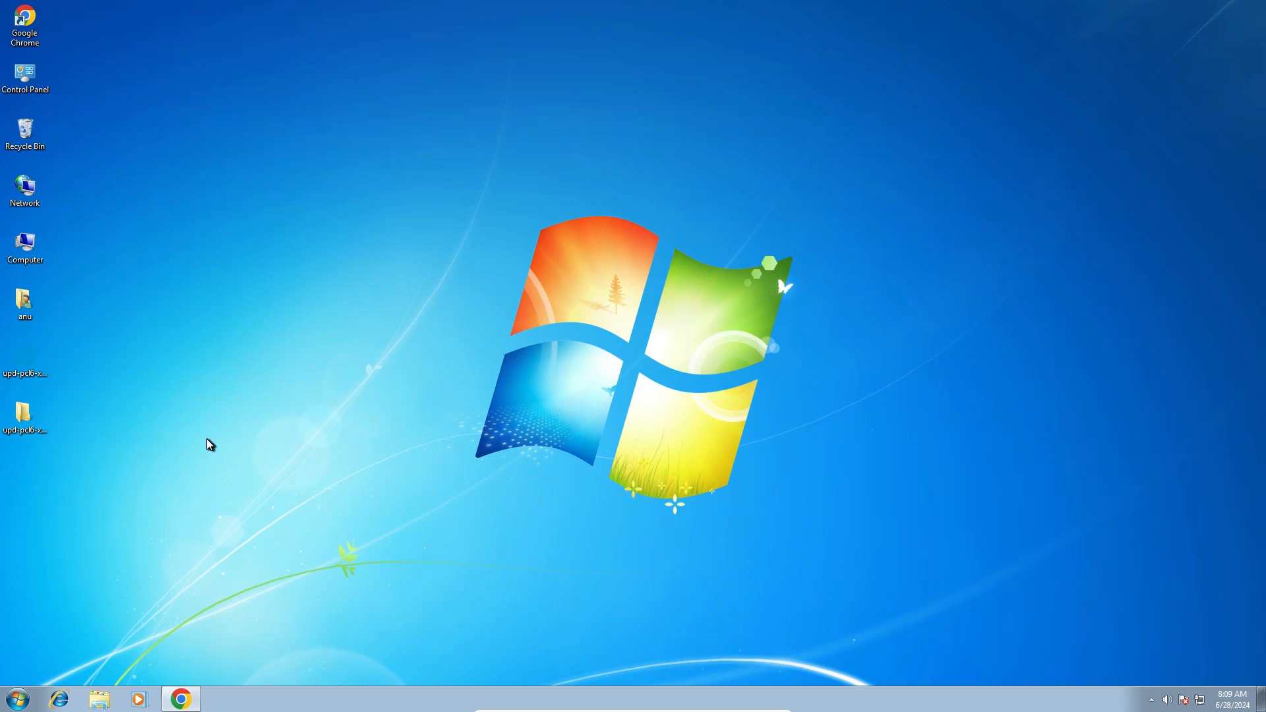
Bring up Control Panel from the Start menu.
{"action": "left_click", "coordinate": [18, 699]}
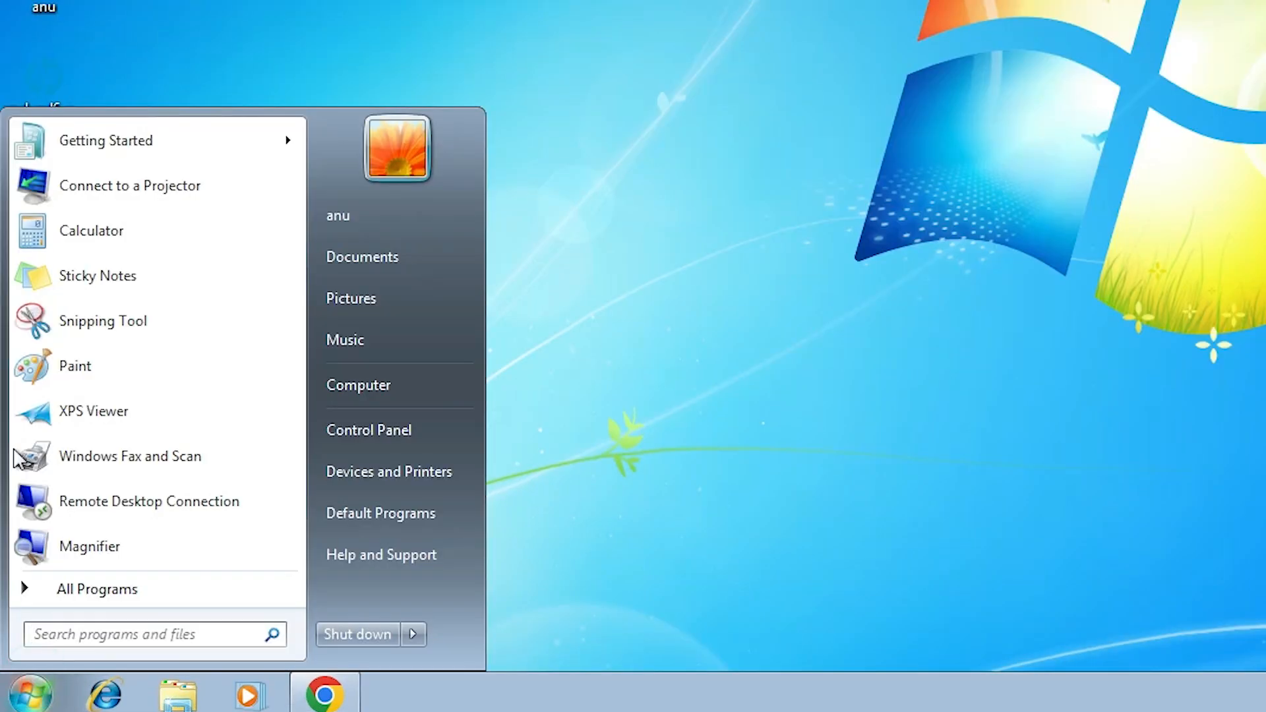
{"action": "left_click", "coordinate": [368, 429]}
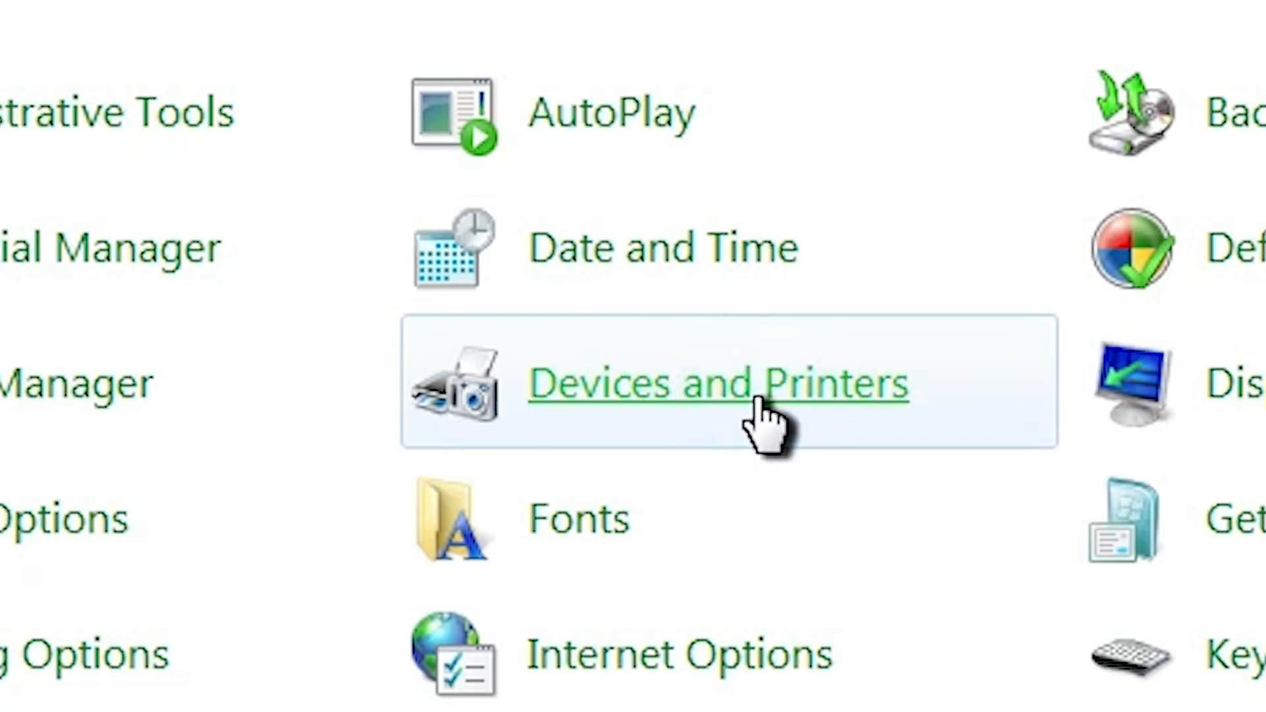
Start the Add Printer wizard from Devices and Printers.
{"action": "left_click", "coordinate": [715, 384]}
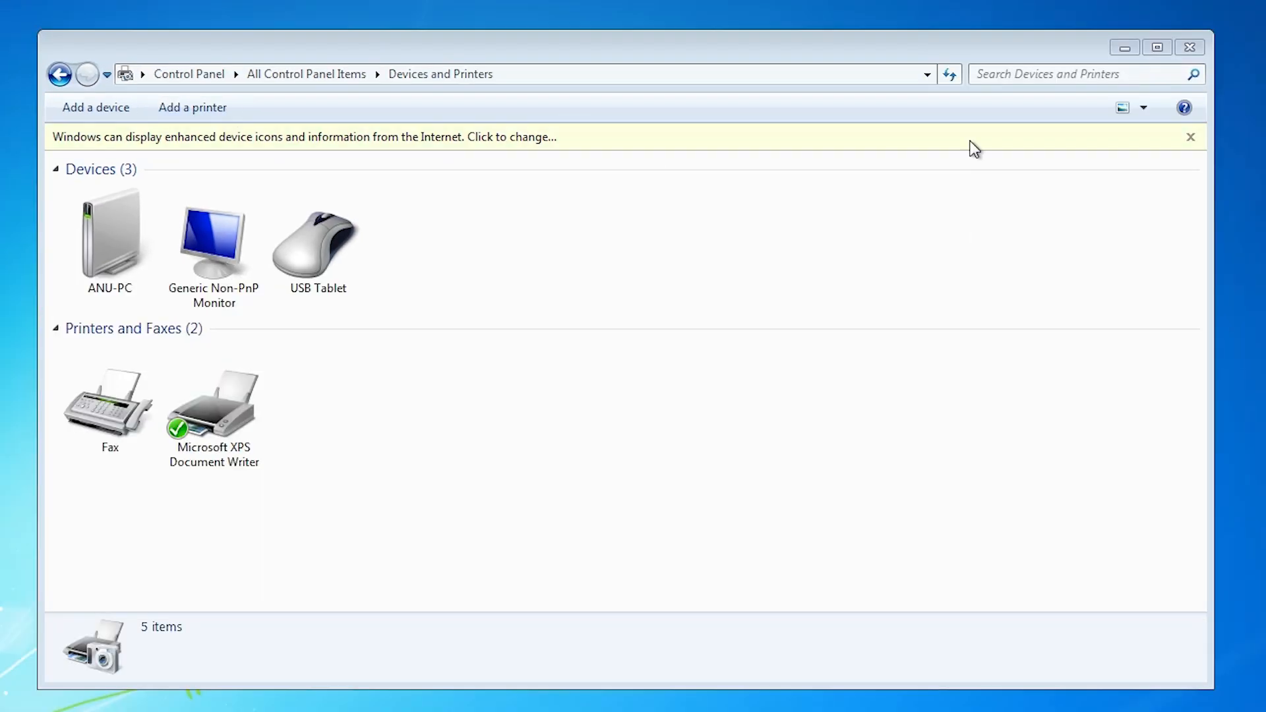
{"action": "left_click", "coordinate": [191, 108]}
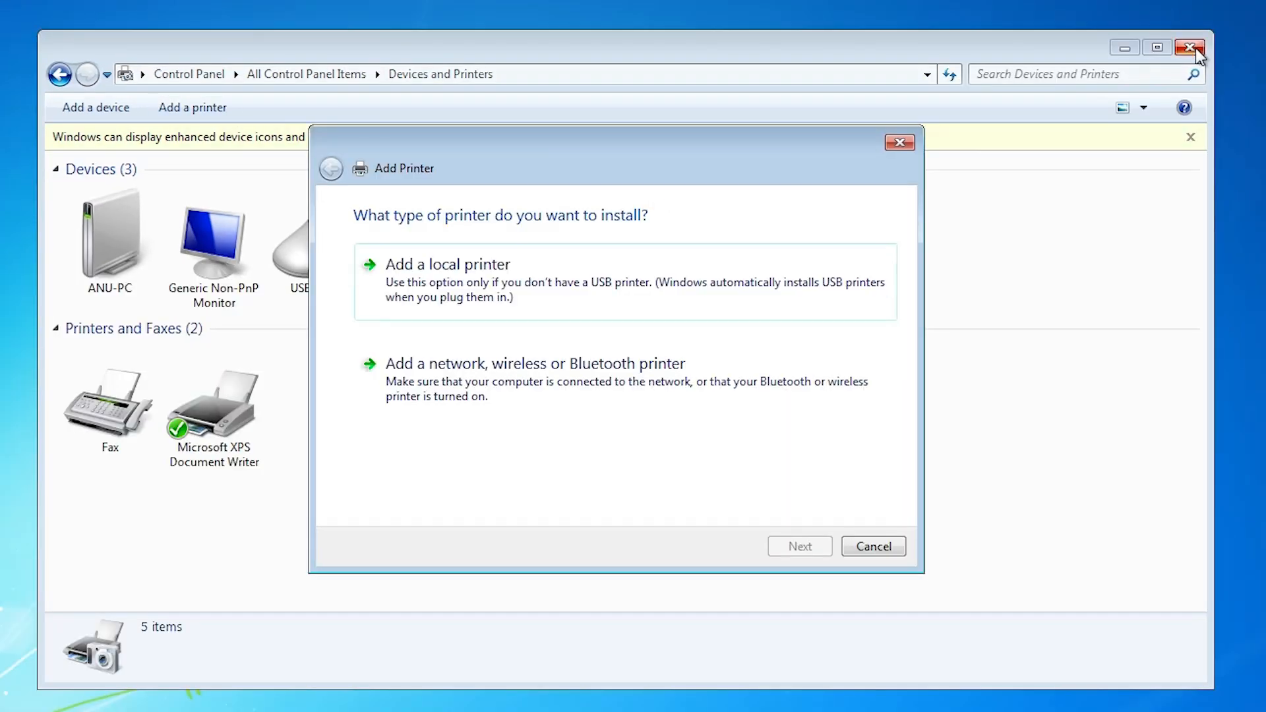
{"action": "mouse_move", "coordinate": [1188, 47]}
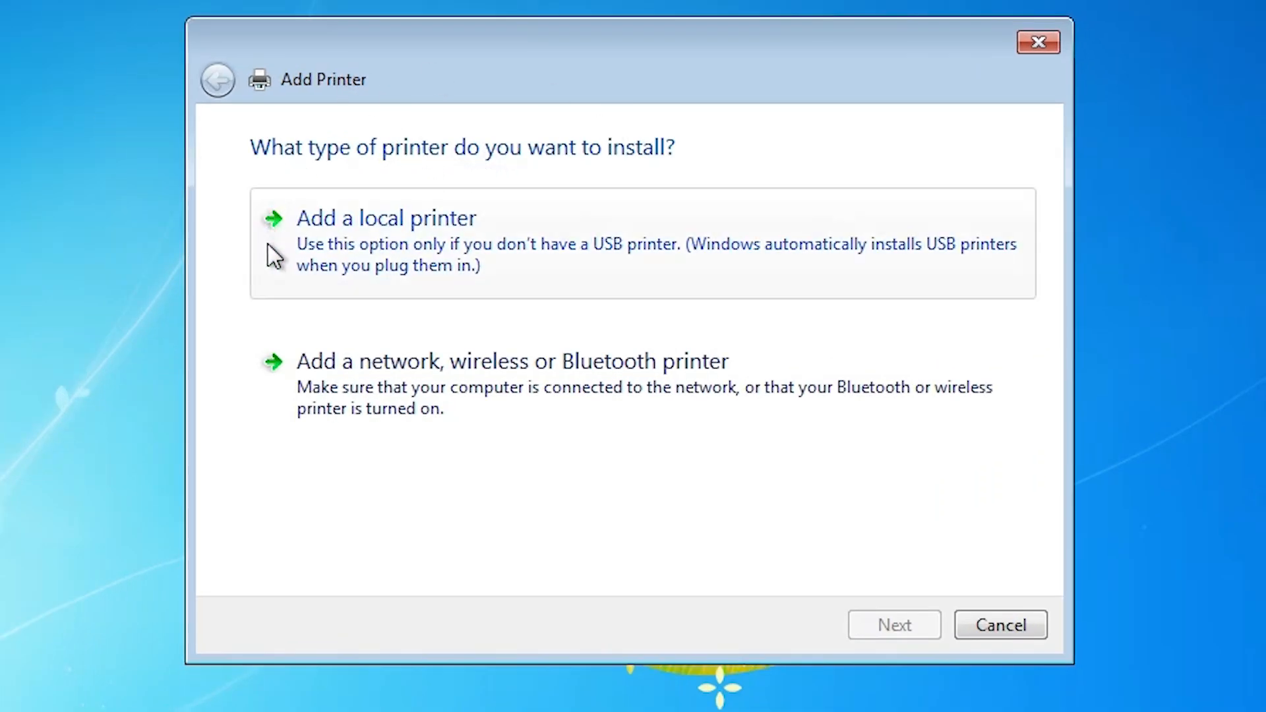
{"action": "mouse_move", "coordinate": [318, 257]}
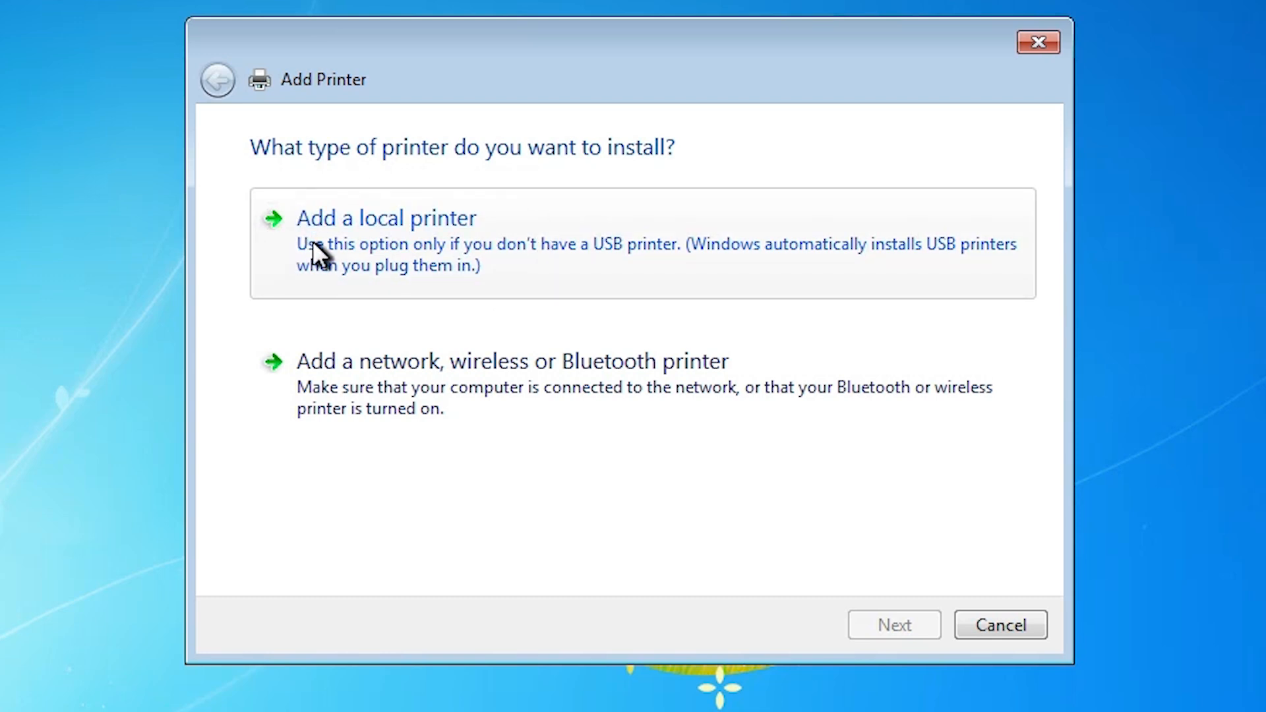
Add a local printer on the existing USB001 (Local Port).
{"action": "left_click", "coordinate": [386, 218]}
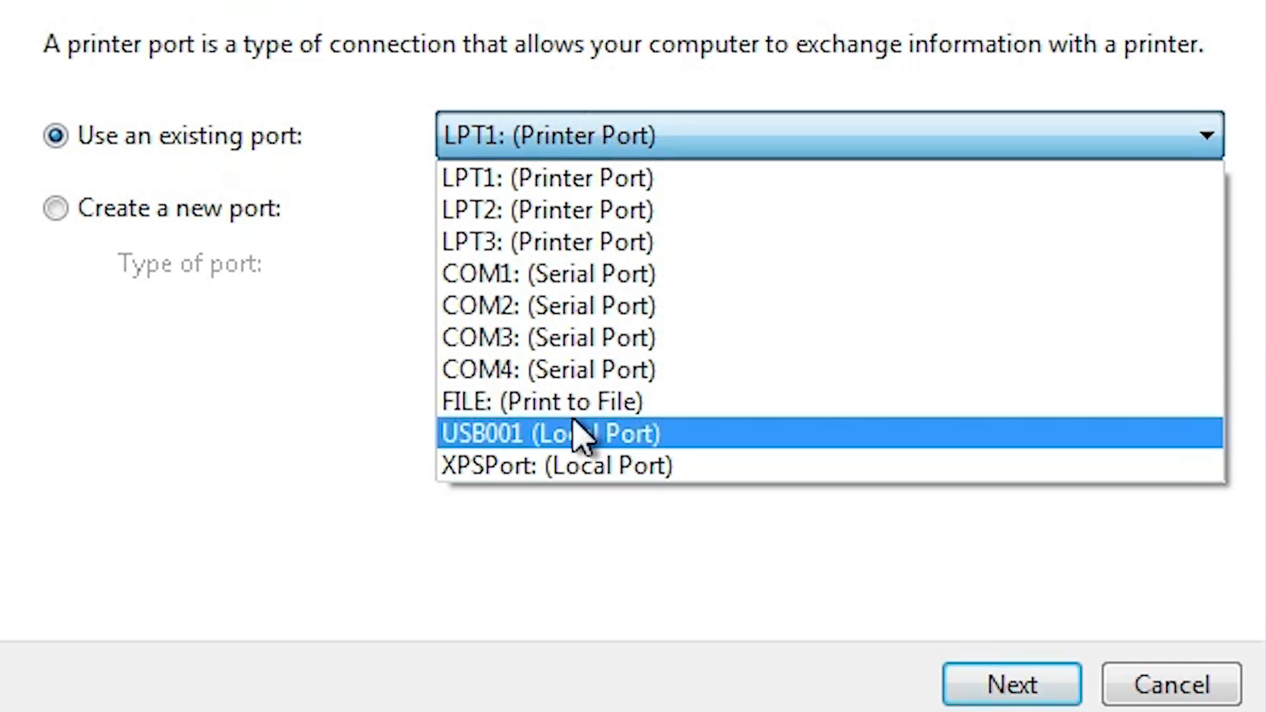
{"action": "mouse_move", "coordinate": [670, 443]}
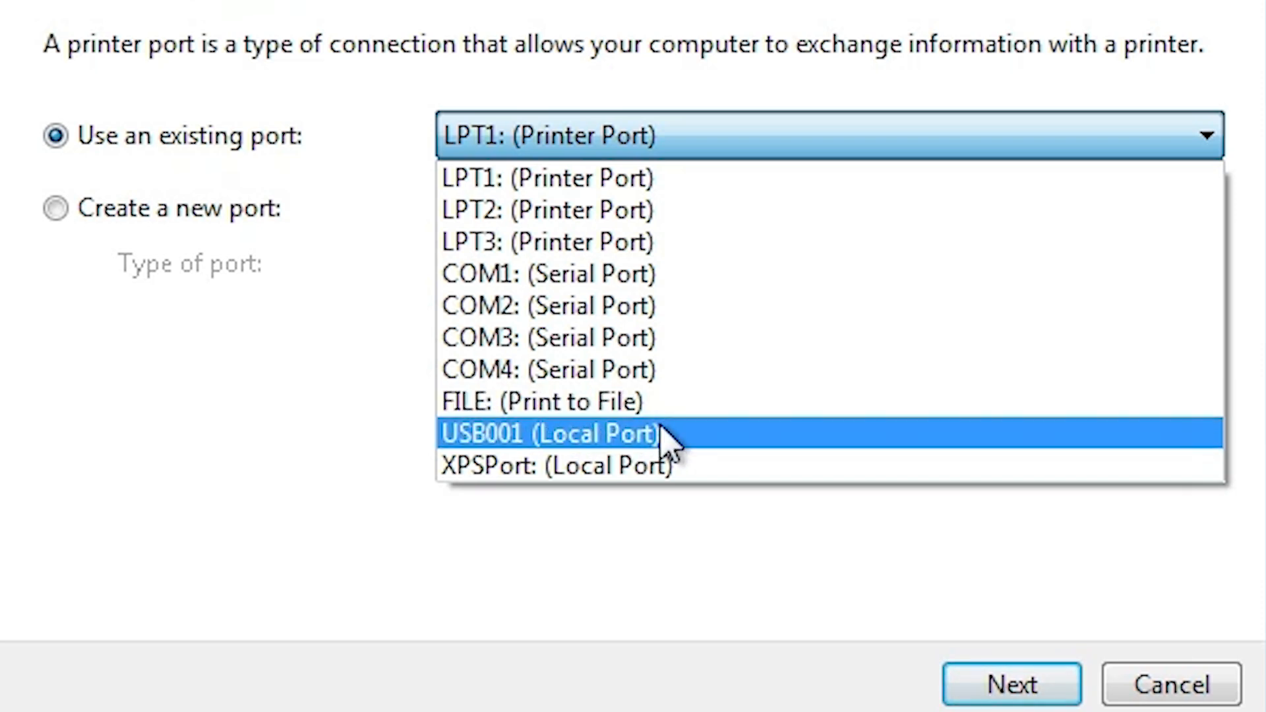
{"action": "mouse_move", "coordinate": [927, 453]}
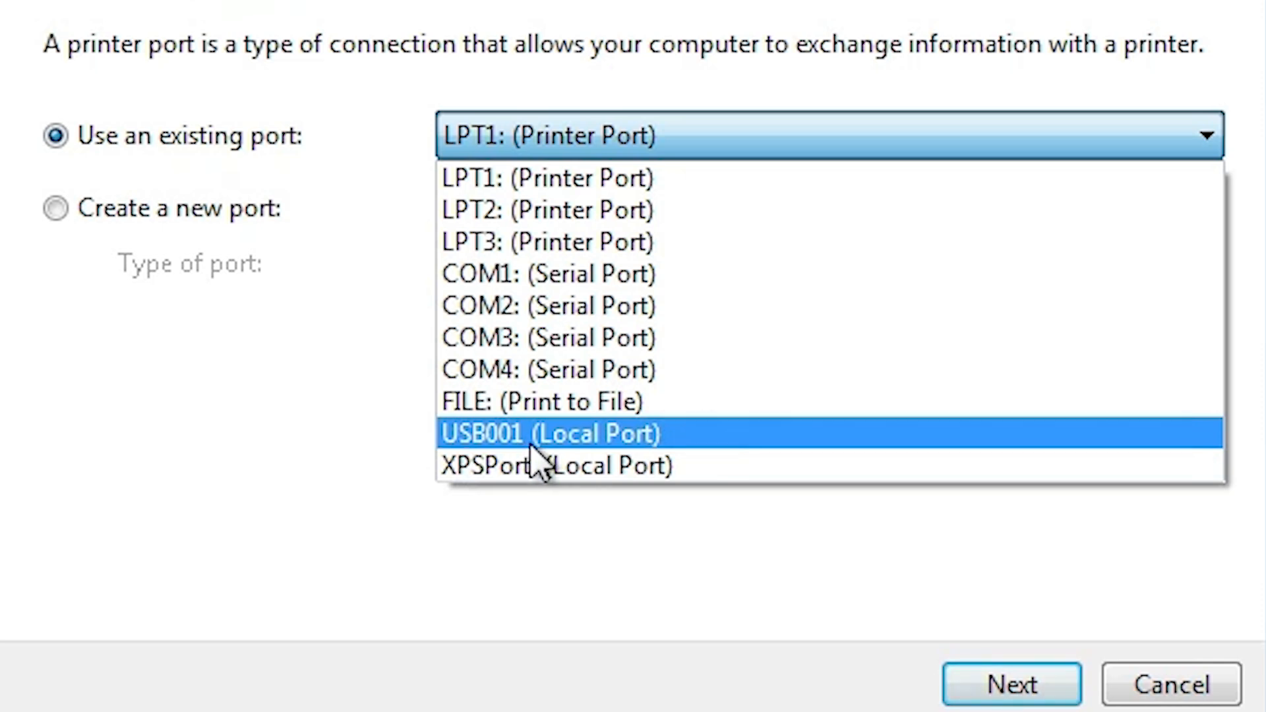
{"action": "left_click", "coordinate": [550, 434]}
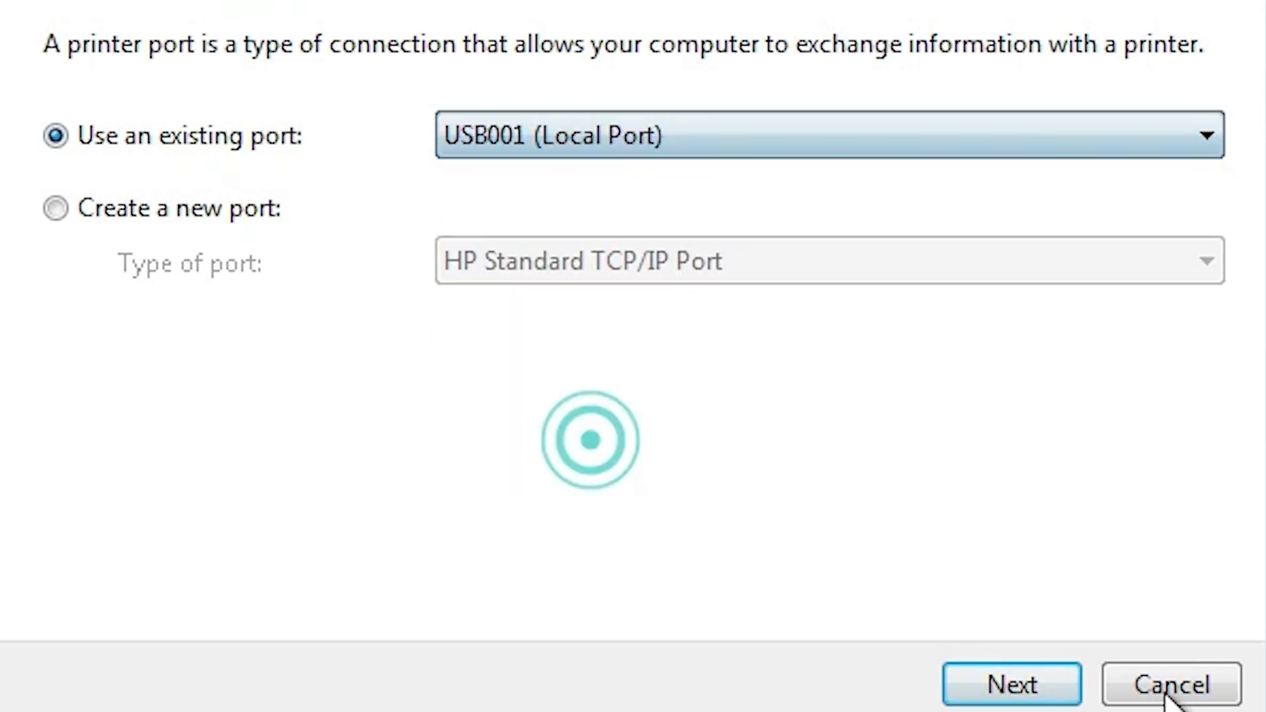
Use Have Disk and browse to hppewnd.inf in the extracted upd-pcl6-x32-7.2.0.25780 desktop folder.
{"action": "left_click", "coordinate": [1011, 684]}
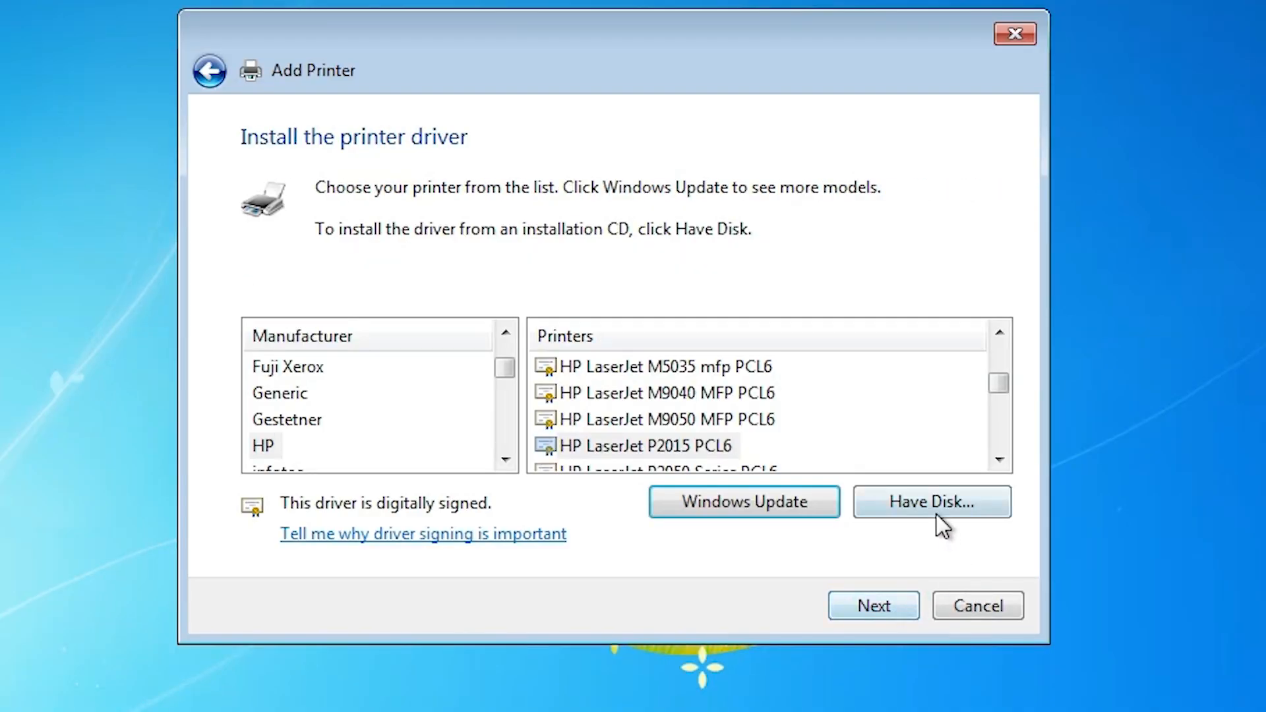
{"action": "left_click", "coordinate": [931, 501]}
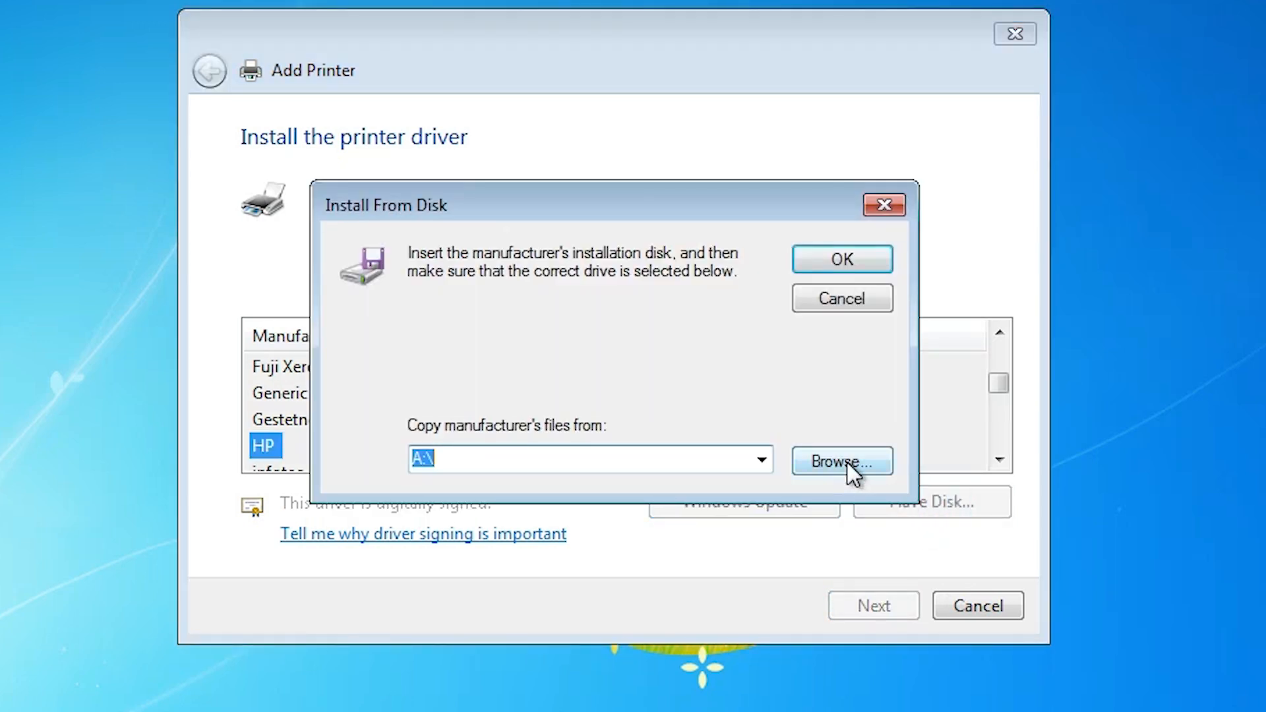
{"action": "left_click", "coordinate": [841, 460]}
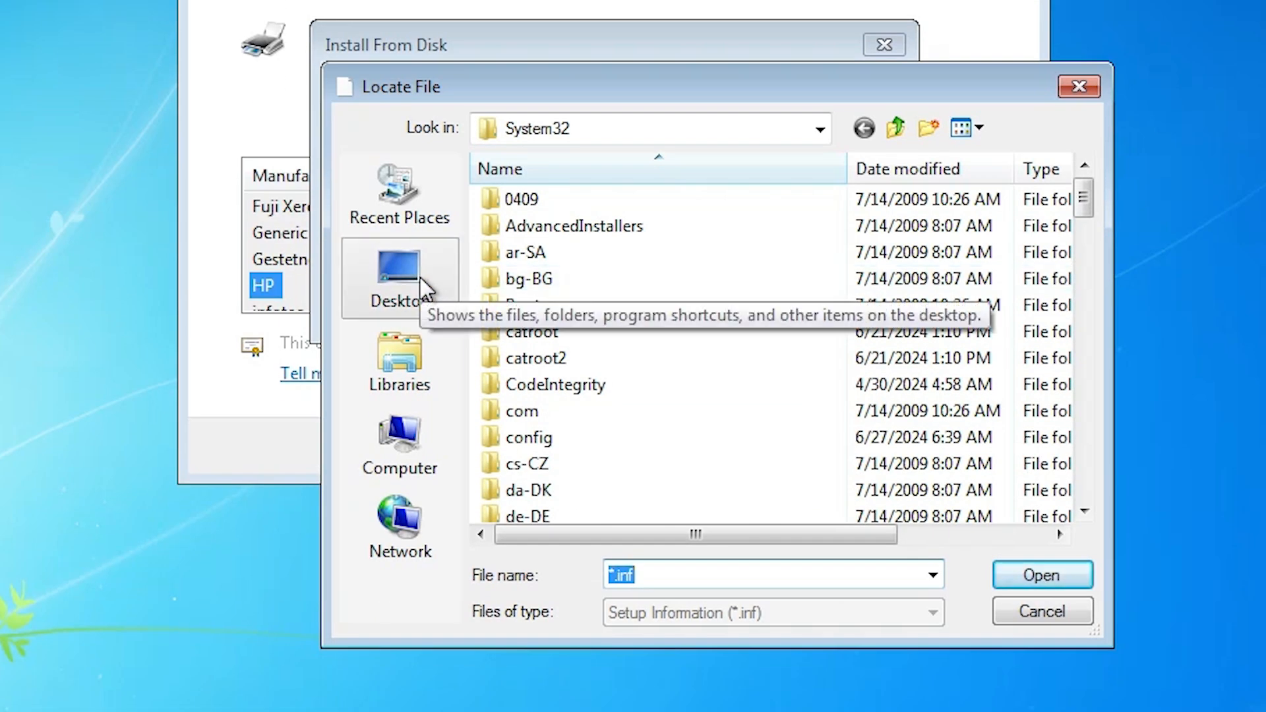
{"action": "left_click", "coordinate": [399, 278]}
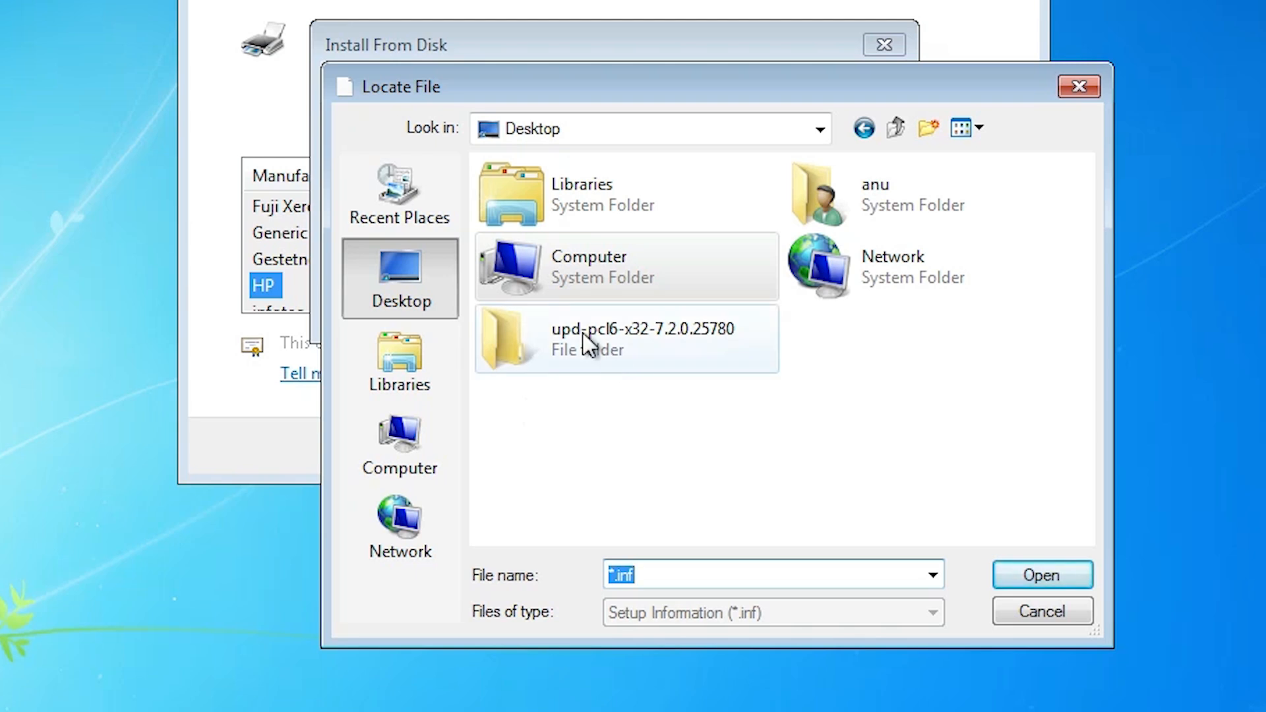
{"action": "mouse_move", "coordinate": [586, 339]}
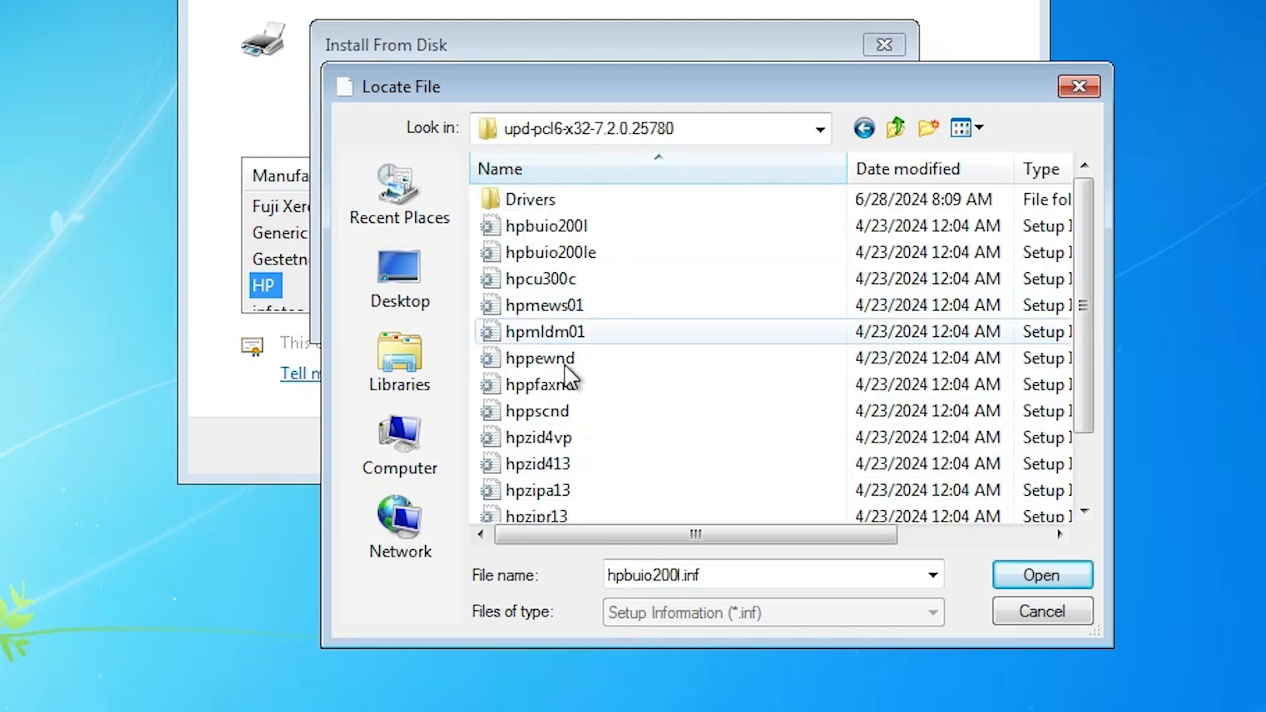
{"action": "left_click", "coordinate": [539, 358]}
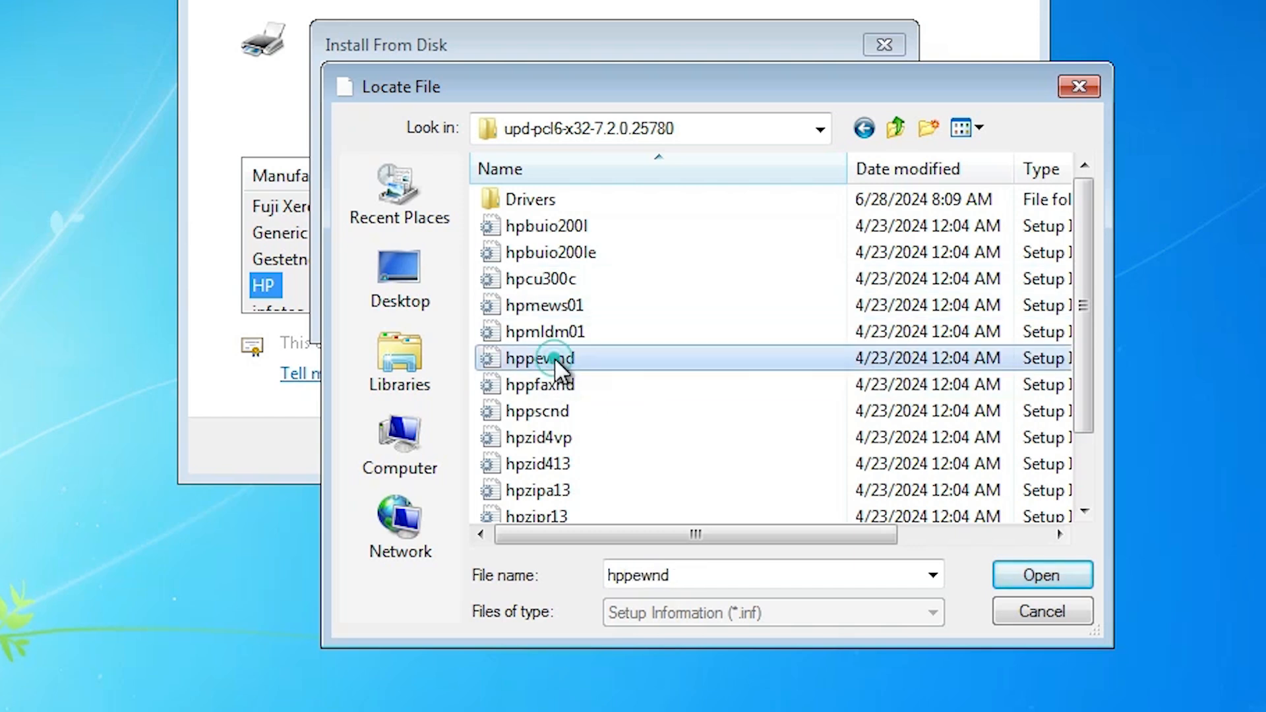
{"action": "mouse_move", "coordinate": [539, 358]}
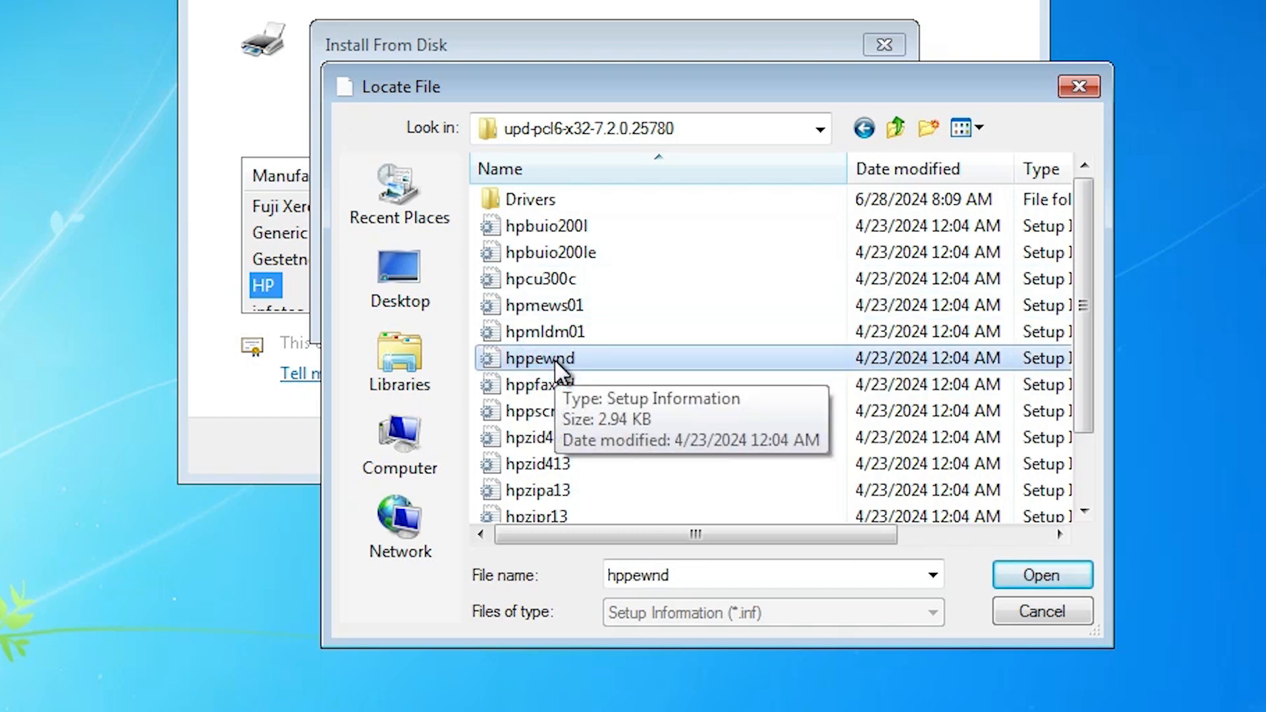
{"action": "left_click", "coordinate": [1040, 575]}
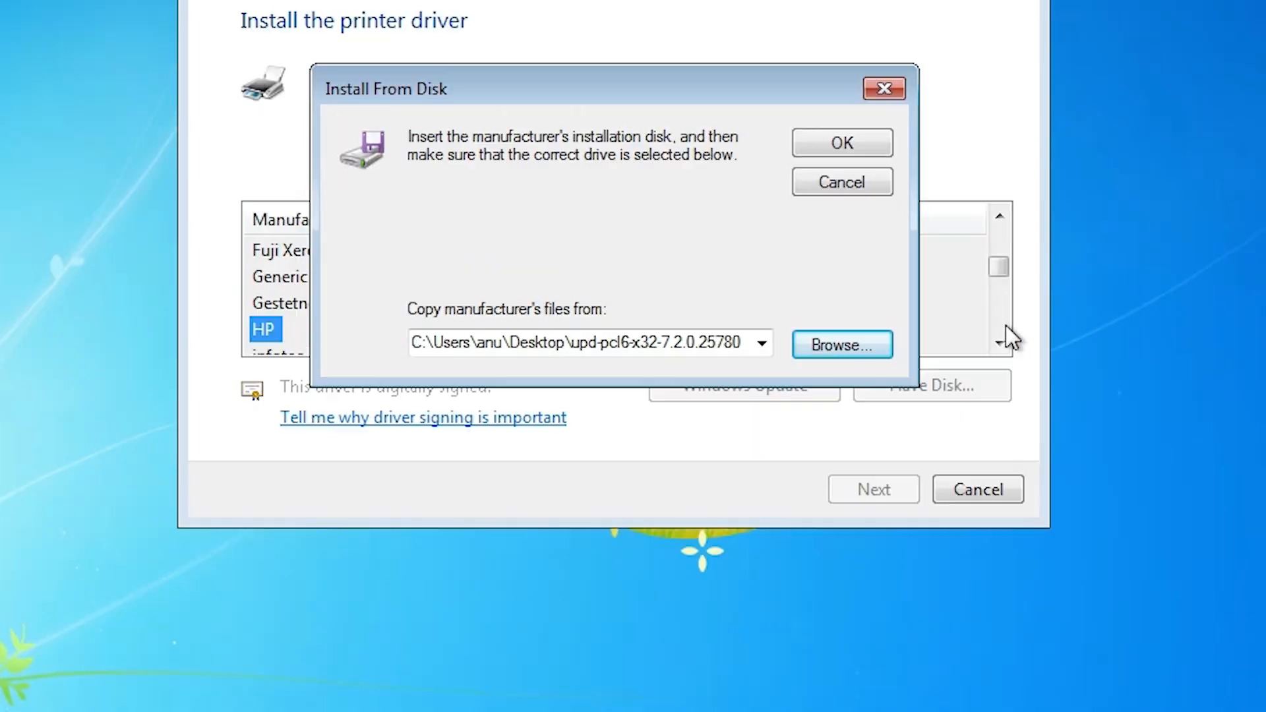
Load the driver from that folder and choose HP Universal Printing PCL 6 as the printer driver.
{"action": "left_click", "coordinate": [841, 142]}
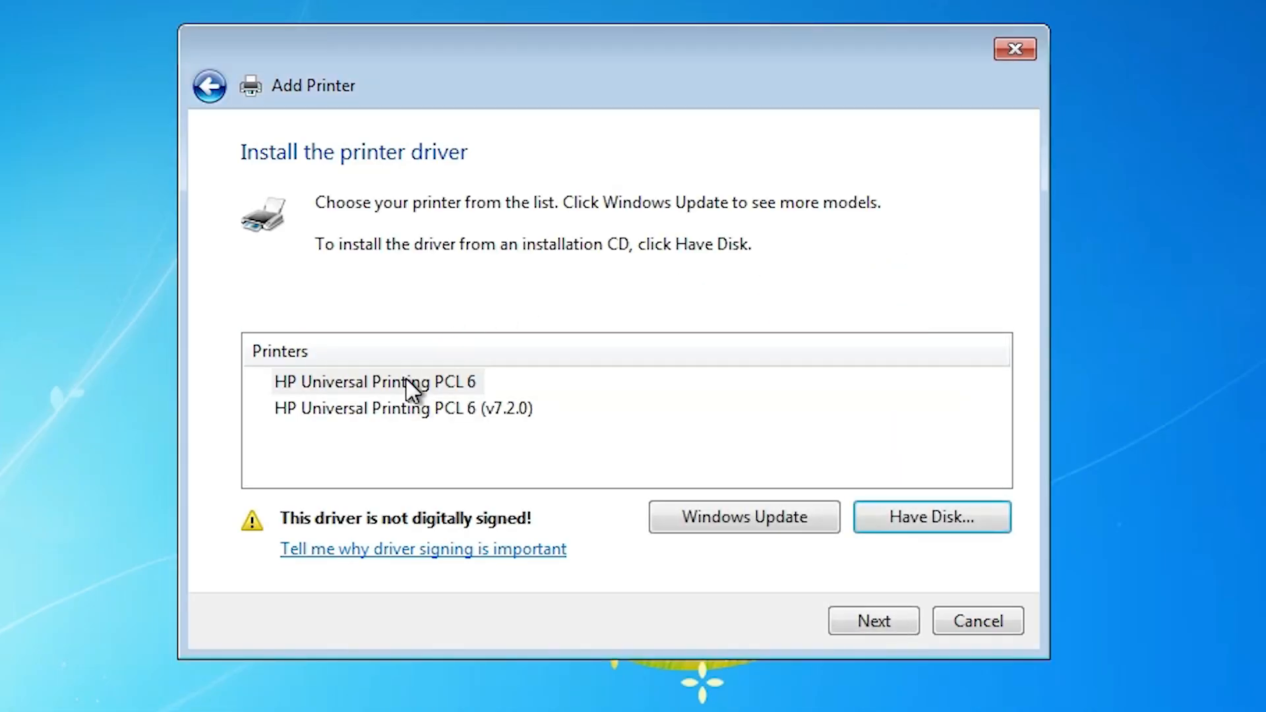
{"action": "left_click", "coordinate": [374, 381]}
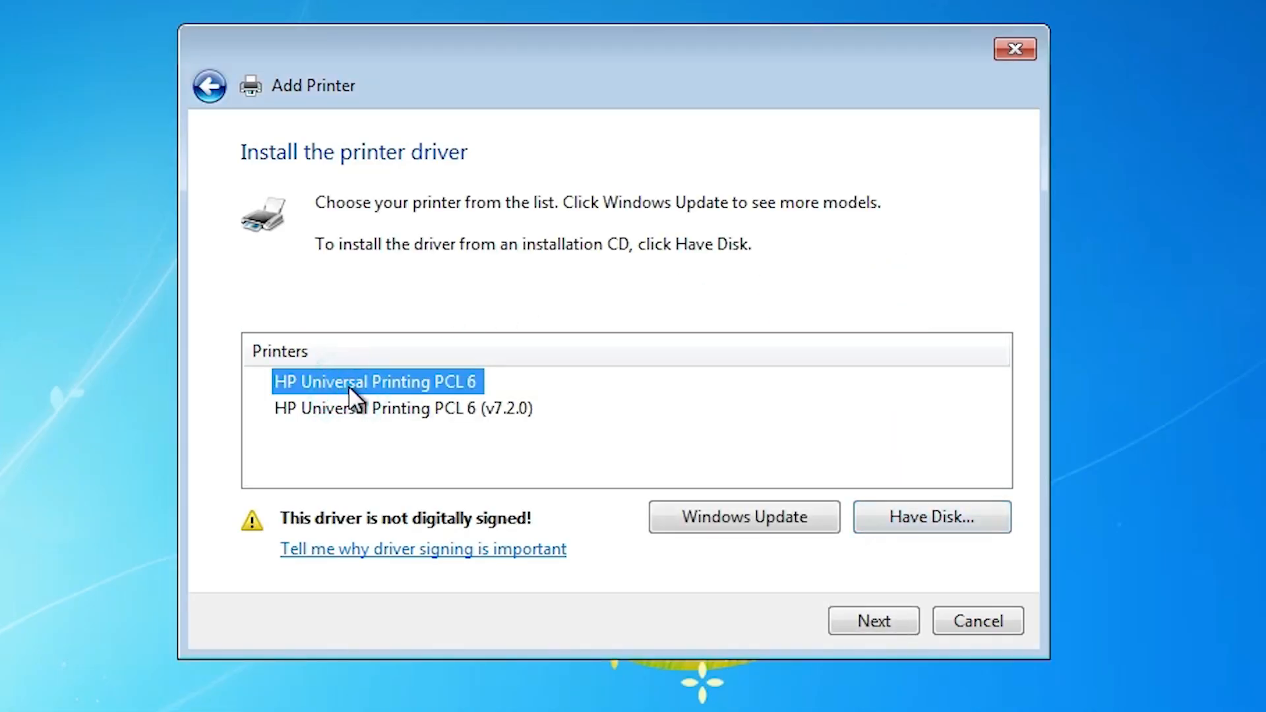
{"action": "mouse_move", "coordinate": [373, 424]}
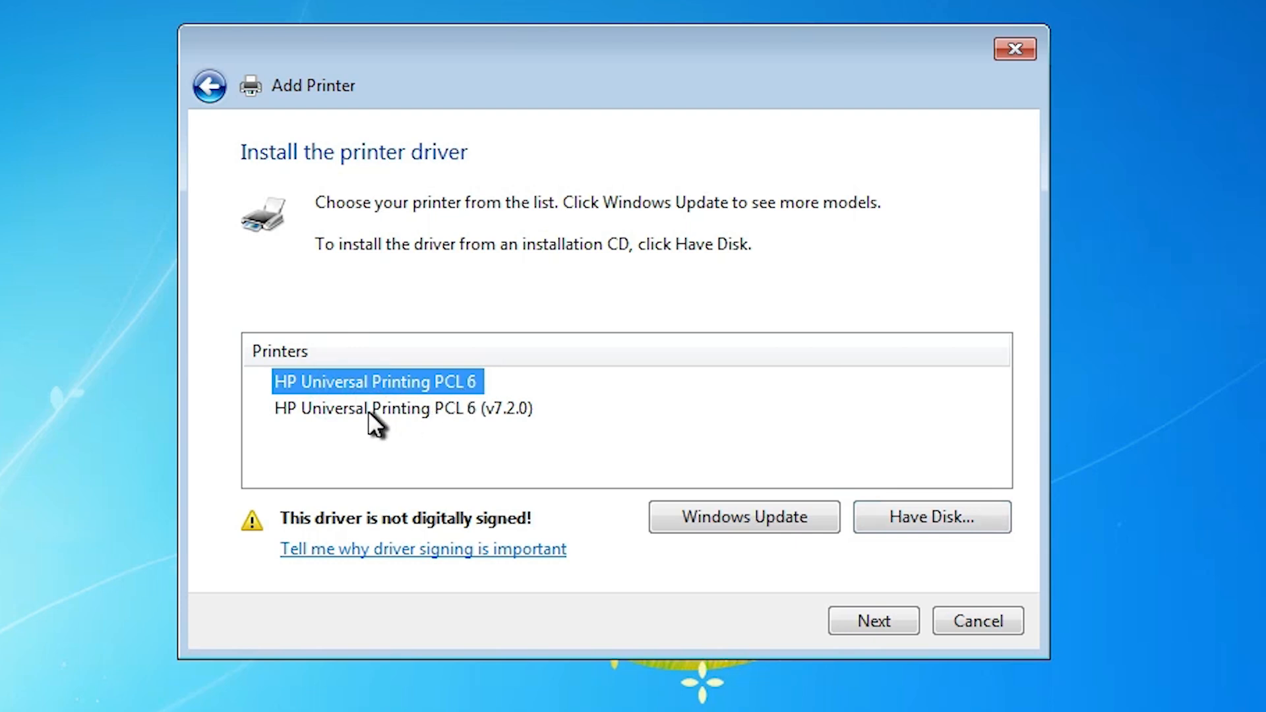
{"action": "left_click", "coordinate": [404, 408]}
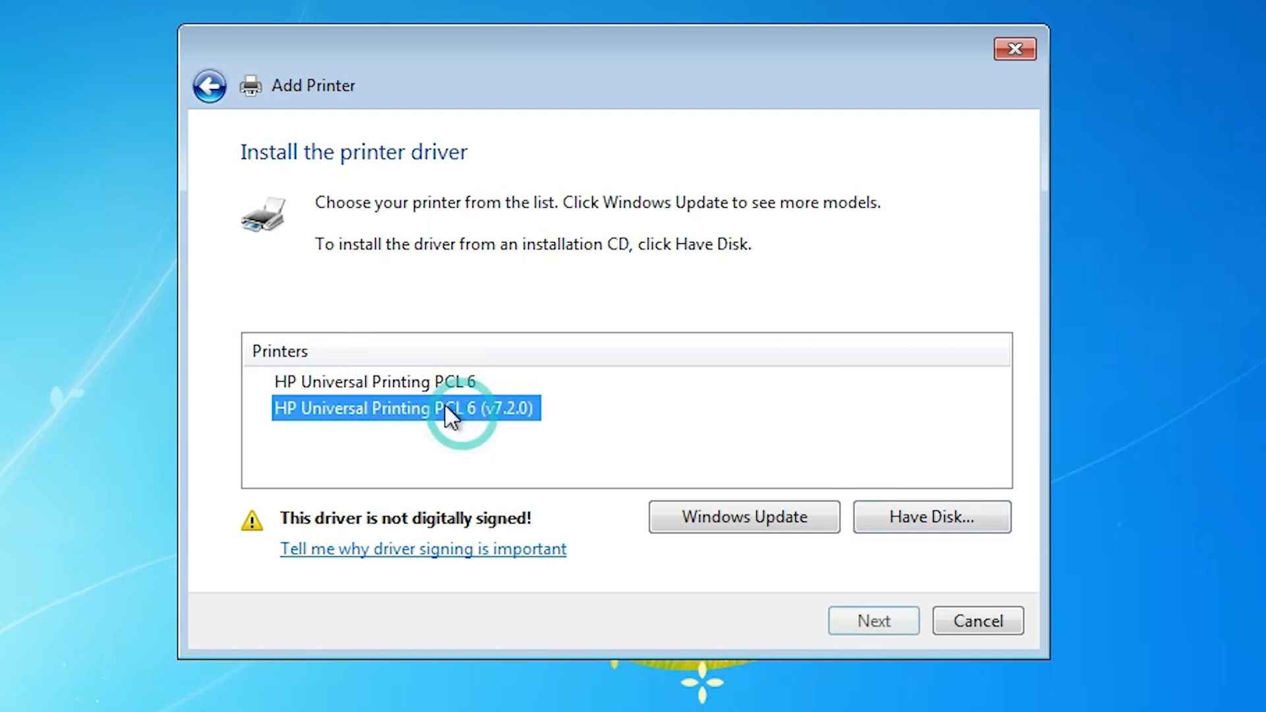
{"action": "left_click", "coordinate": [374, 381]}
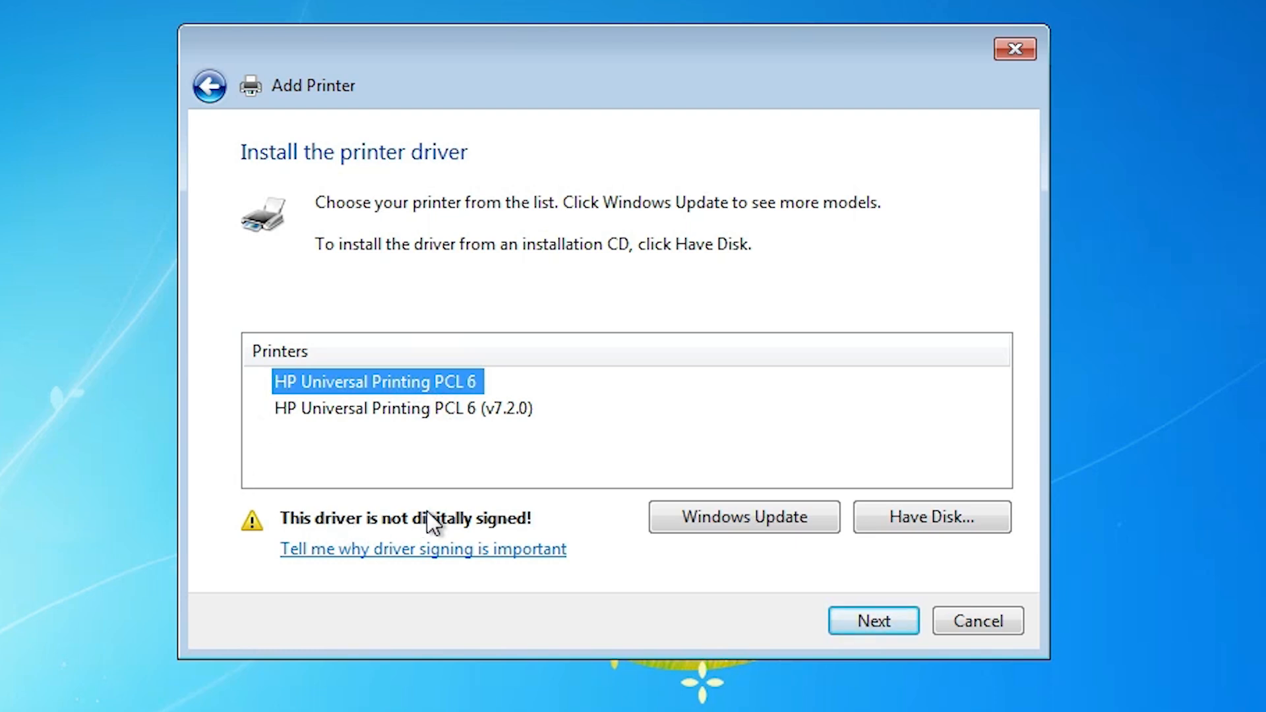
{"action": "mouse_move", "coordinate": [283, 535]}
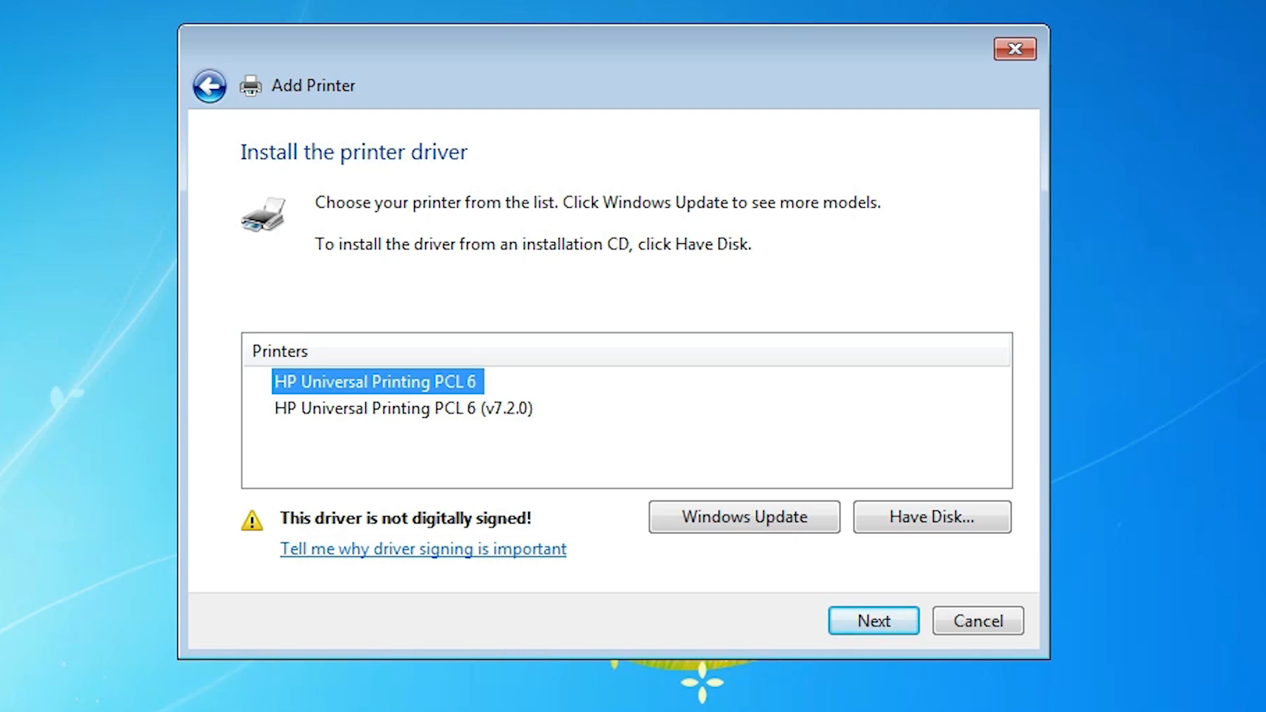
{"action": "left_click", "coordinate": [873, 620]}
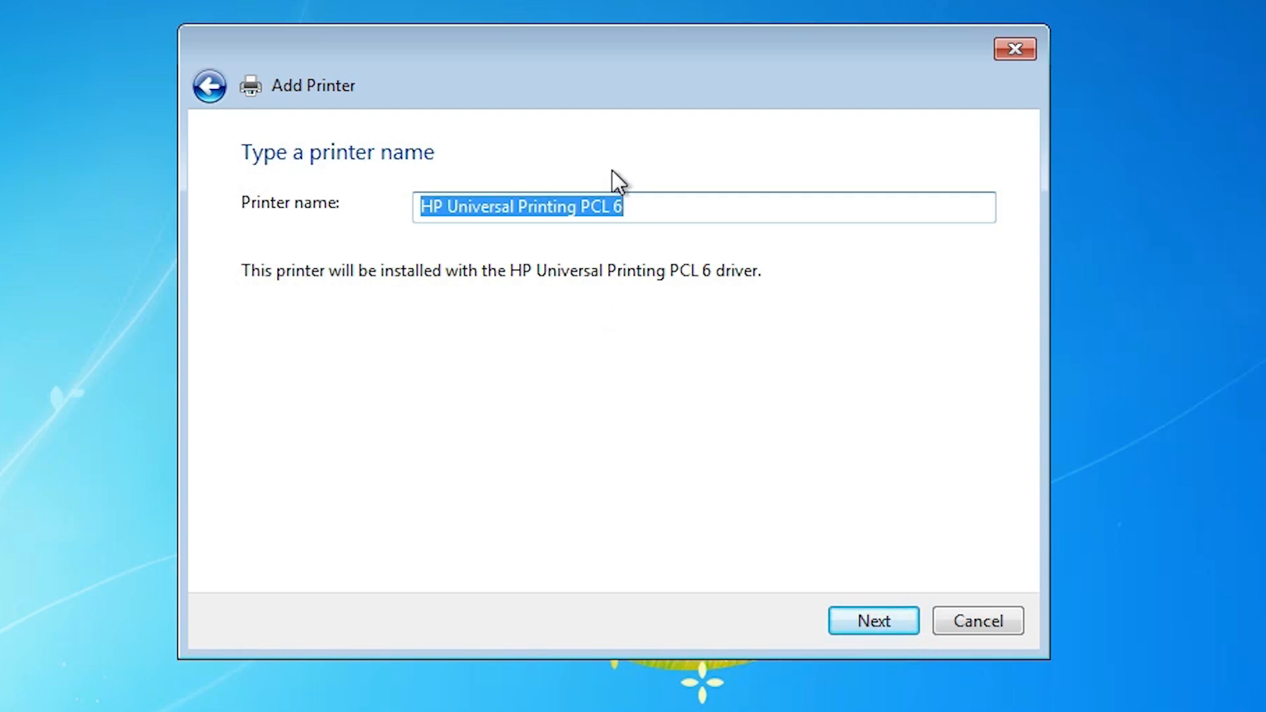
Name the printer 'HP LaserJet 3015' and begin its installation.
{"action": "type", "text": "HP LaserJ"}
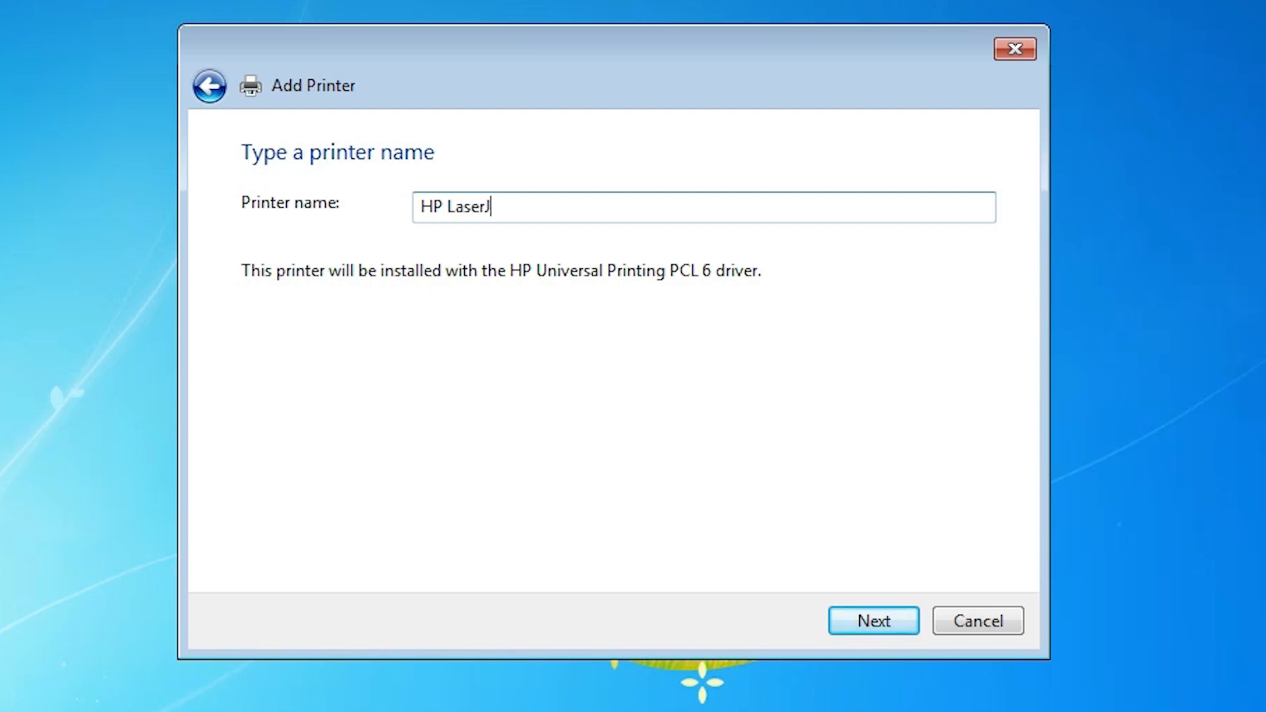
{"action": "type", "text": "et 3015"}
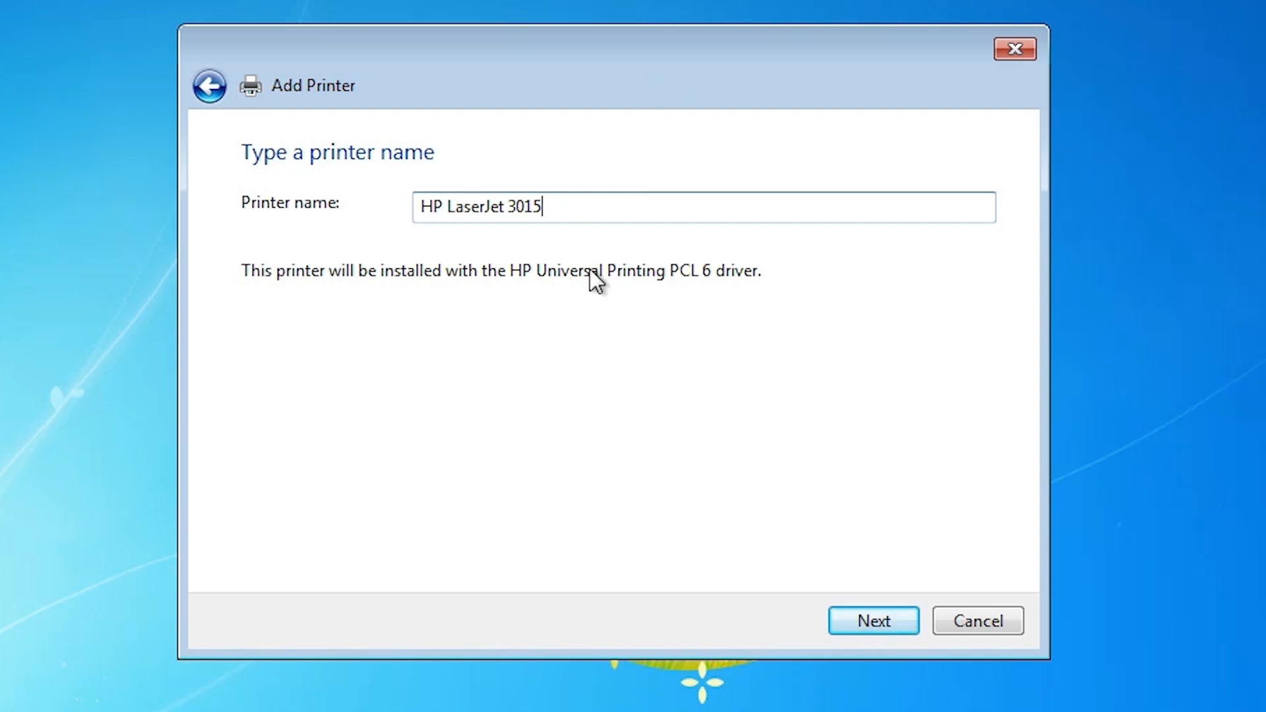
{"action": "mouse_move", "coordinate": [482, 209]}
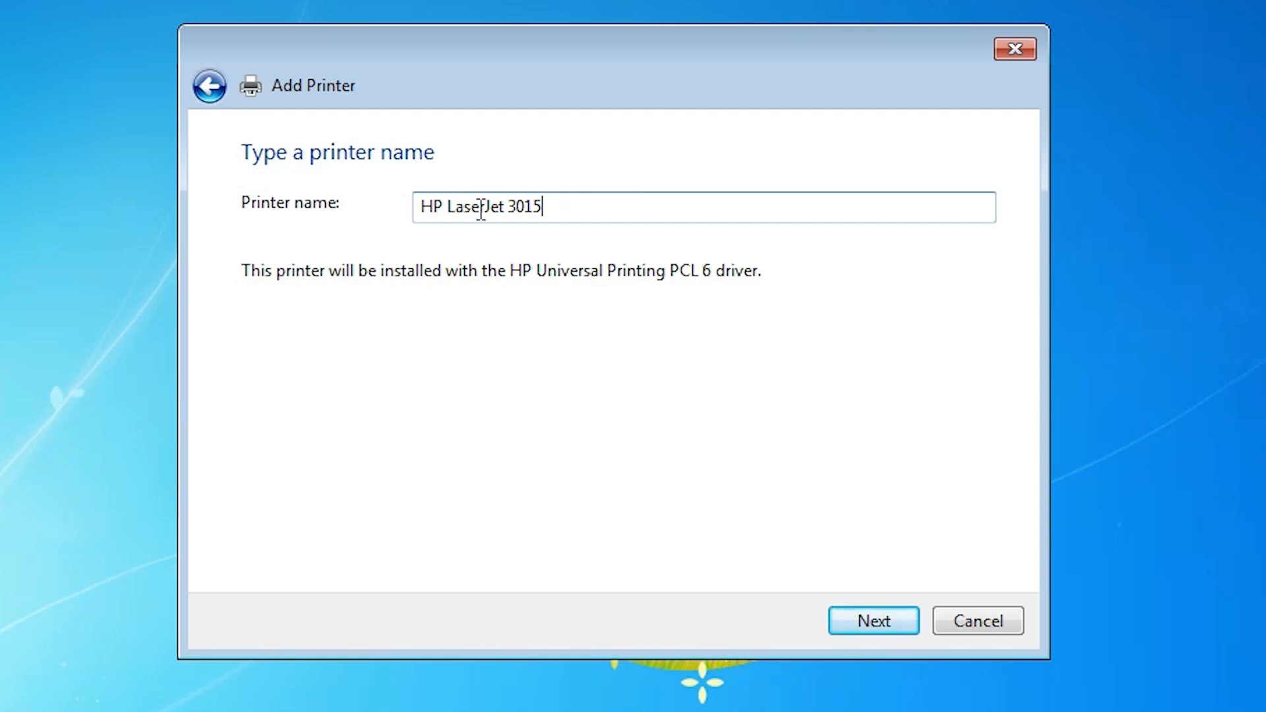
{"action": "left_click", "coordinate": [873, 622]}
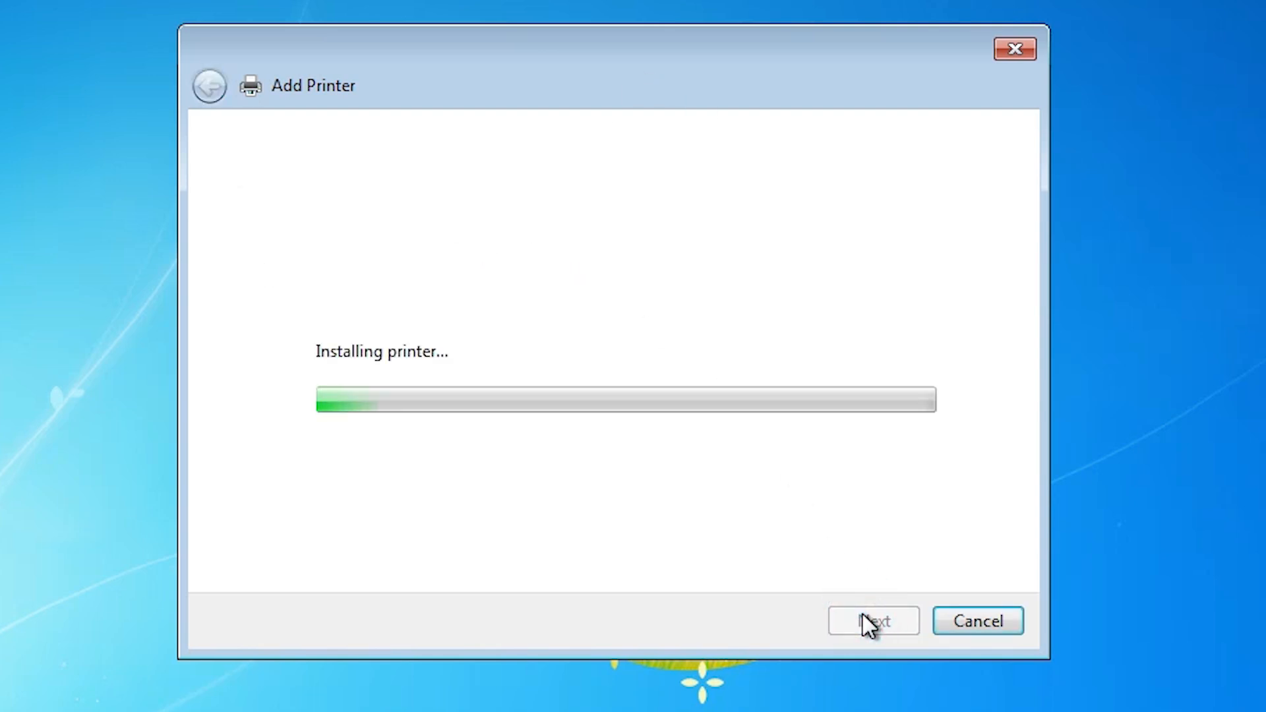
{"action": "mouse_move", "coordinate": [560, 475]}
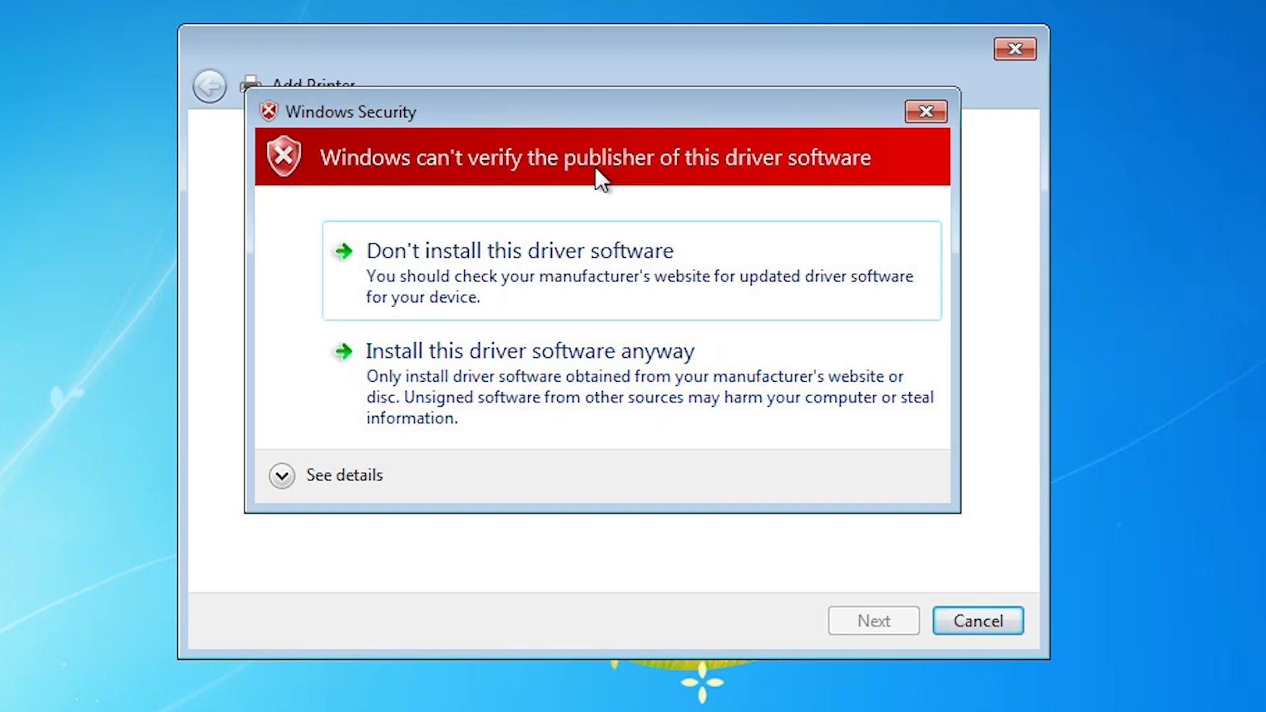
{"action": "mouse_move", "coordinate": [868, 182]}
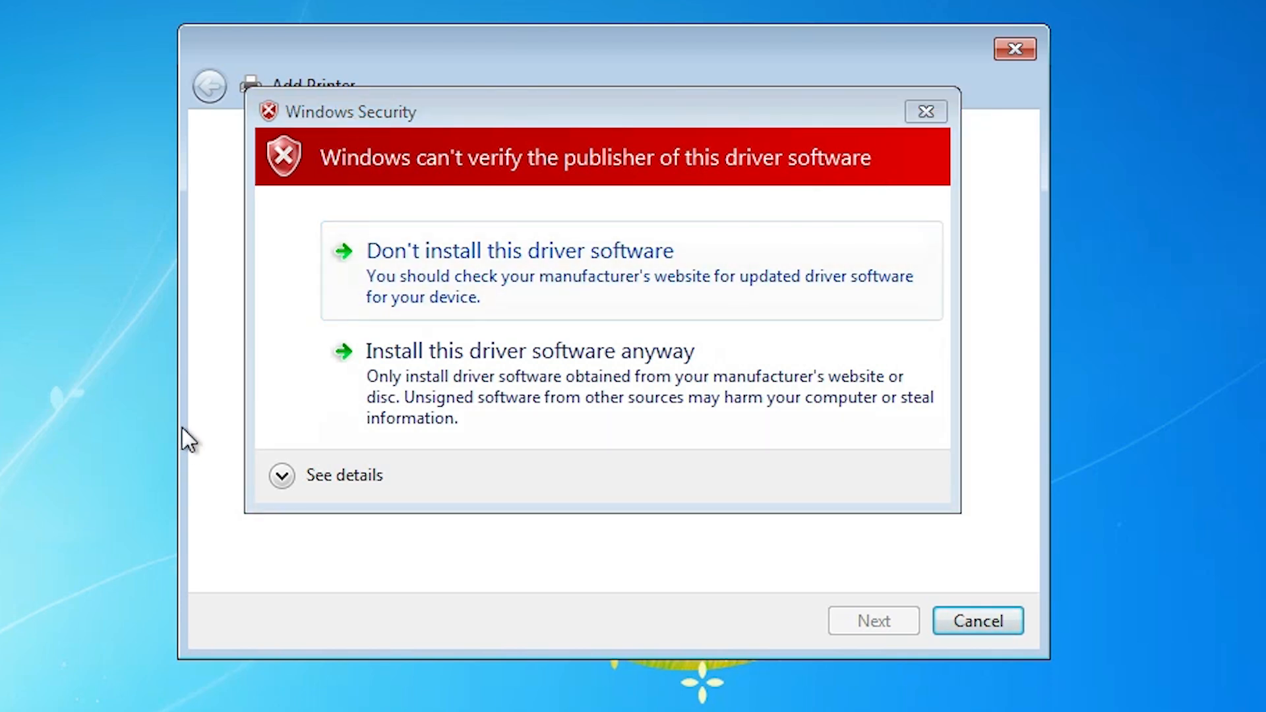
{"action": "mouse_move", "coordinate": [520, 371]}
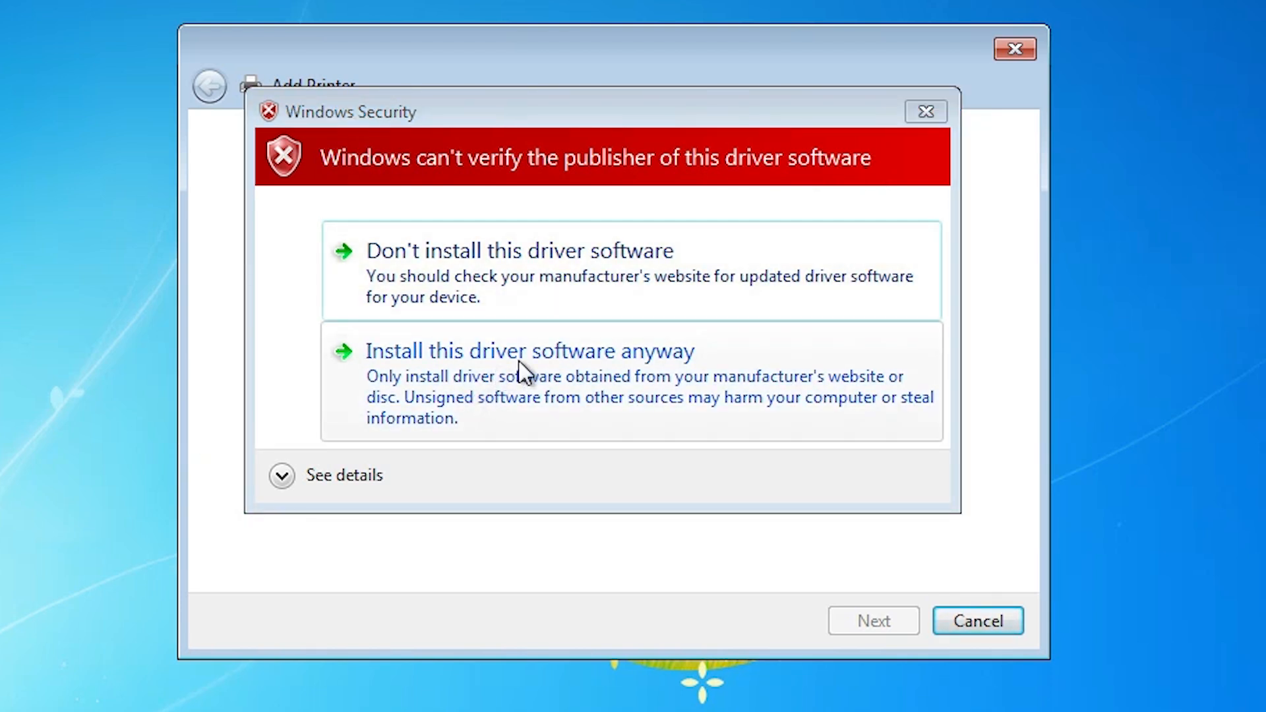
{"action": "mouse_move", "coordinate": [594, 395]}
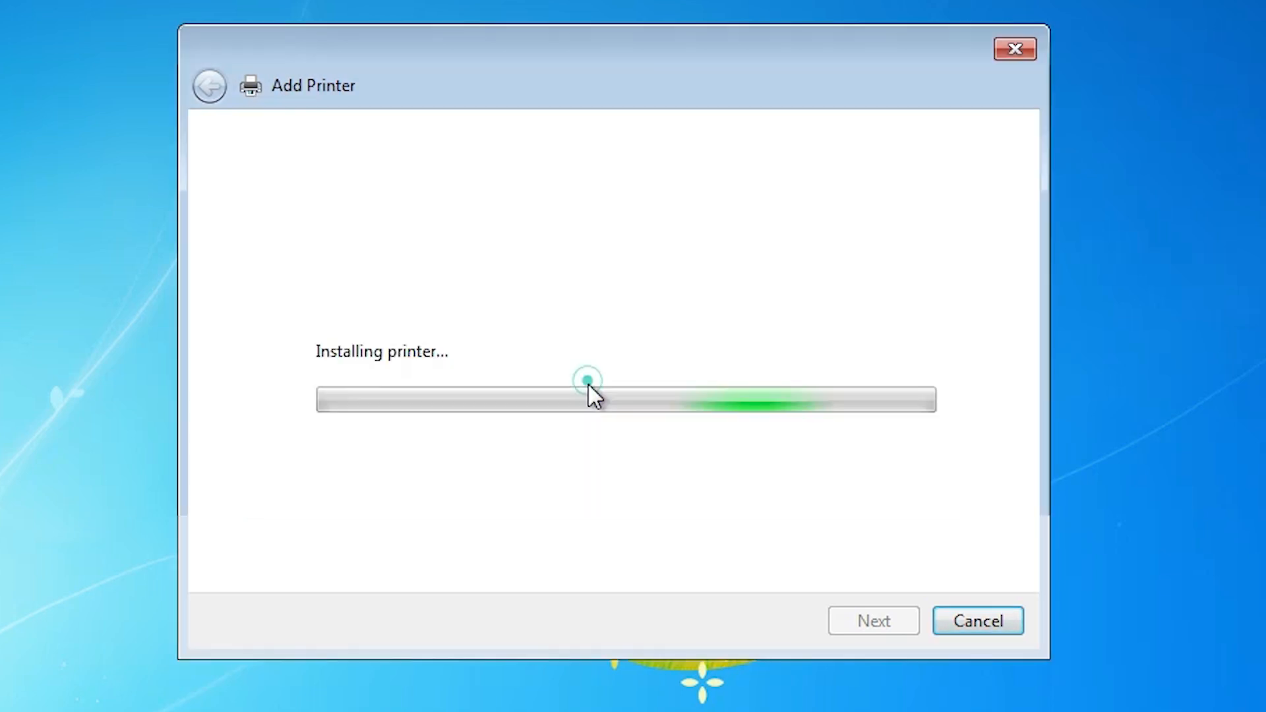
{"action": "mouse_move", "coordinate": [660, 346]}
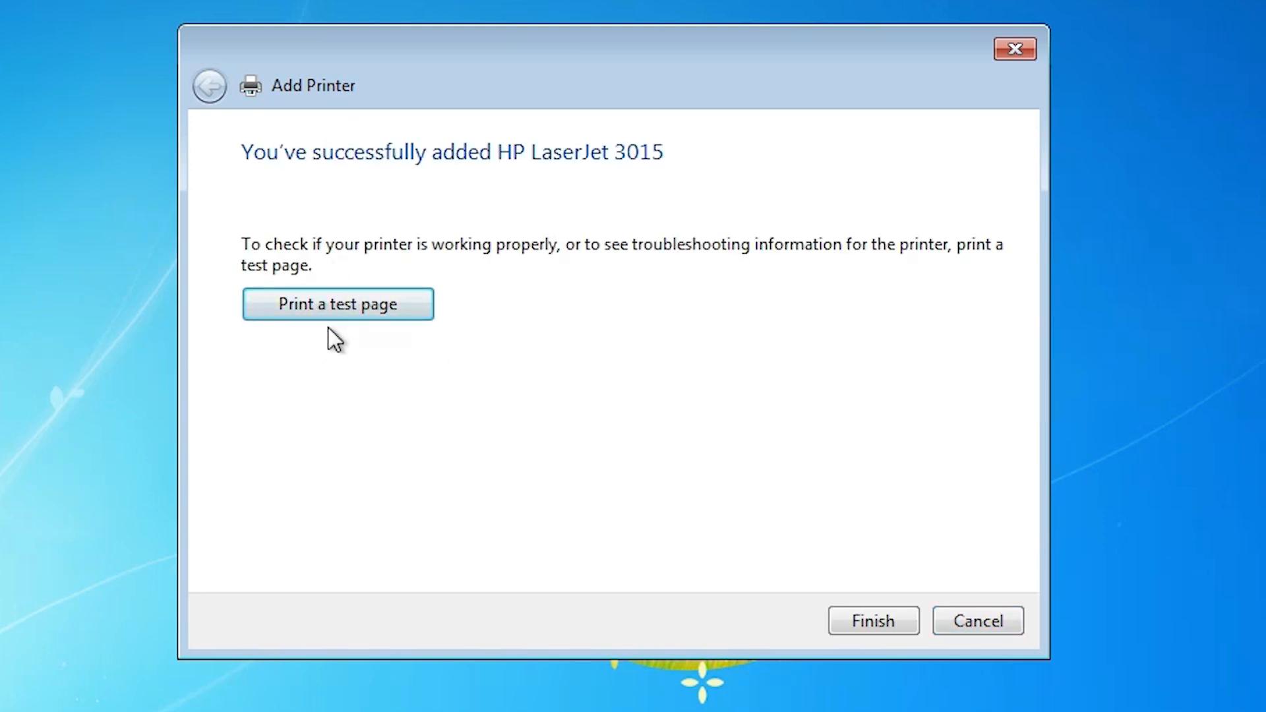
{"action": "mouse_move", "coordinate": [443, 341]}
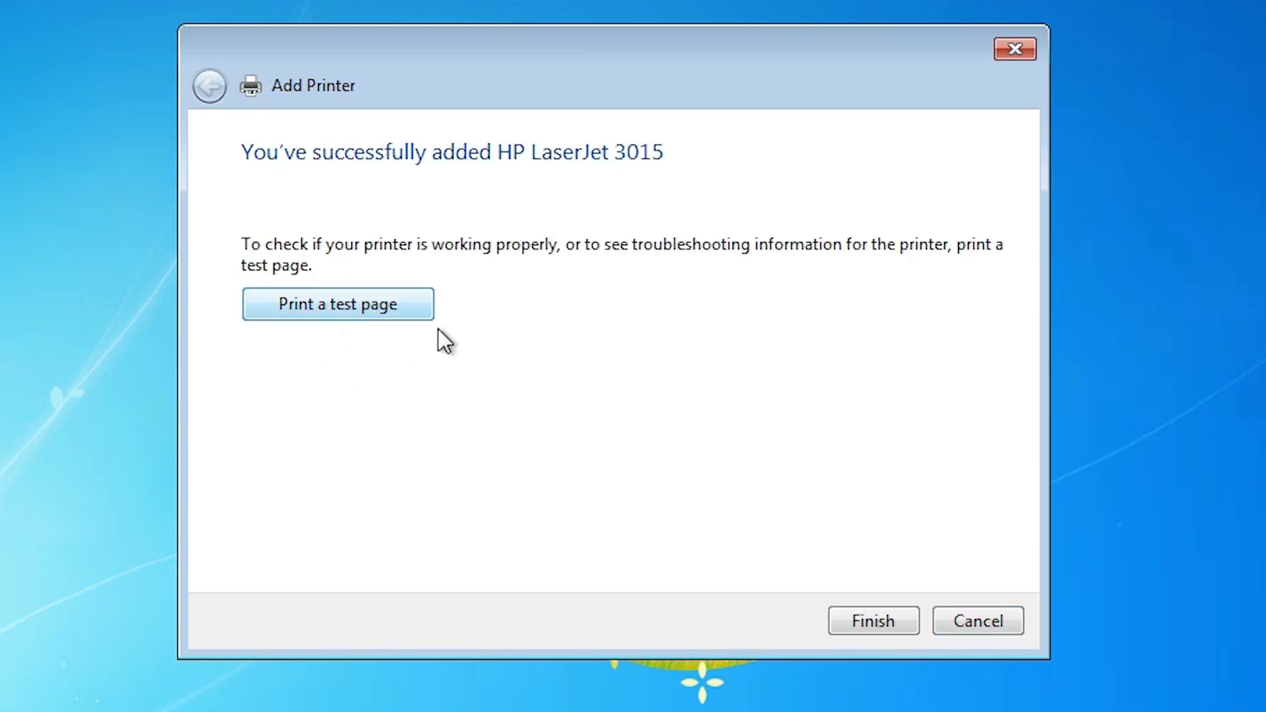
Finish the Add Printer wizard after HP LaserJet 3015 is installed.
{"action": "left_click", "coordinate": [872, 622]}
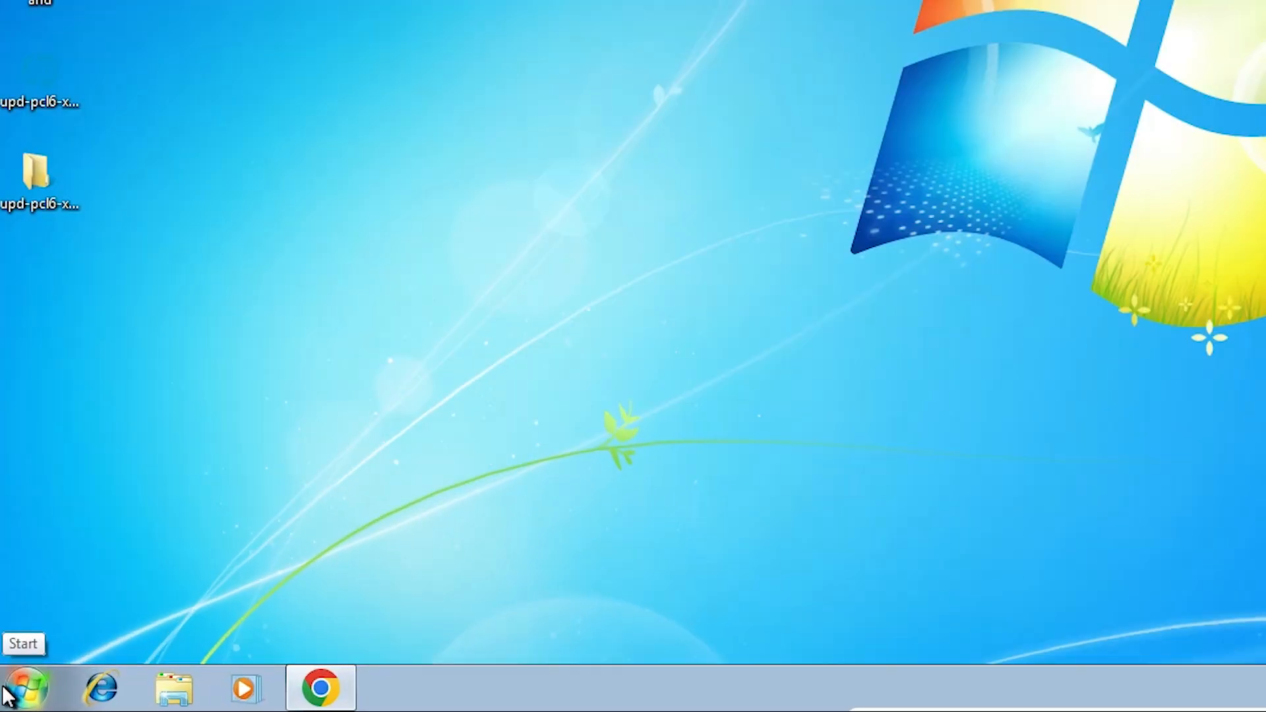
Show HP LaserJet 3015 selected in Control Panel's Devices and Printers list.
{"action": "left_click", "coordinate": [28, 687]}
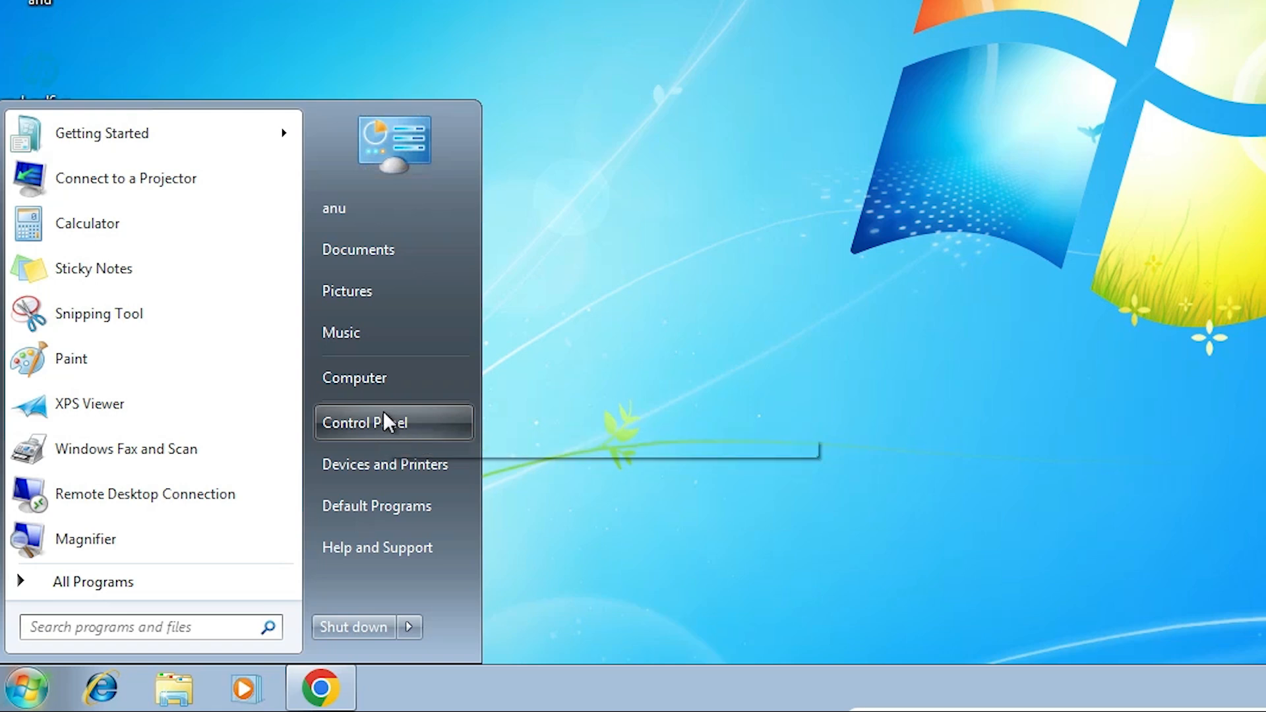
{"action": "left_click", "coordinate": [364, 422]}
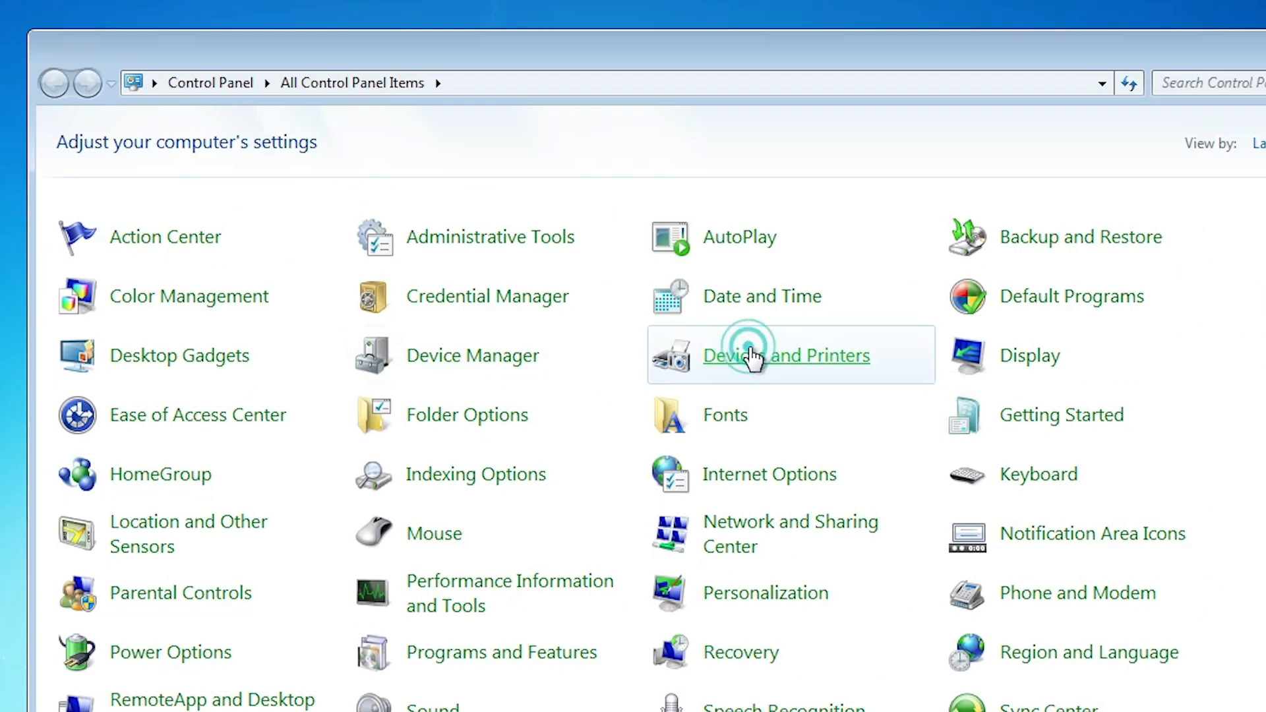
{"action": "left_click", "coordinate": [786, 356]}
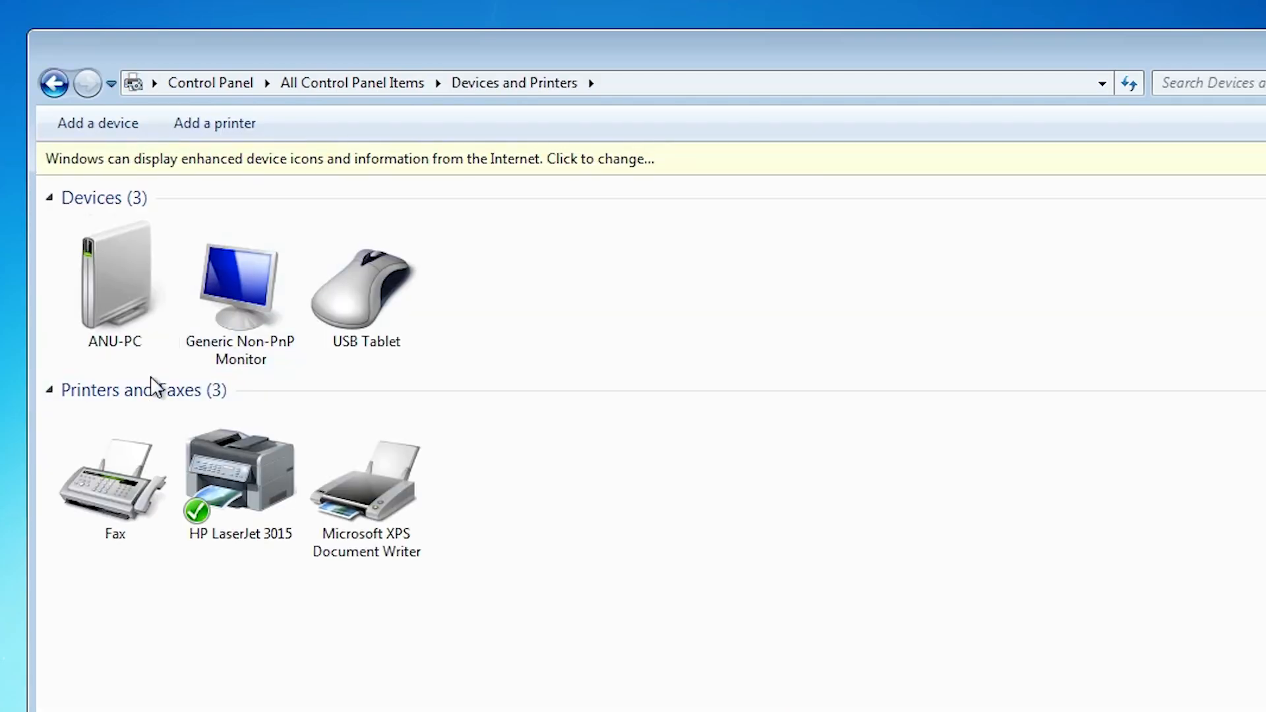
{"action": "left_click", "coordinate": [240, 476]}
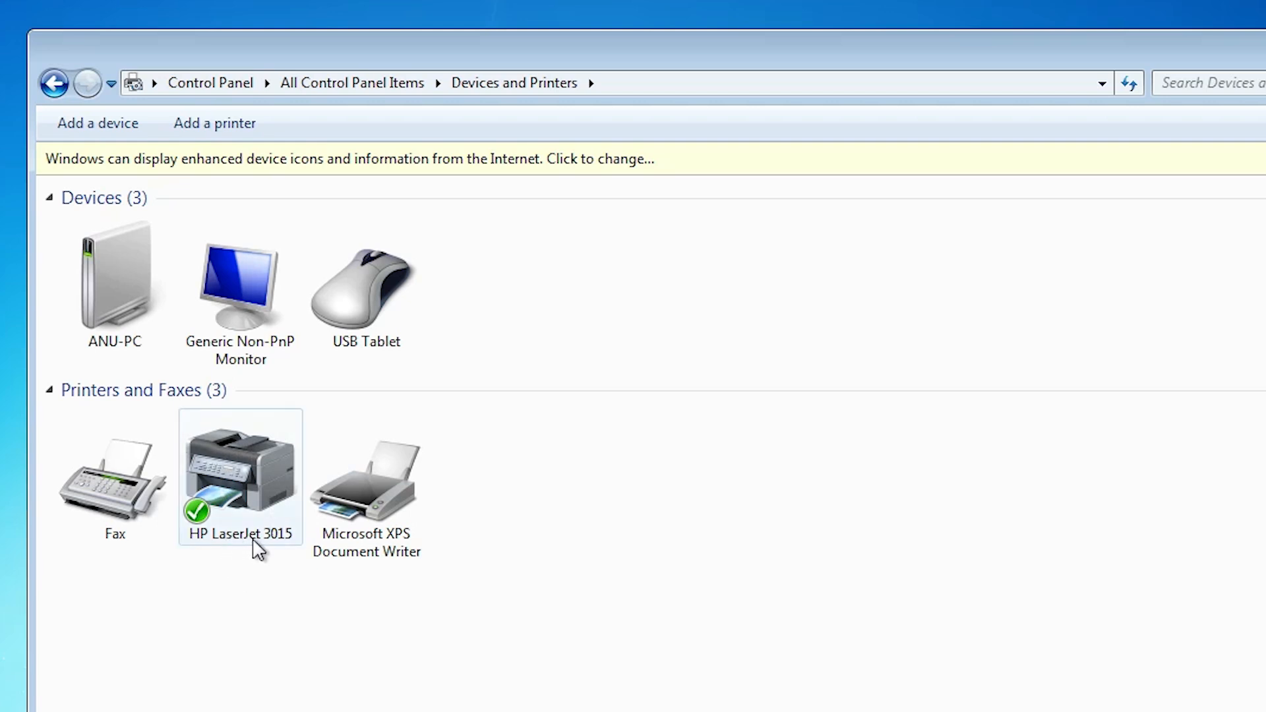